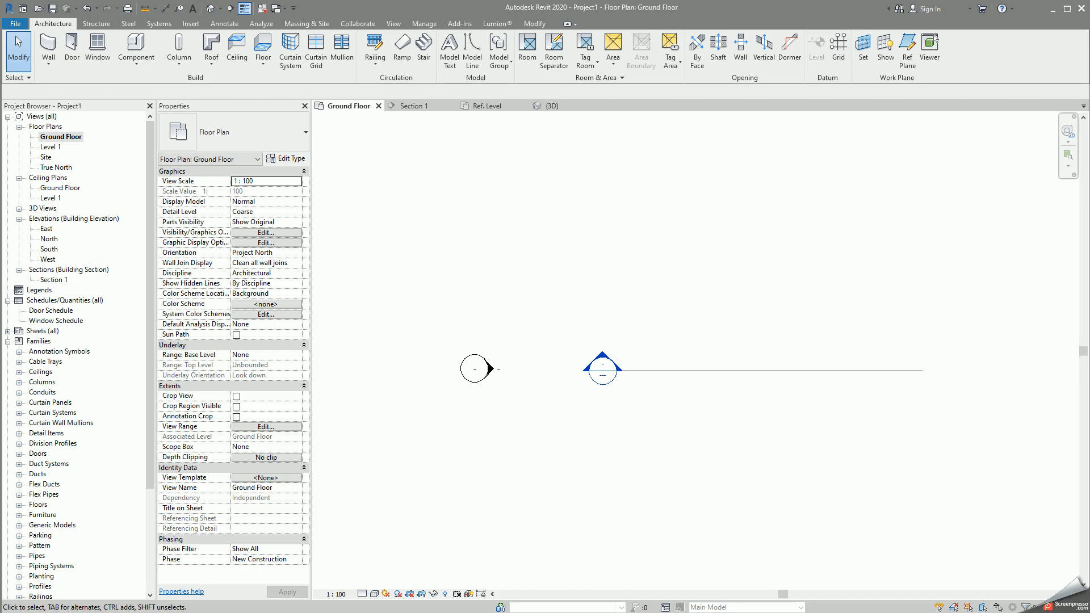
Step: Place Double brick - 270 walls forming a closed L-shaped footprint on the Ground Floor plan
click(48, 48)
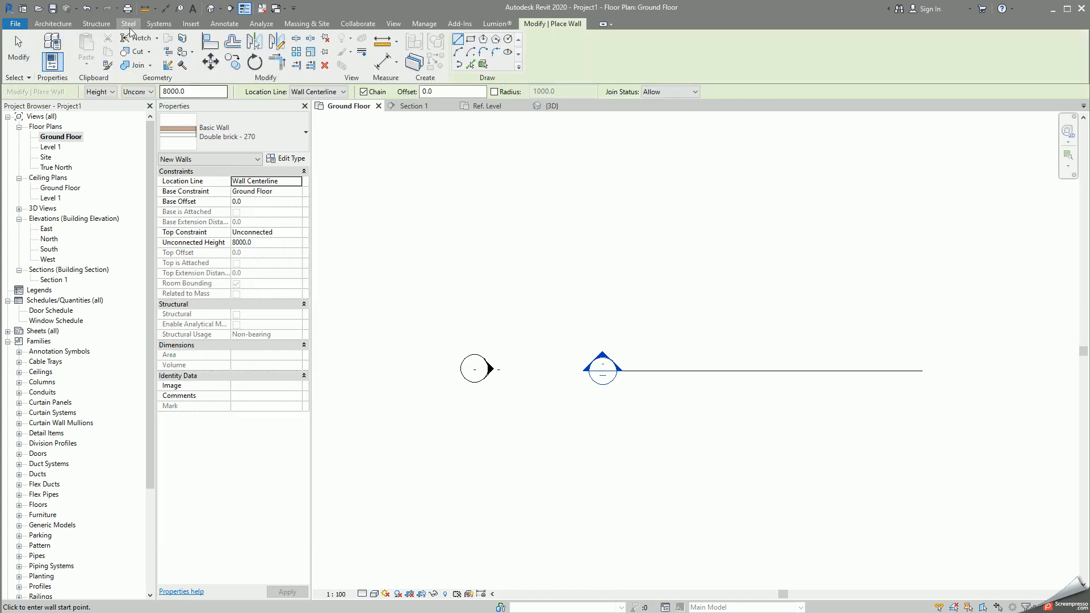
click(52, 23)
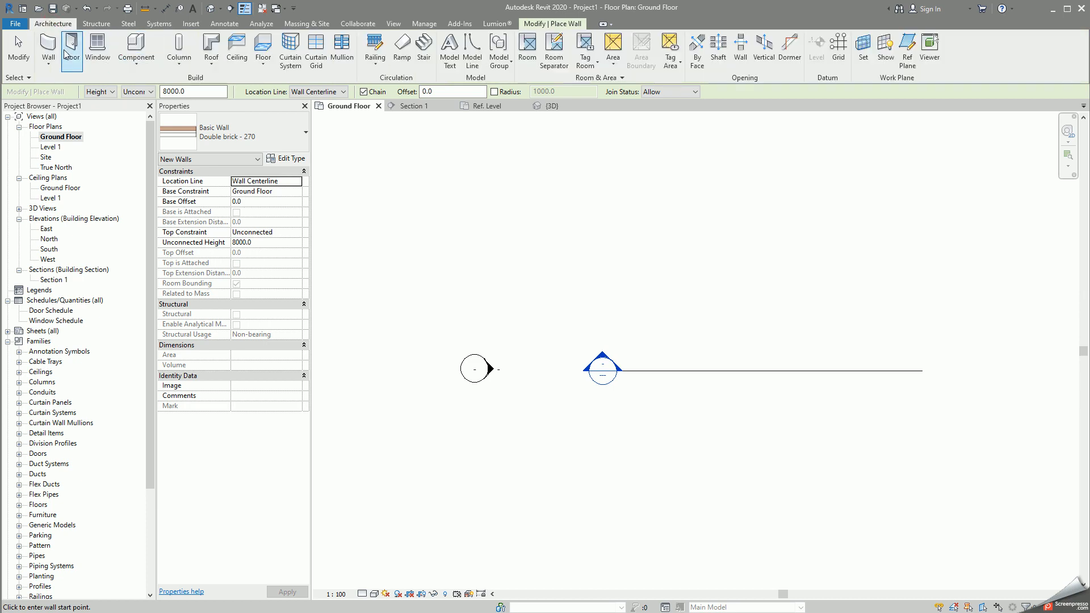
mouse_move(48, 49)
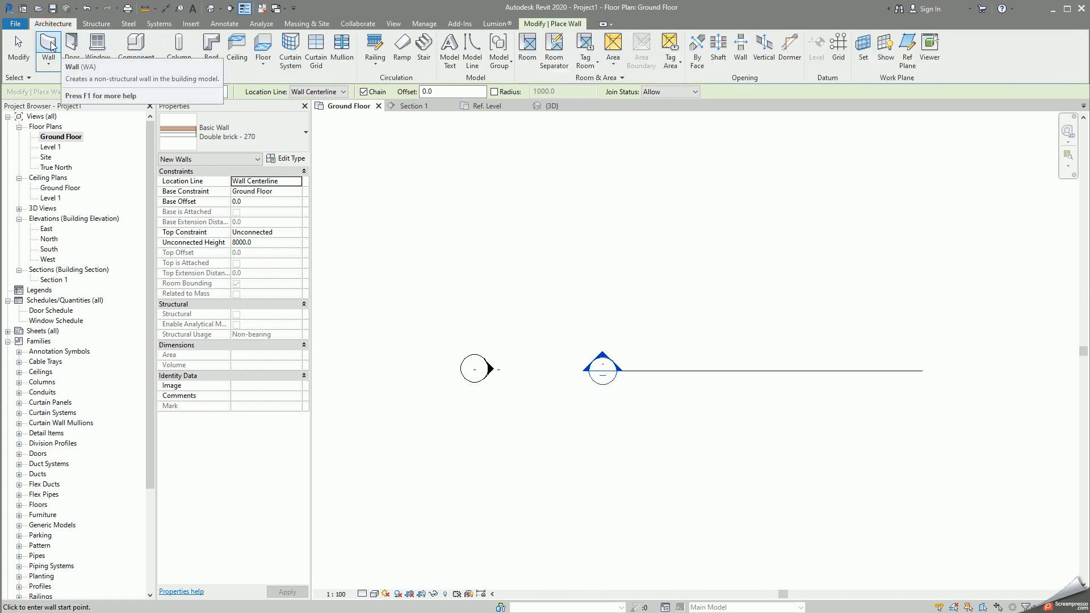
mouse_move(453, 99)
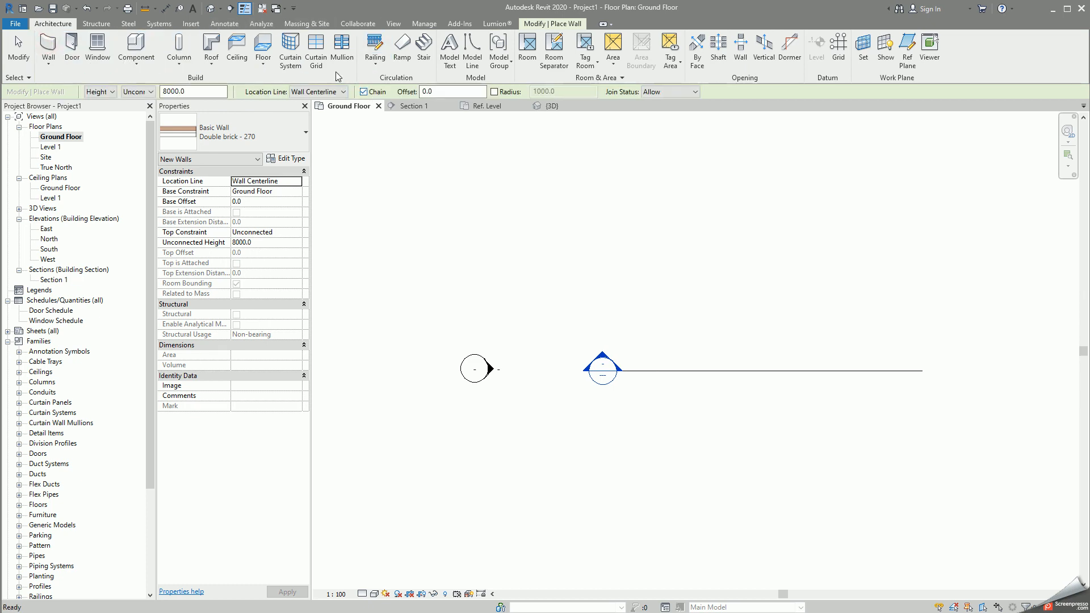
mouse_move(553, 50)
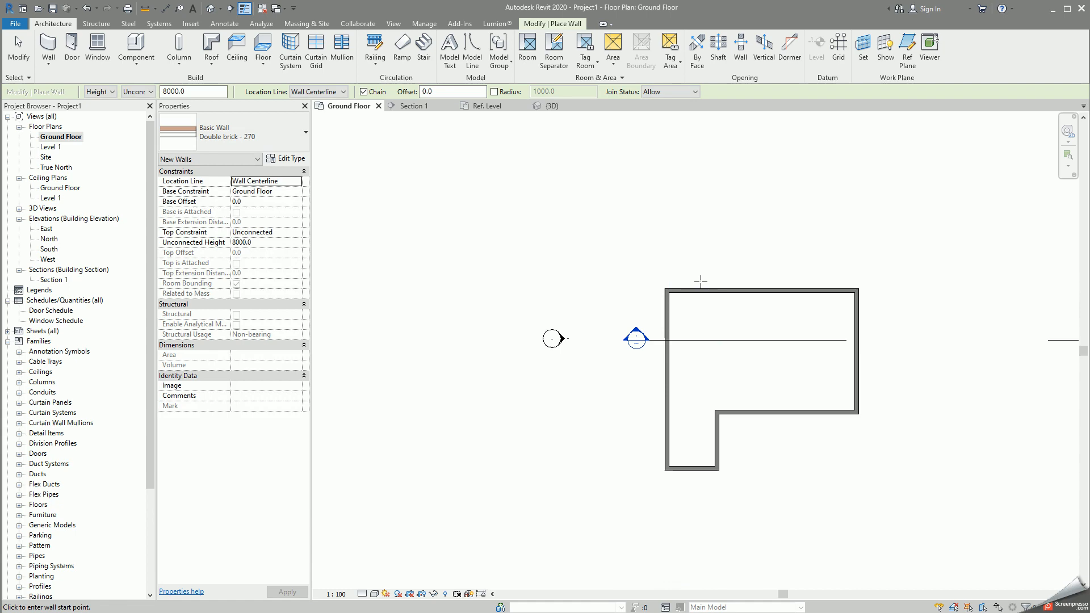
key(Escape)
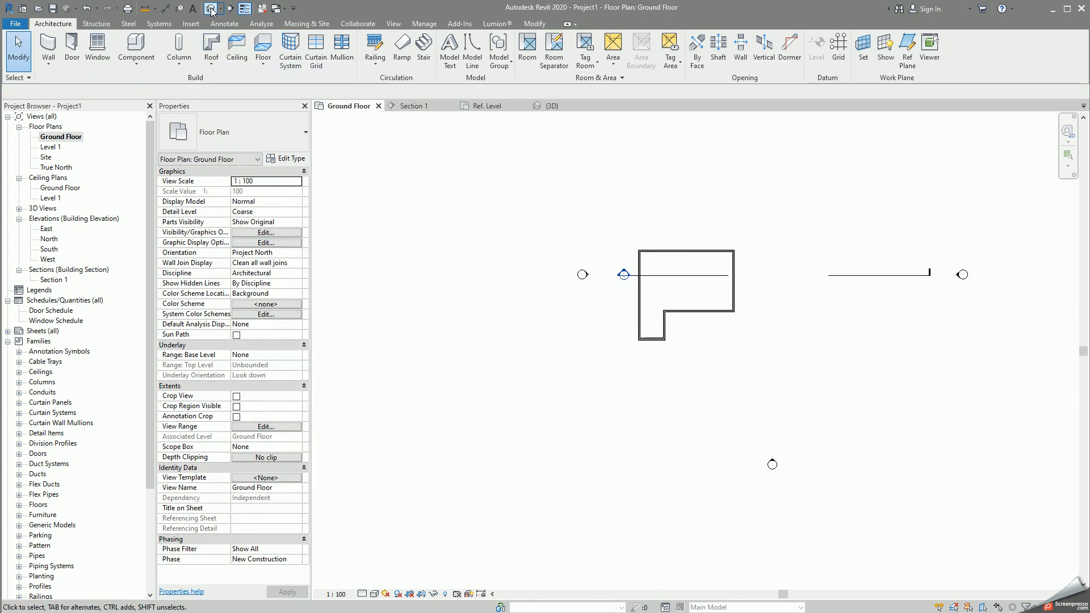
Step: Switch to the 3D view, clear the wall selection and start Roof by Footprint
click(552, 106)
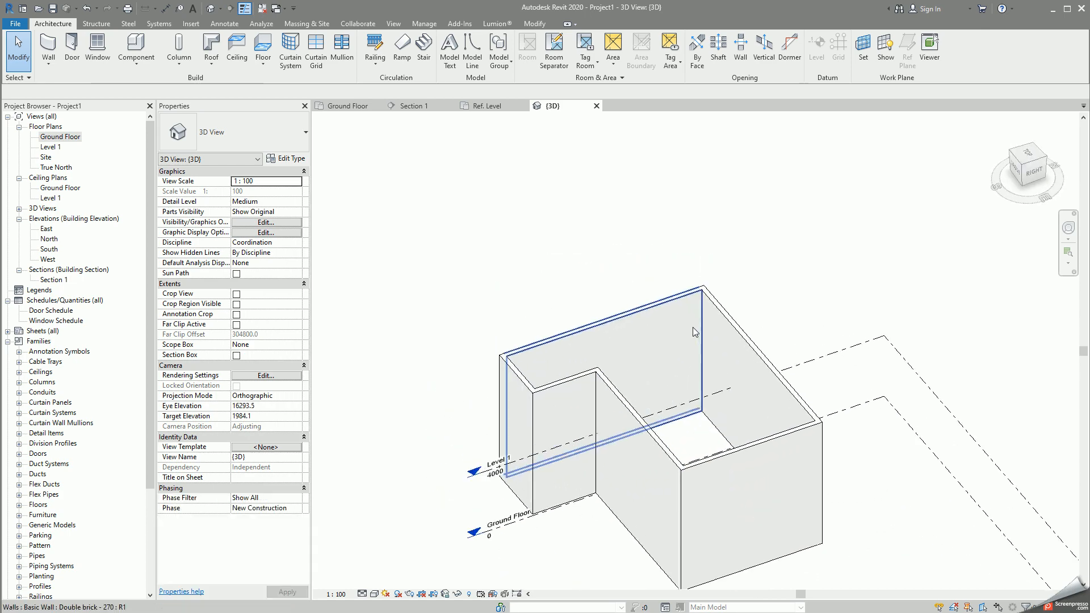
click(695, 332)
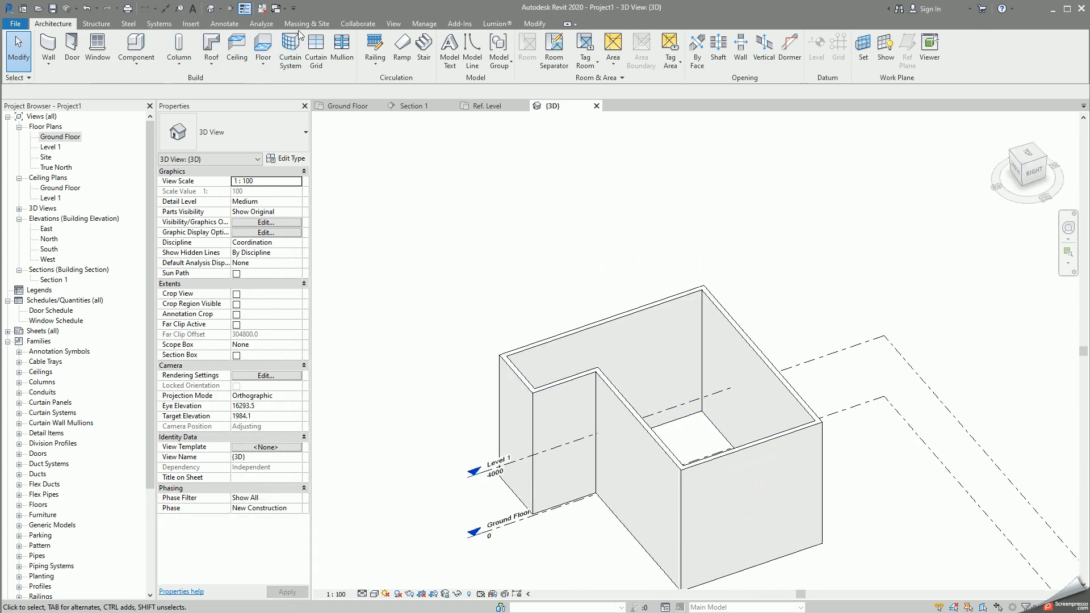
click(211, 45)
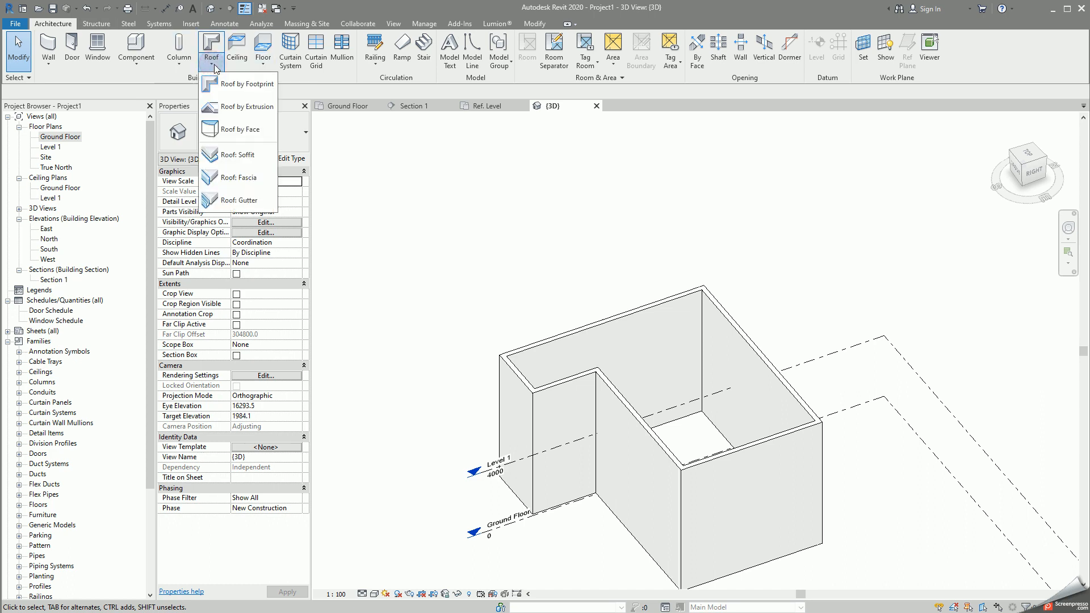
mouse_move(245, 83)
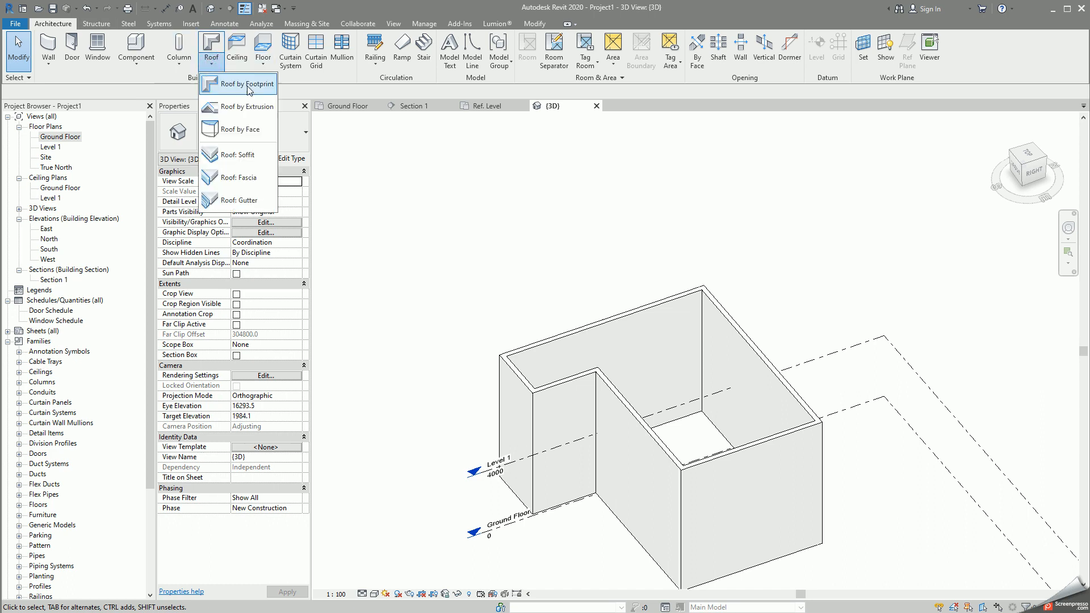
mouse_move(243, 200)
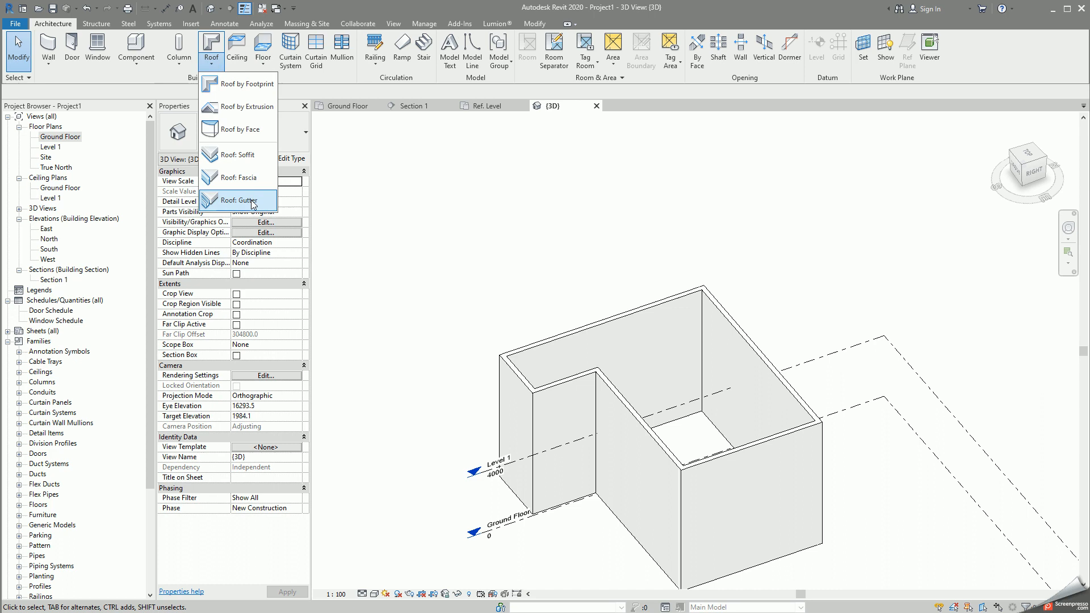
mouse_move(239, 154)
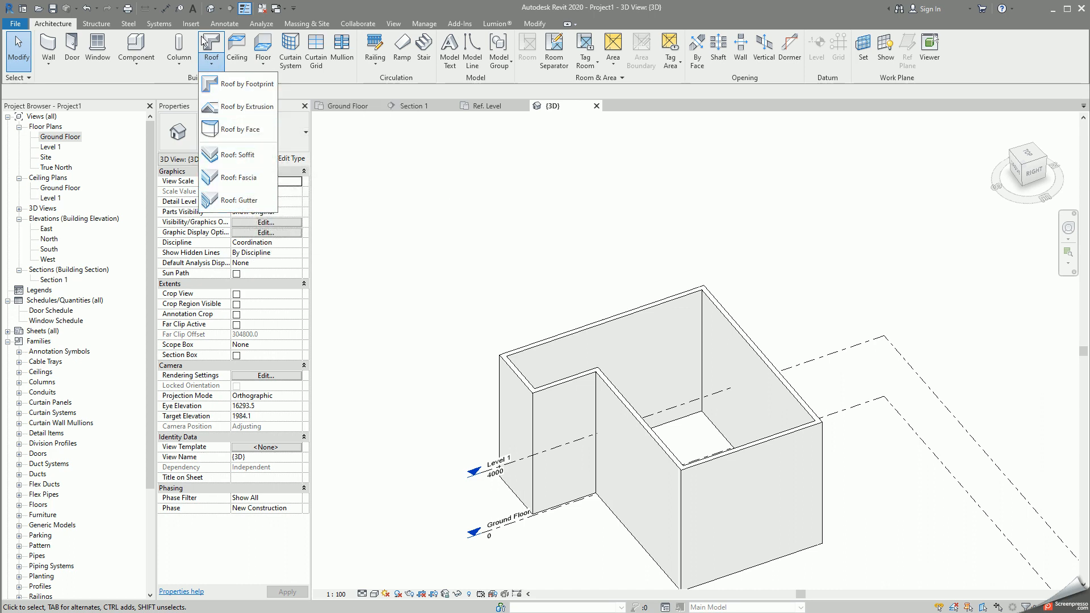
mouse_move(225, 72)
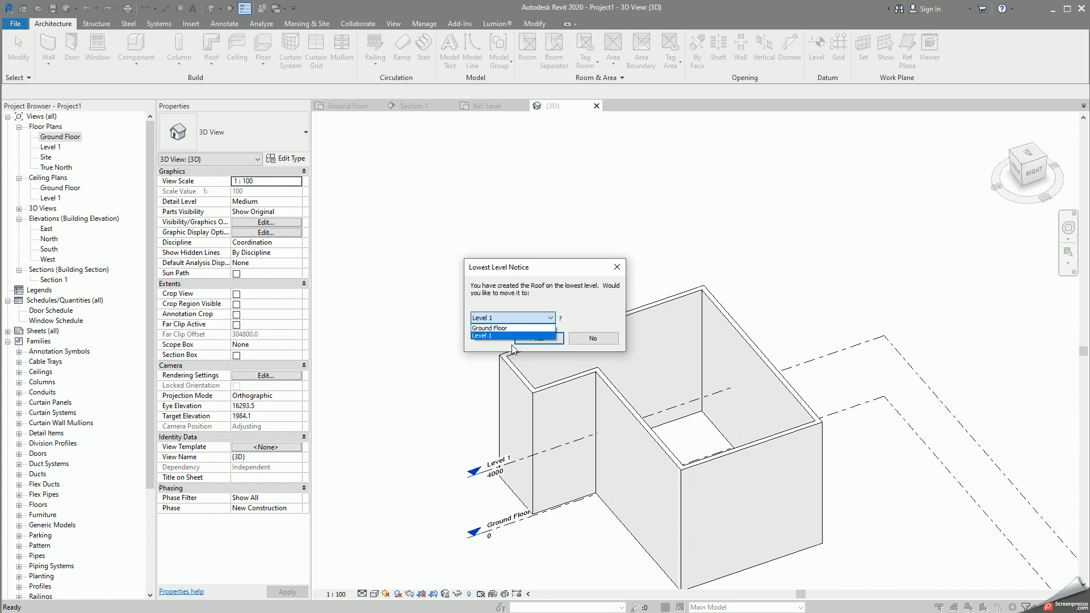
Step: Decline moving the roof to Level 1 in the Lowest Level Notice and back out
click(512, 318)
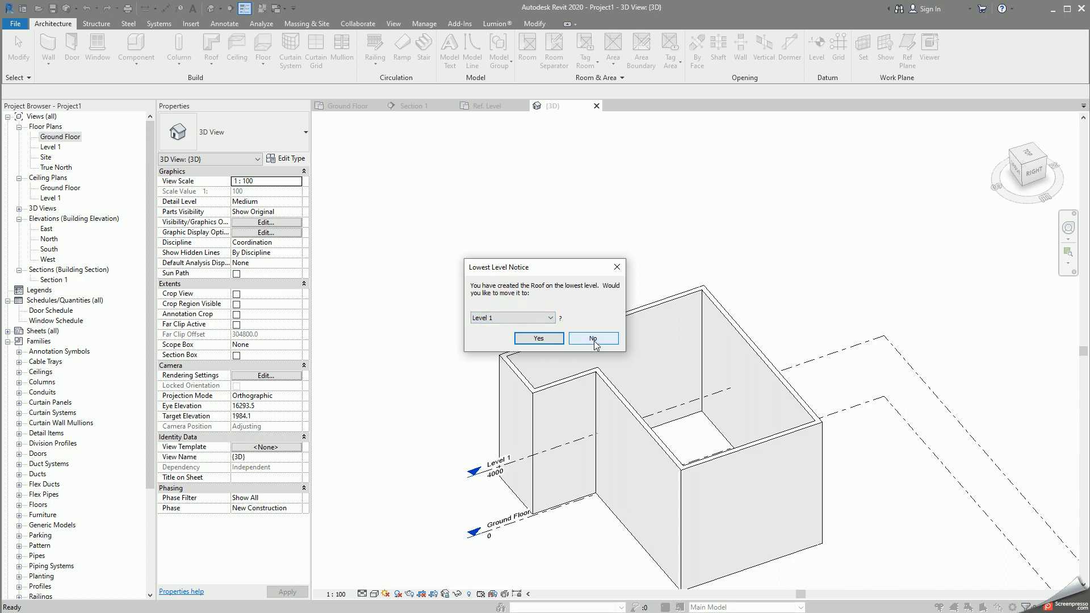
click(593, 339)
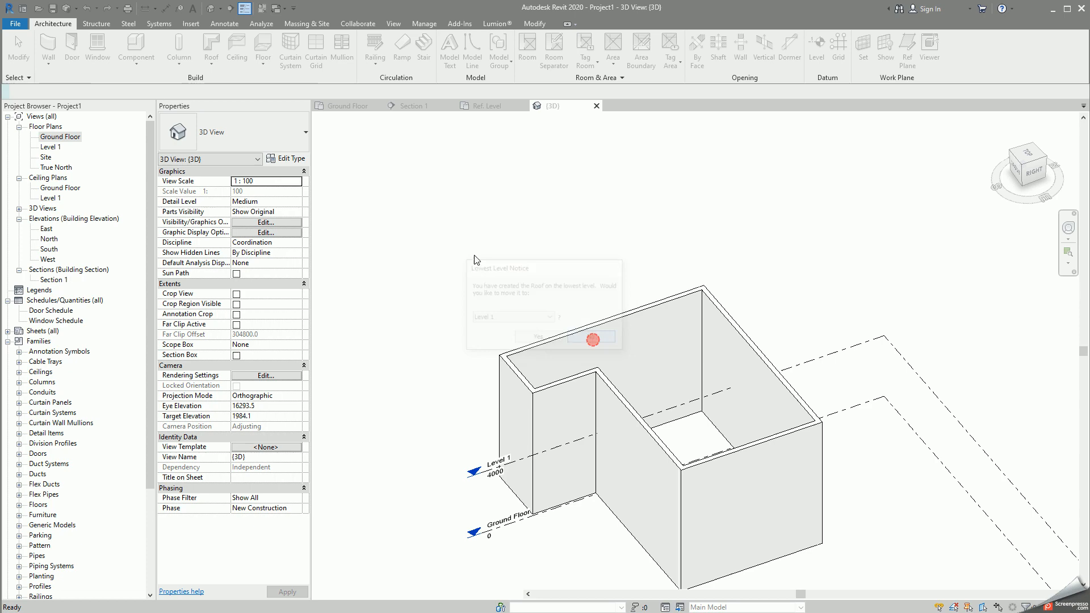
click(590, 336)
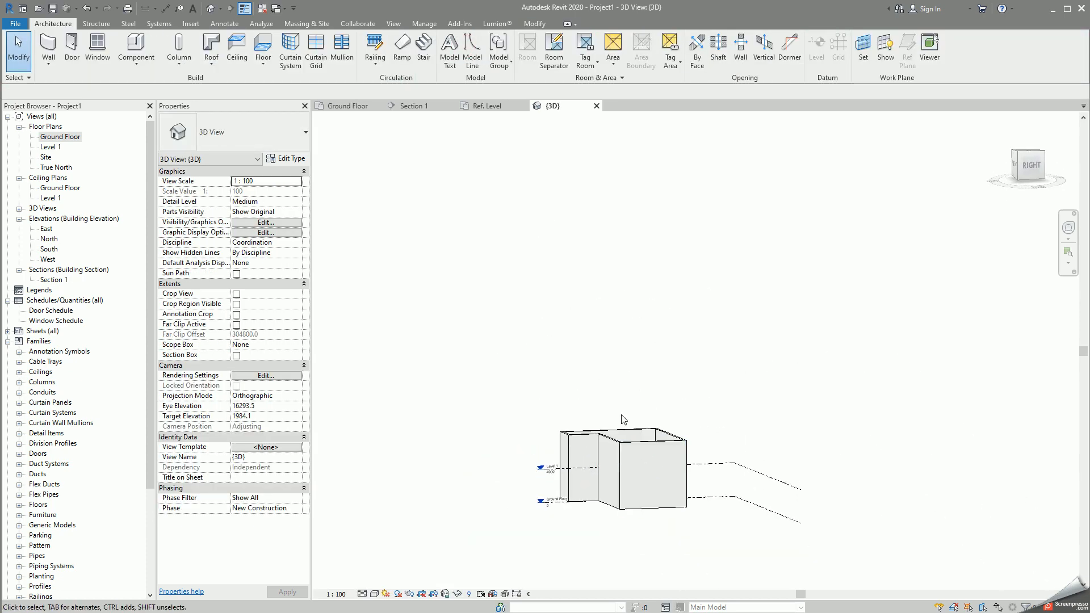
Step: Raise Level 1's elevation to 5000 mm and rename it Roof
click(533, 466)
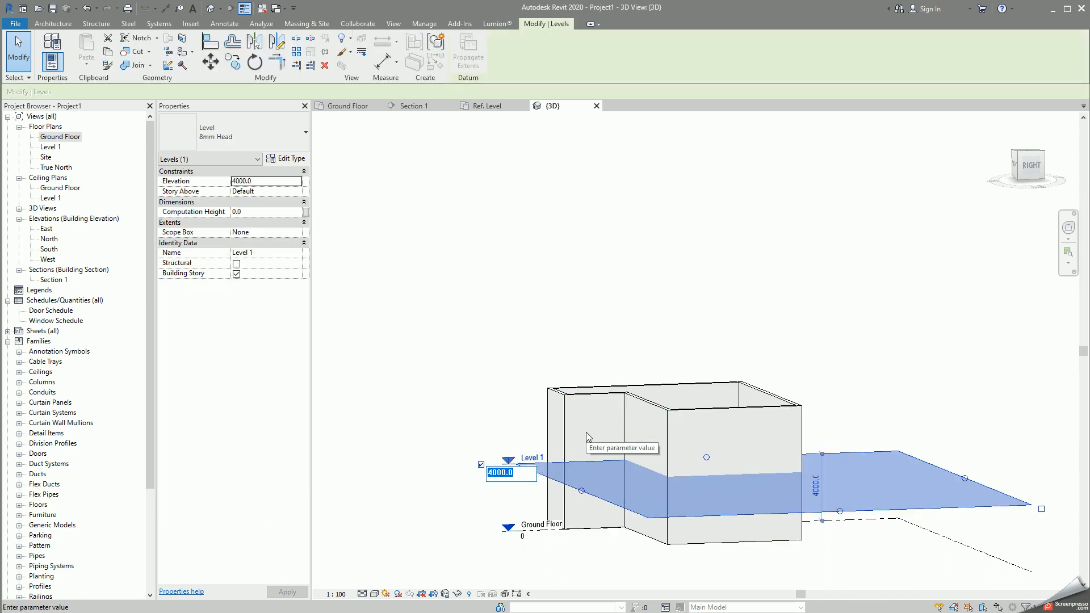
text(5000)
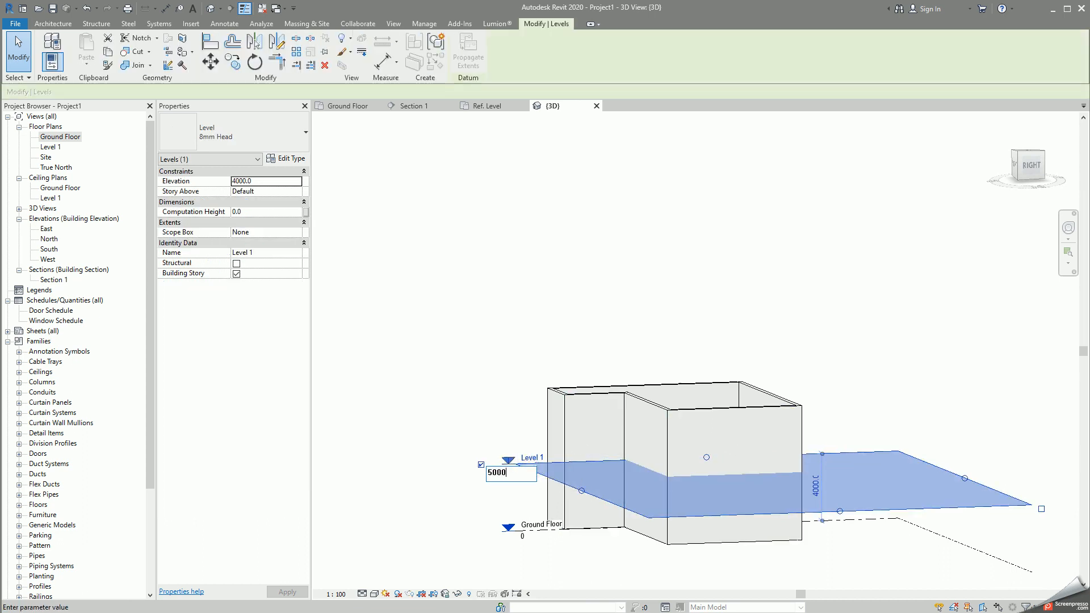
key(Return)
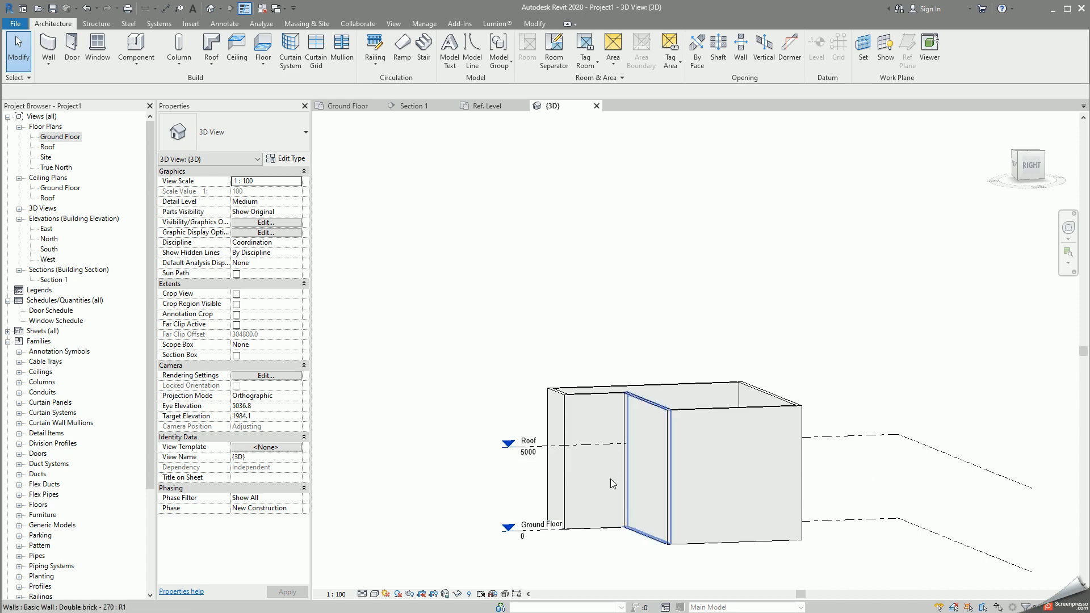
Step: Select all the connected double brick walls
click(560, 459)
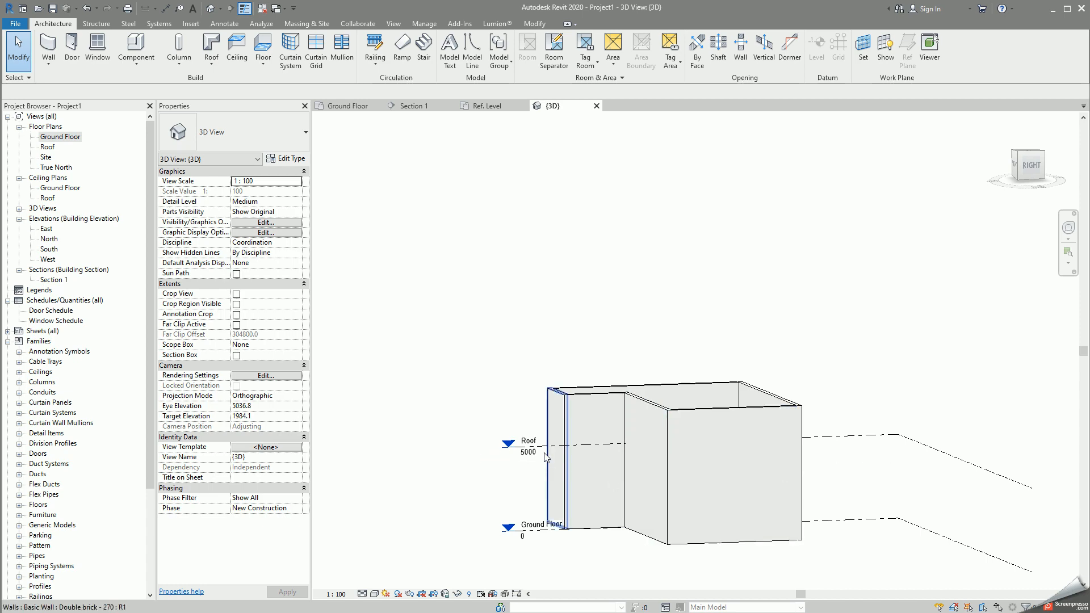
click(528, 441)
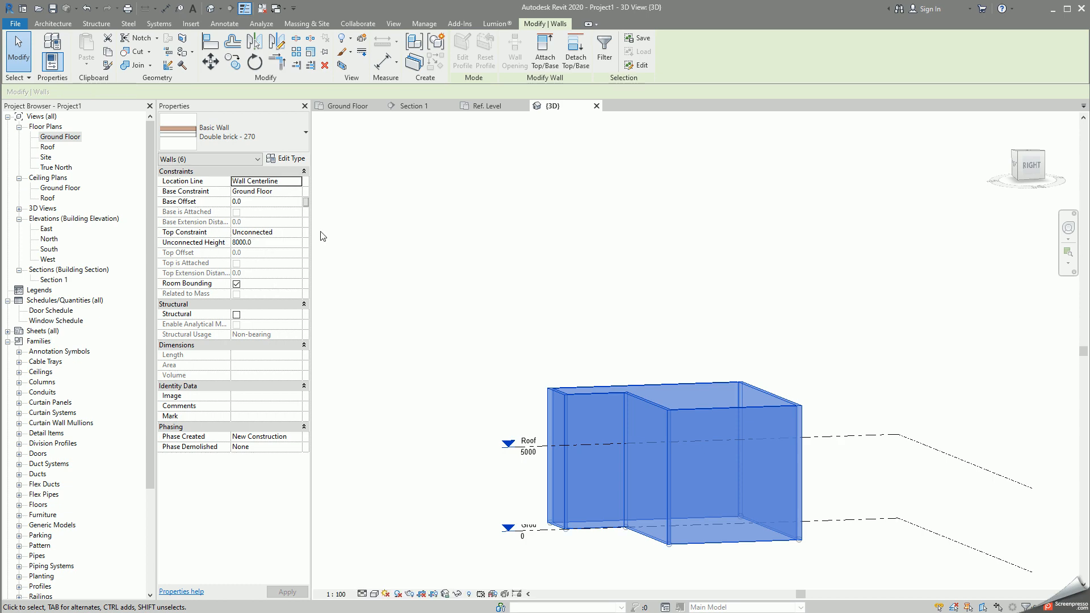
Step: Set the walls' Top Constraint to Up to level: Roof and apply it
click(269, 232)
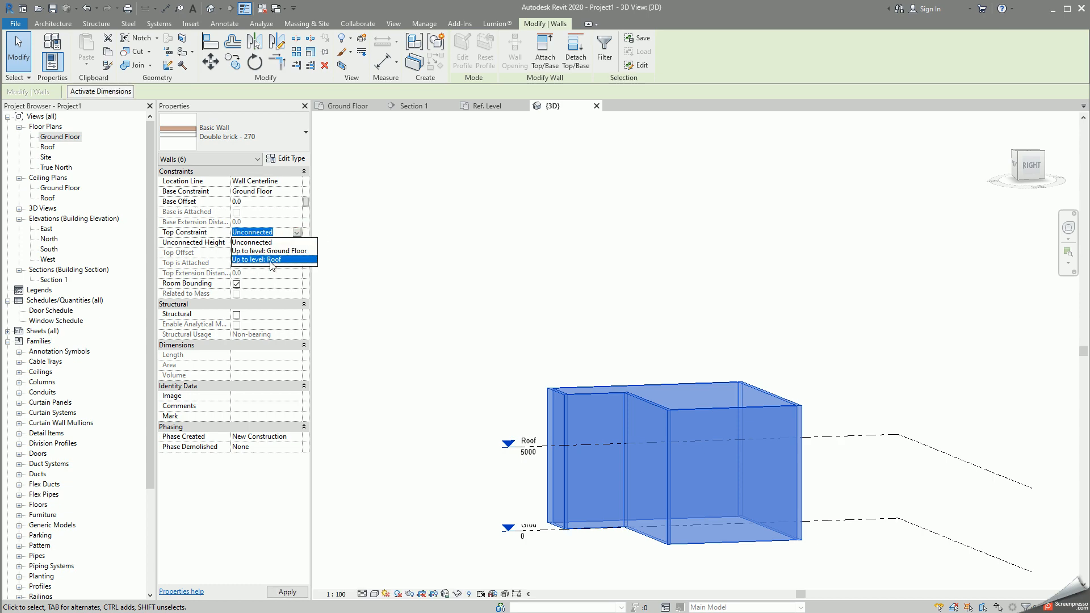
click(257, 259)
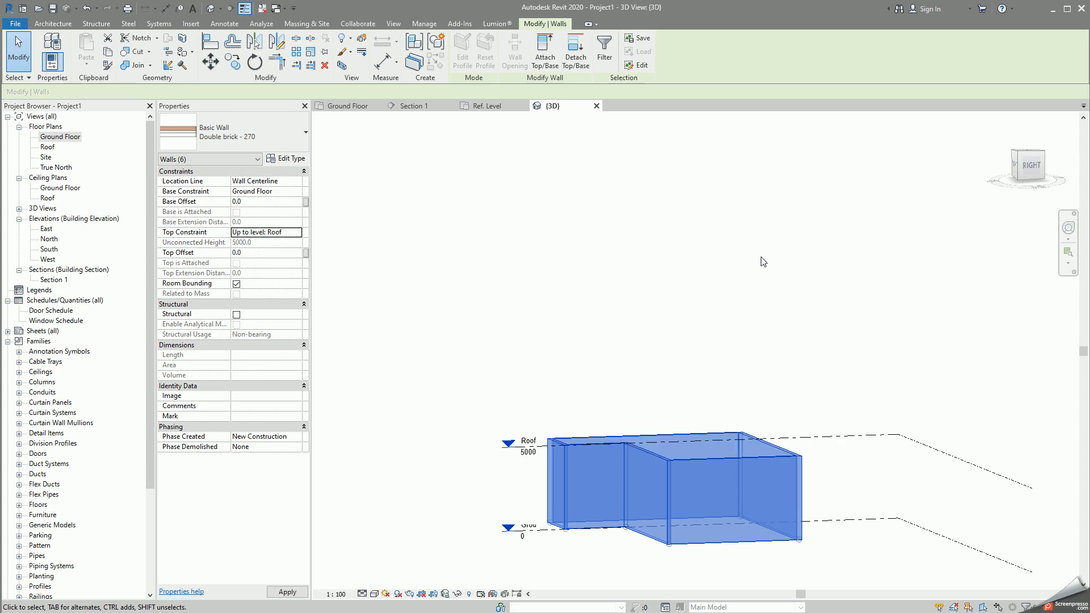
click(528, 441)
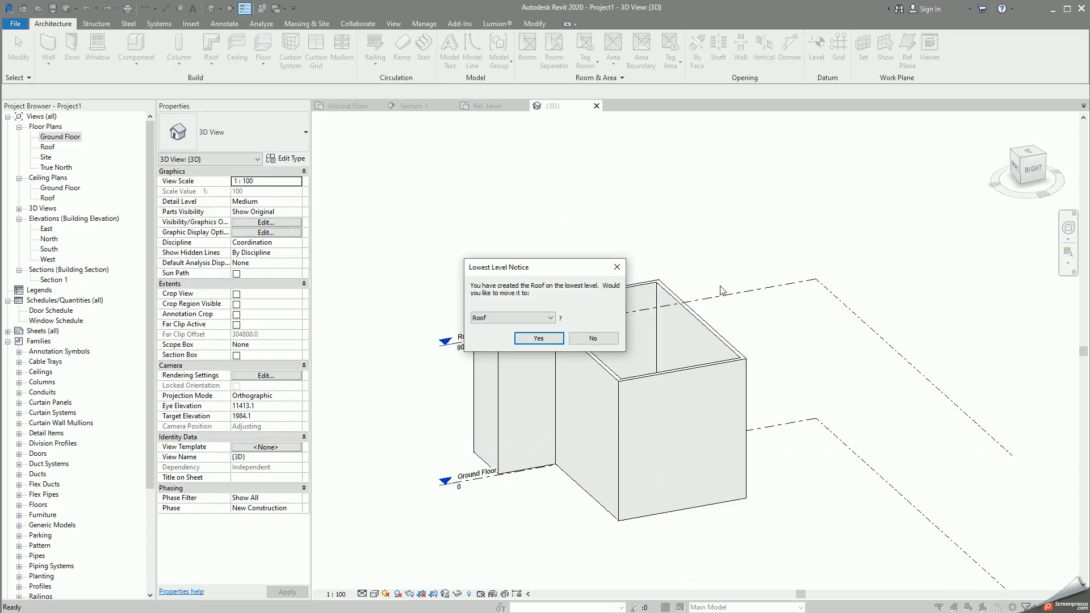
Step: Choose Roof as the level for the new footprint roof
click(511, 317)
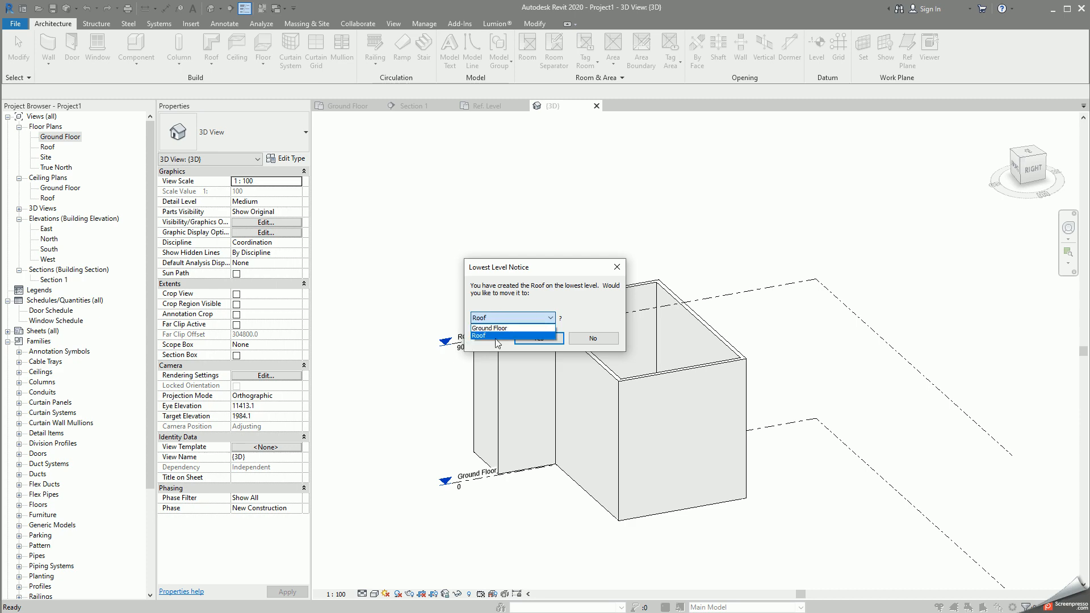
click(490, 335)
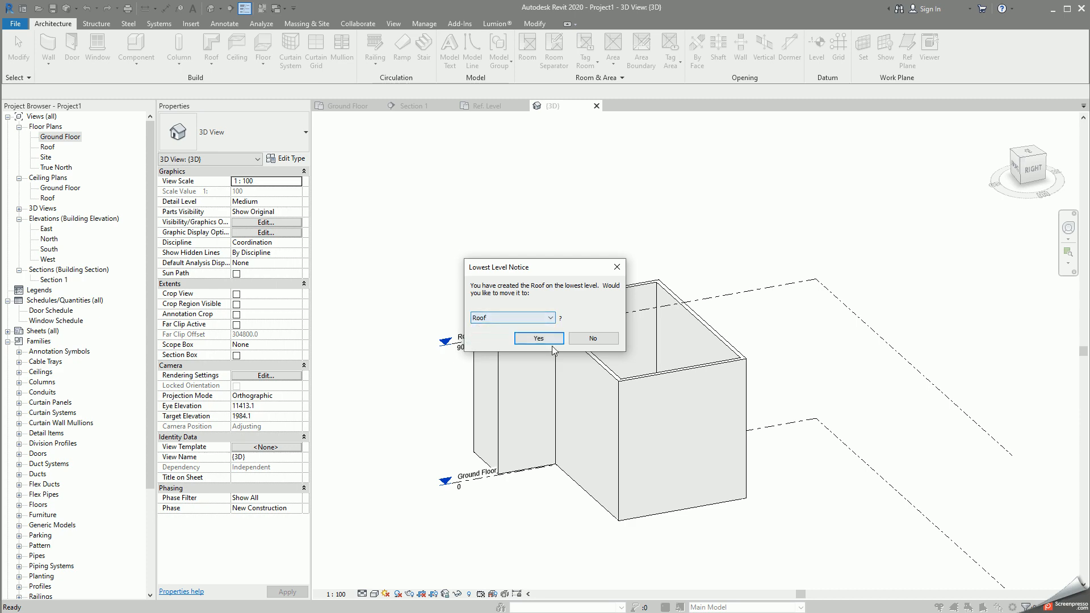
click(539, 338)
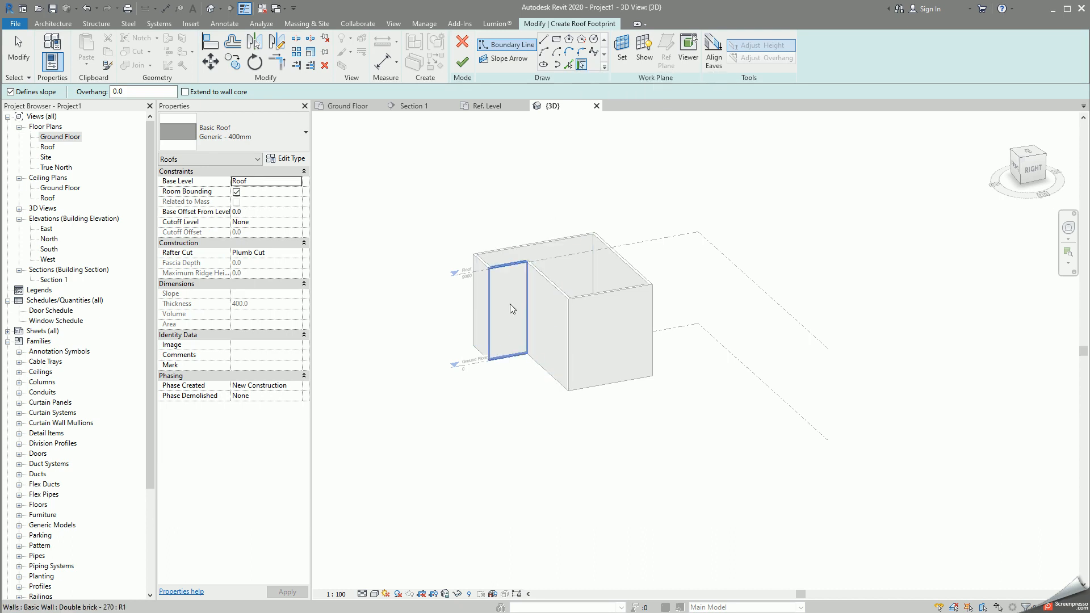
Step: Pick the exterior walls as 30° sloping roof boundary lines
click(583, 64)
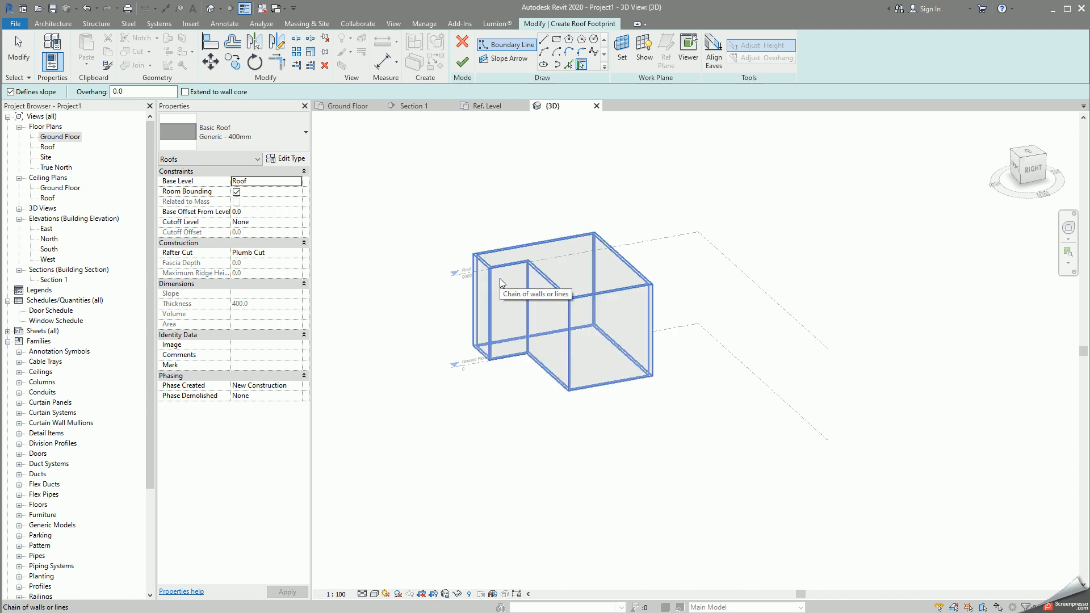
click(502, 283)
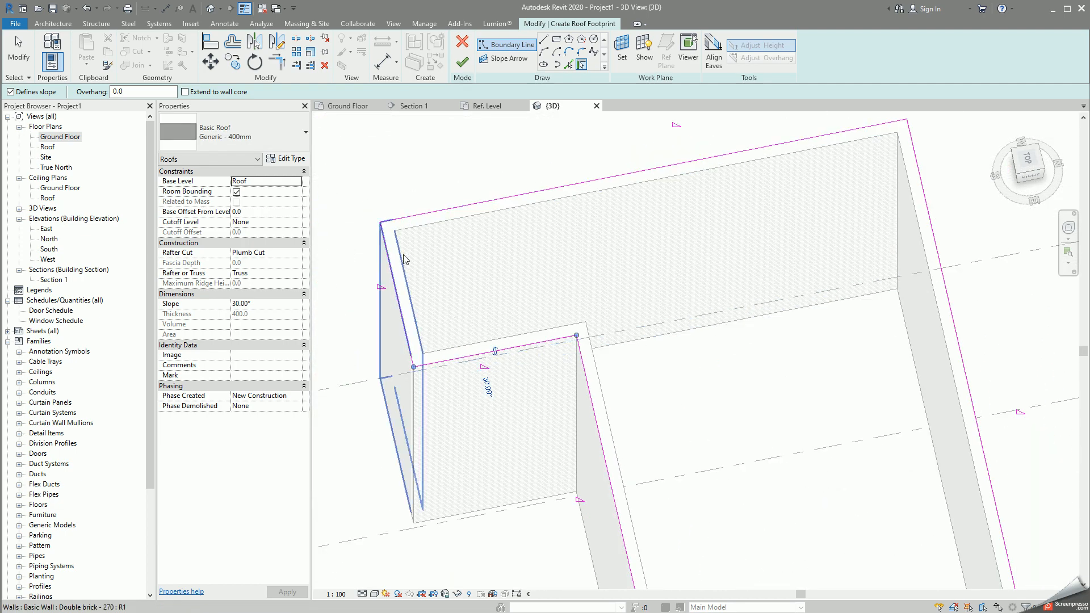
click(501, 268)
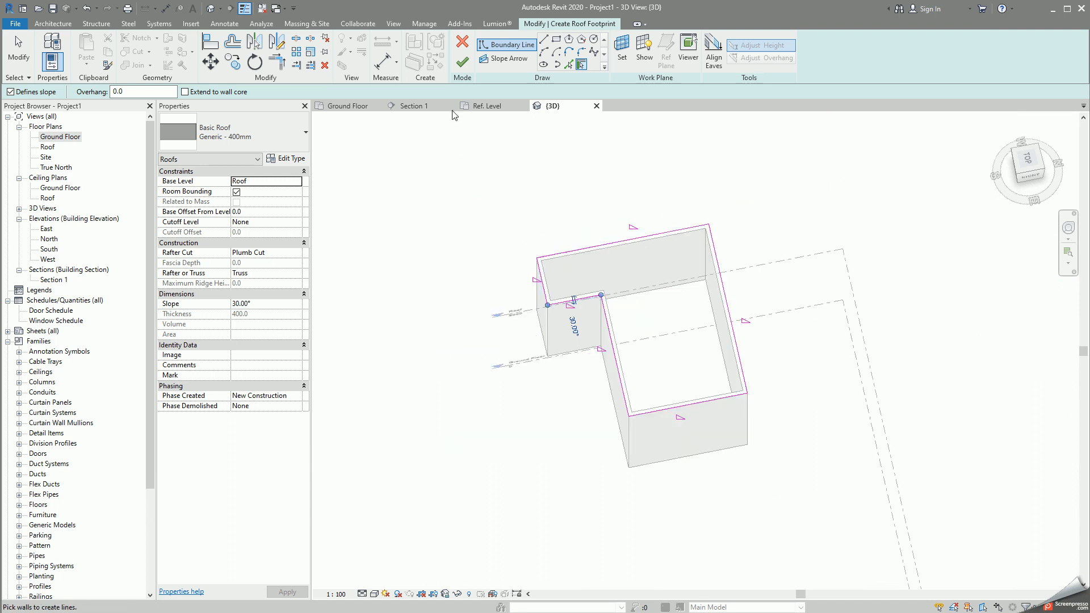
mouse_move(334, 154)
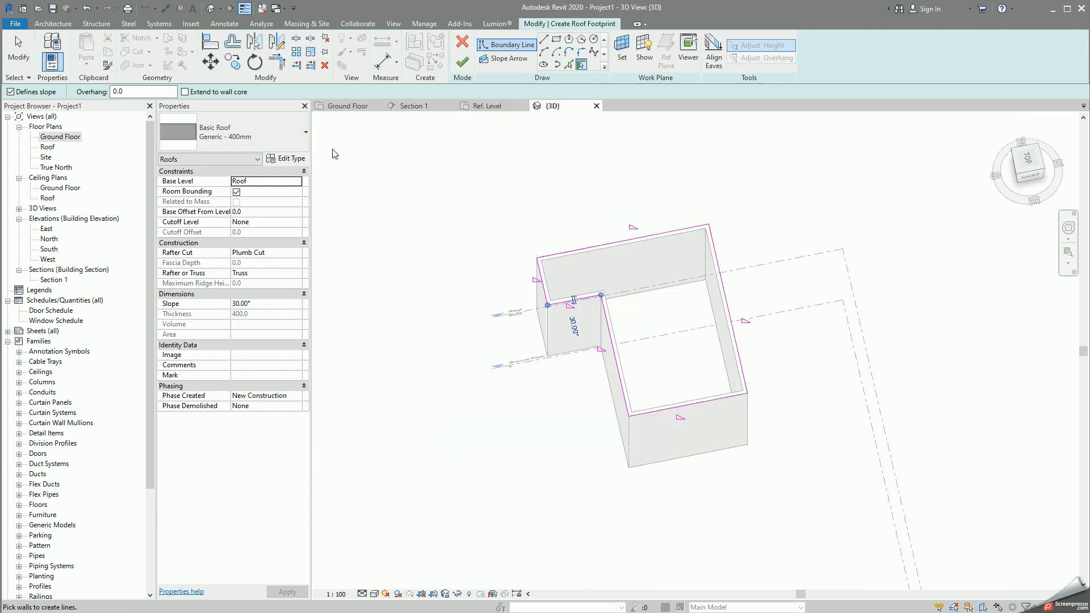
mouse_move(462, 61)
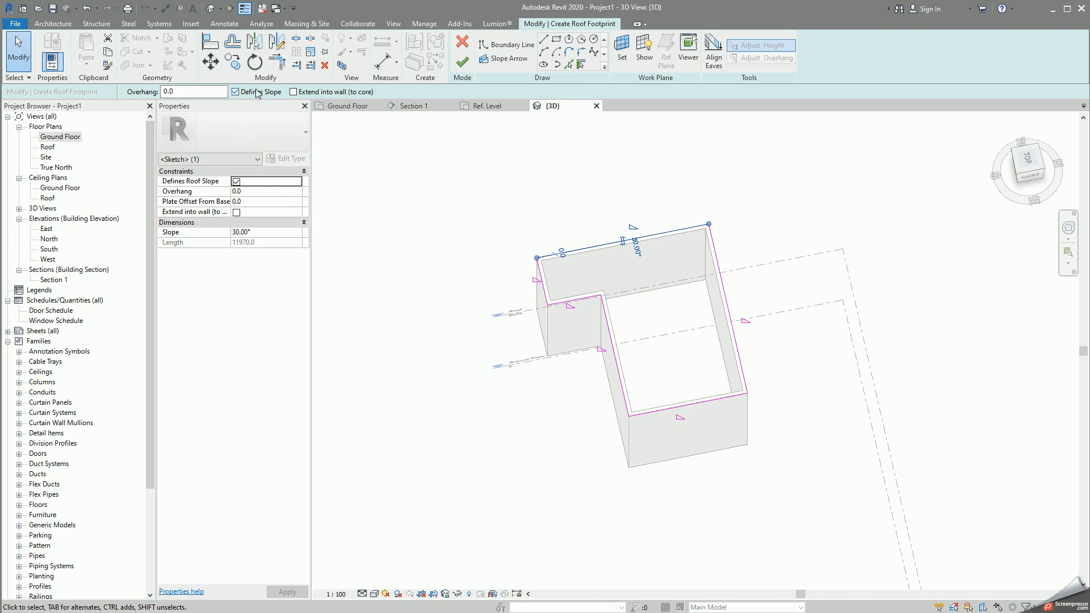
mouse_move(236, 90)
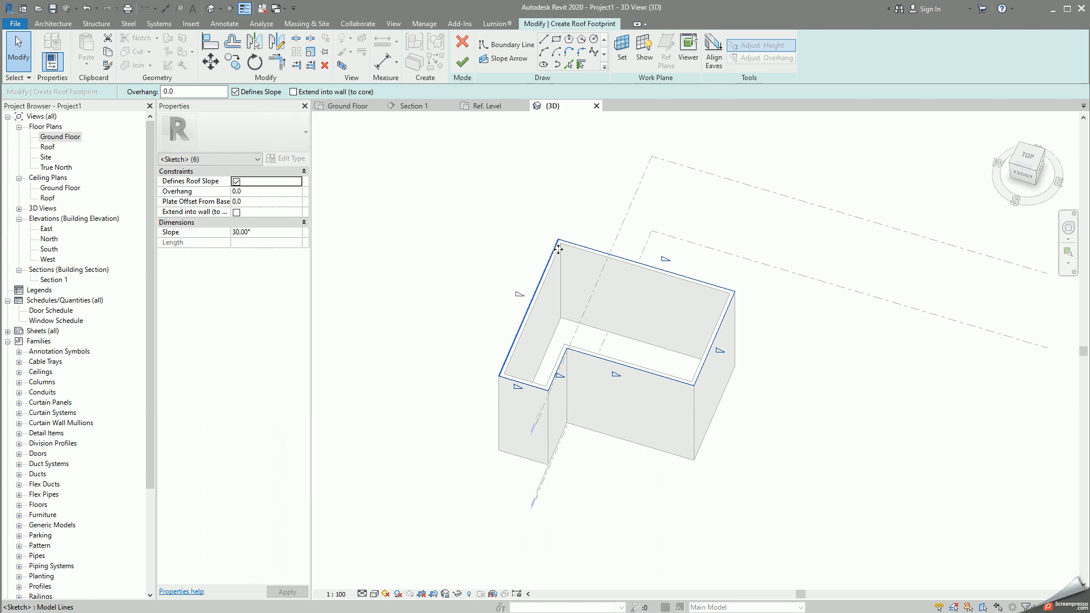
mouse_move(567, 353)
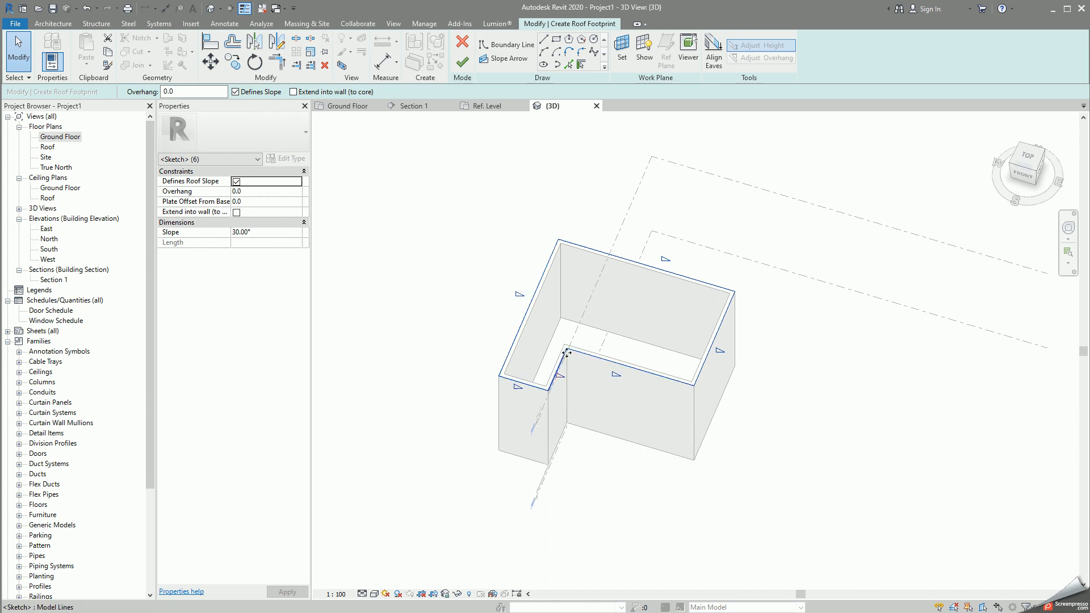
mouse_move(552, 405)
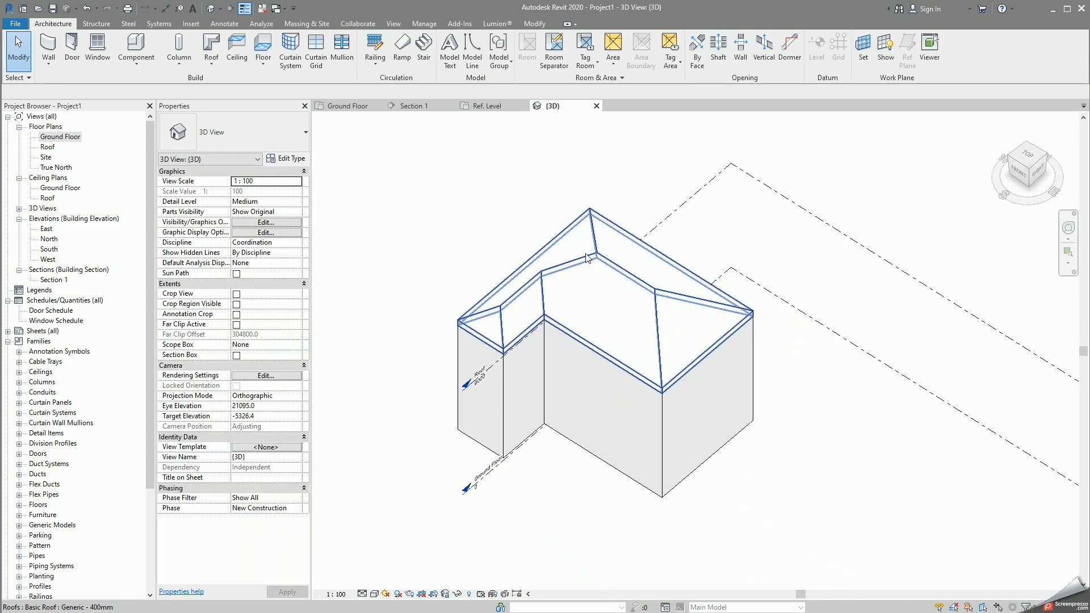
Step: Finish the footprint so a 30° hipped roof covers the L-shaped building
scroll(up, 3)
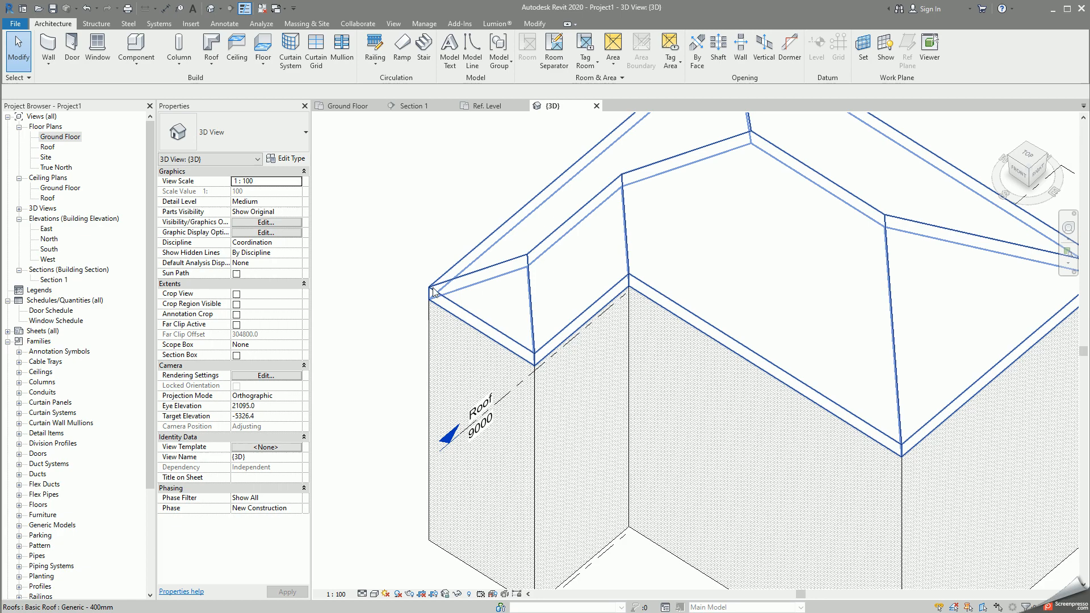
mouse_move(533, 348)
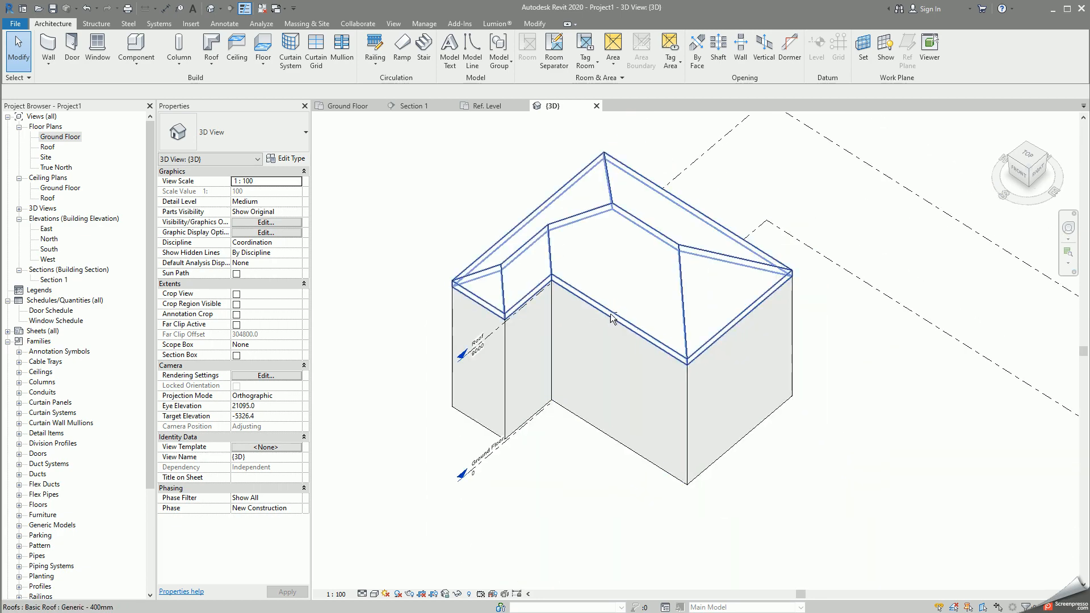
Step: Uncheck Defines Slope on the wing's short end edge to make it a gable
double_click(613, 318)
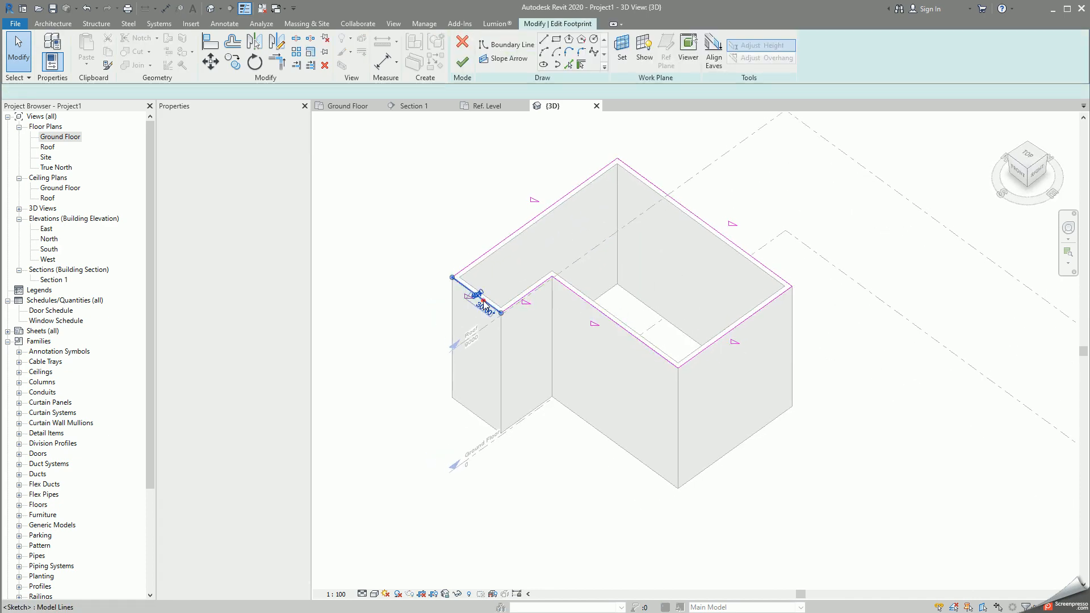
click(466, 289)
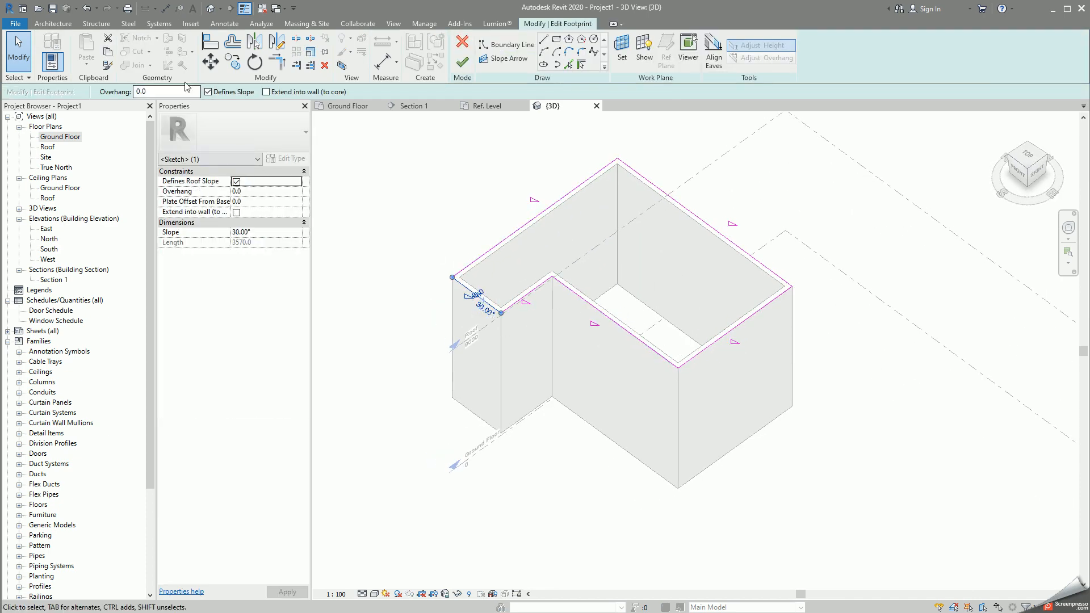
click(236, 181)
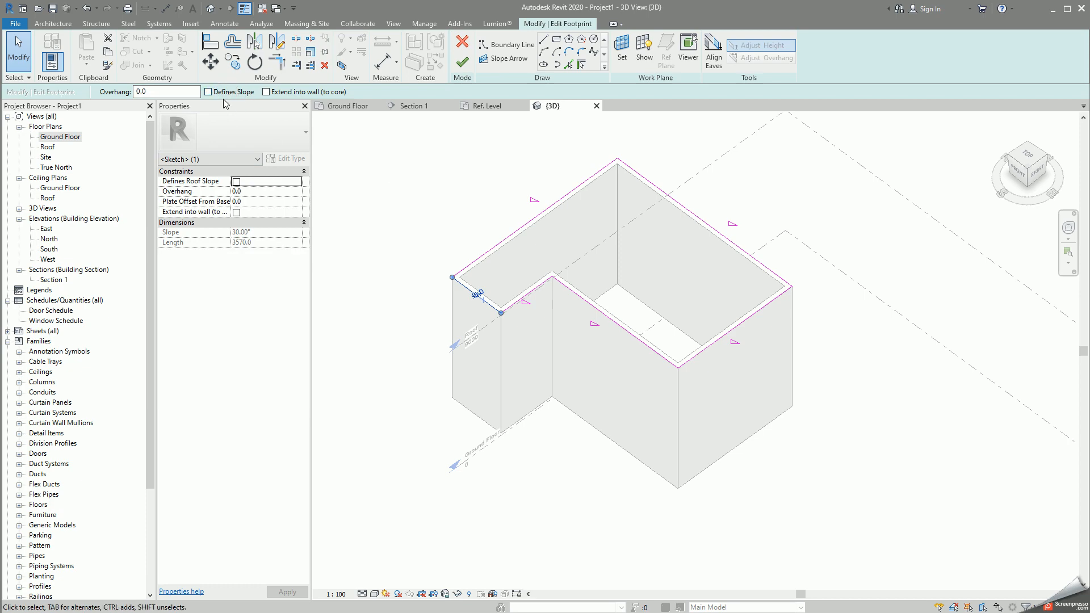
click(462, 43)
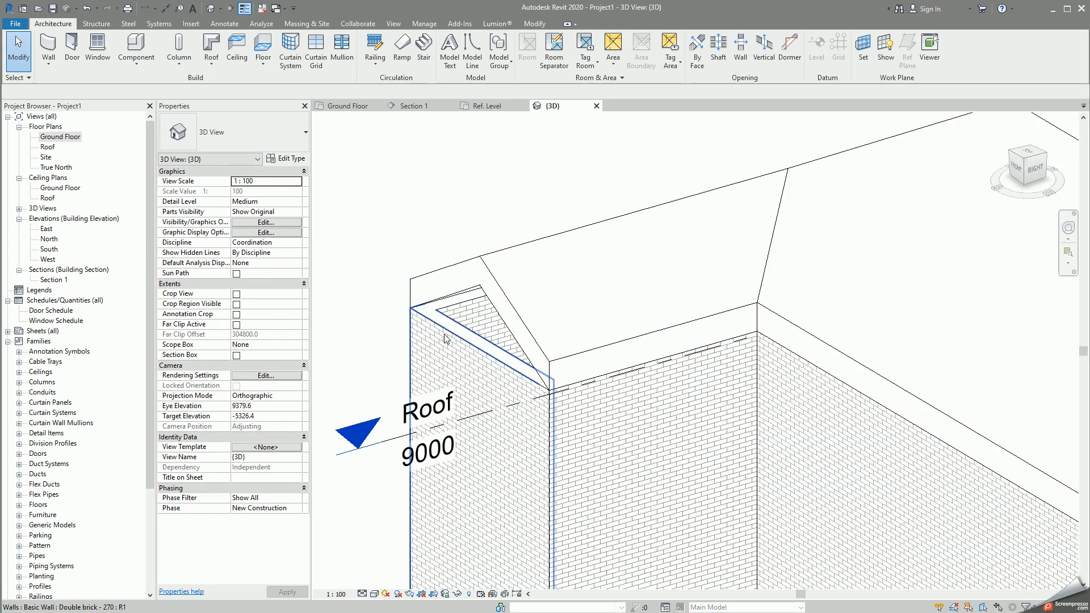
Step: Attach the top of the wall beneath the gable up to the roof
click(452, 333)
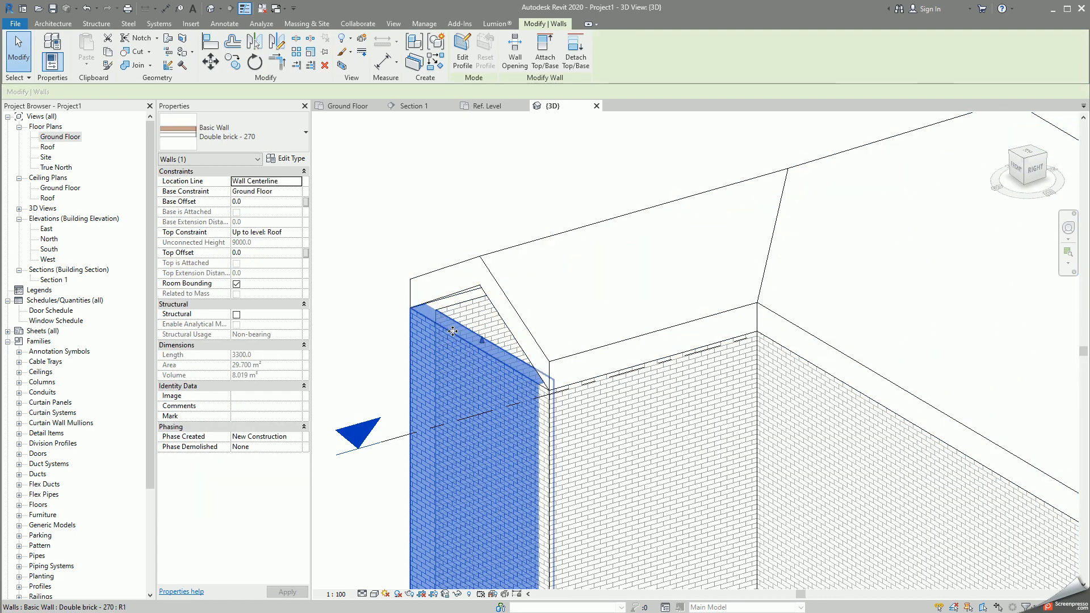
click(544, 50)
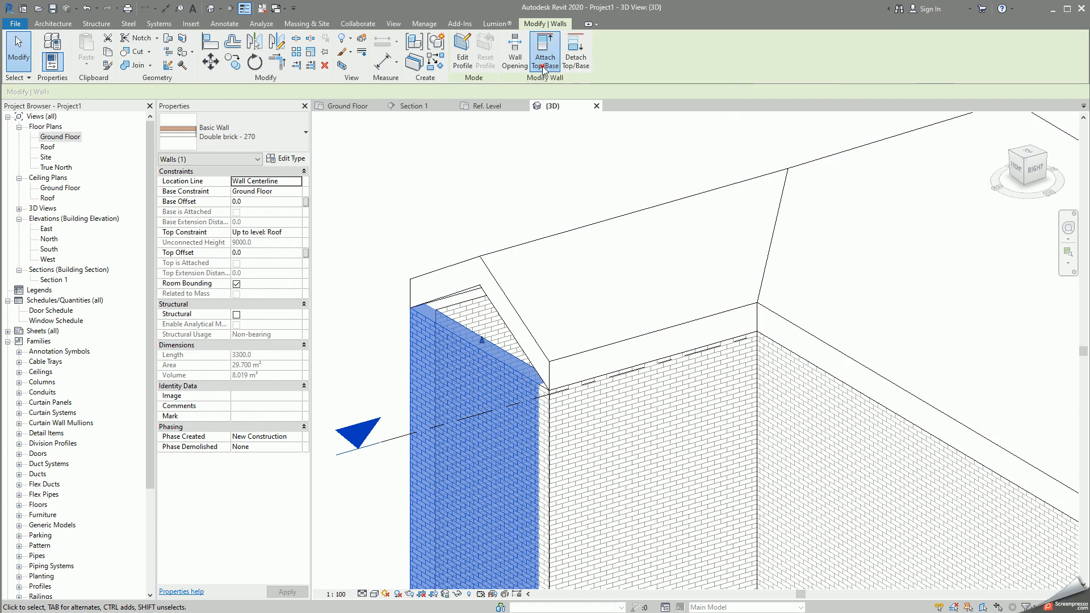
click(545, 50)
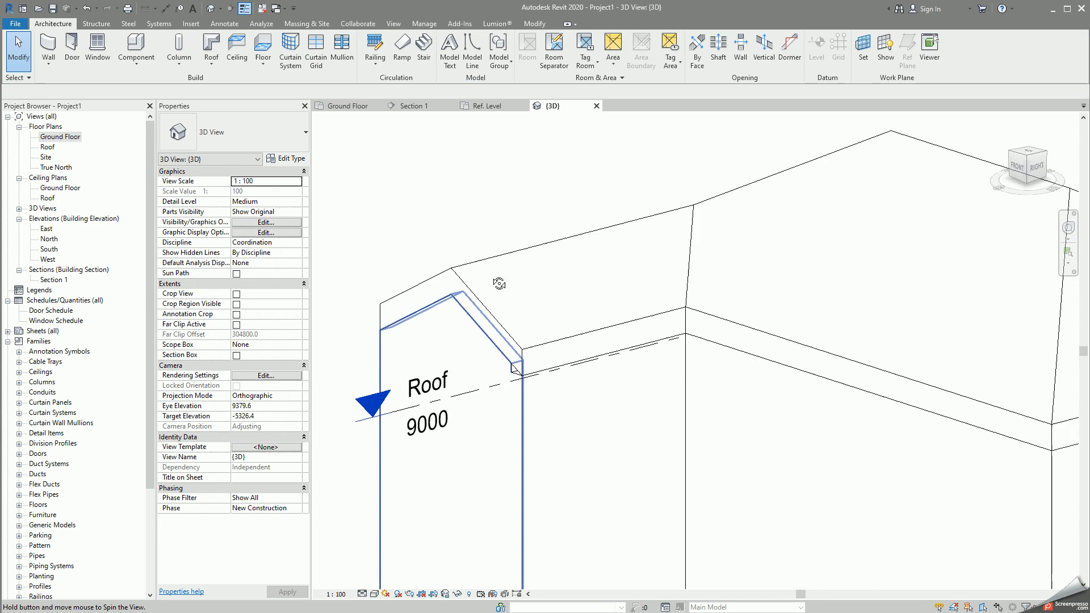
Step: Remove Defines Slope from the two inner-corner footprint edges and rebuild the roof
click(515, 299)
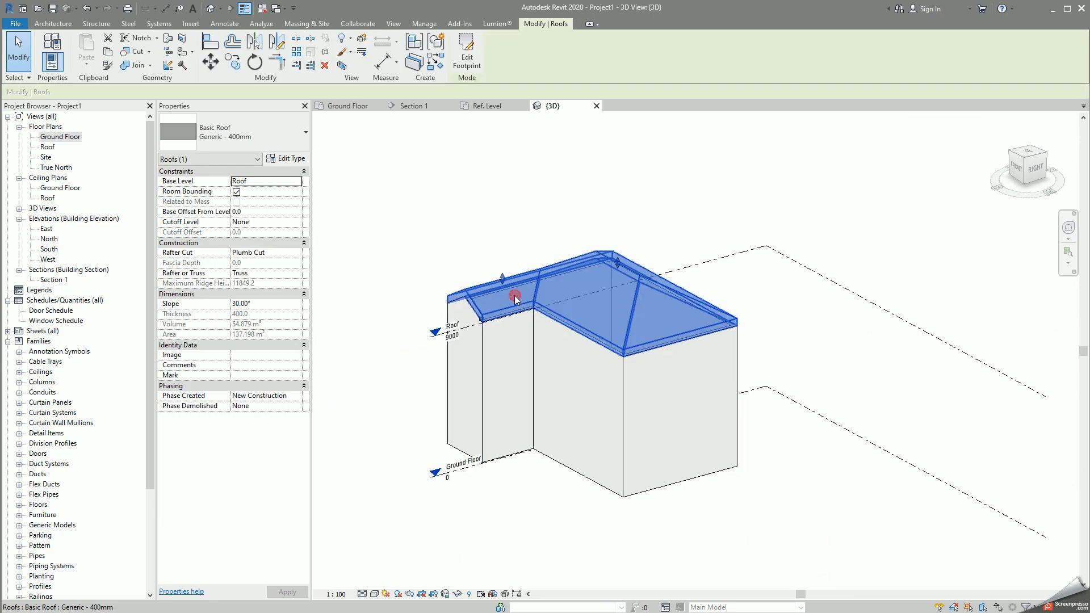
click(467, 52)
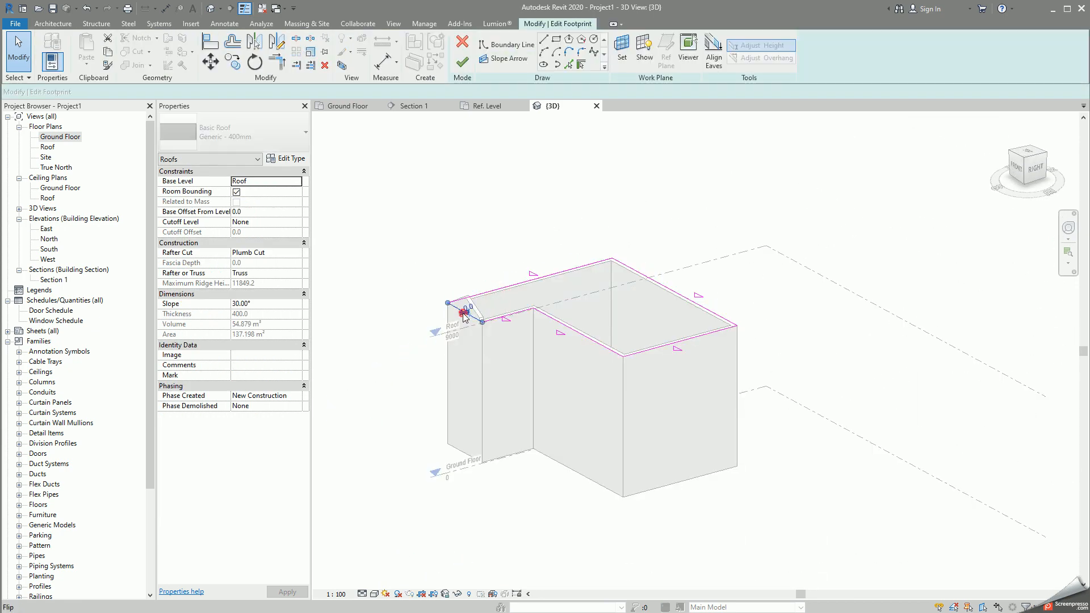
click(479, 326)
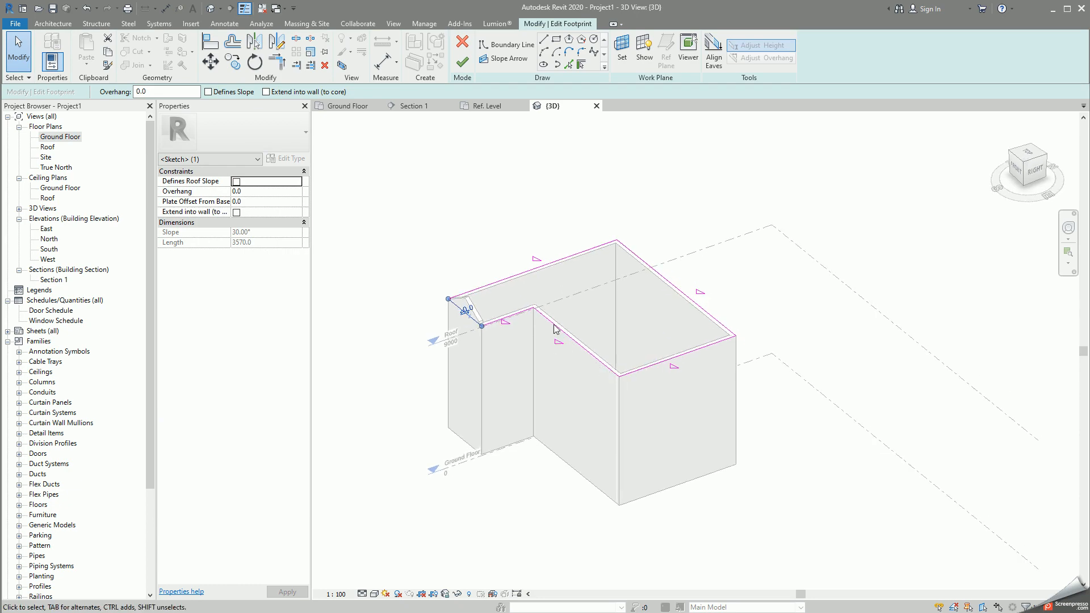
click(209, 91)
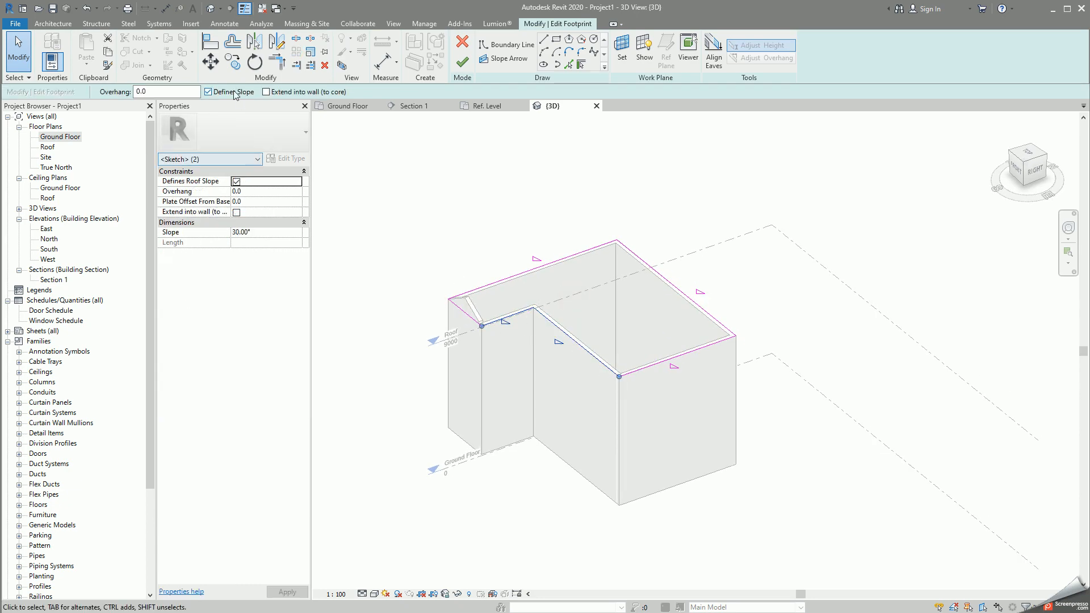
click(462, 42)
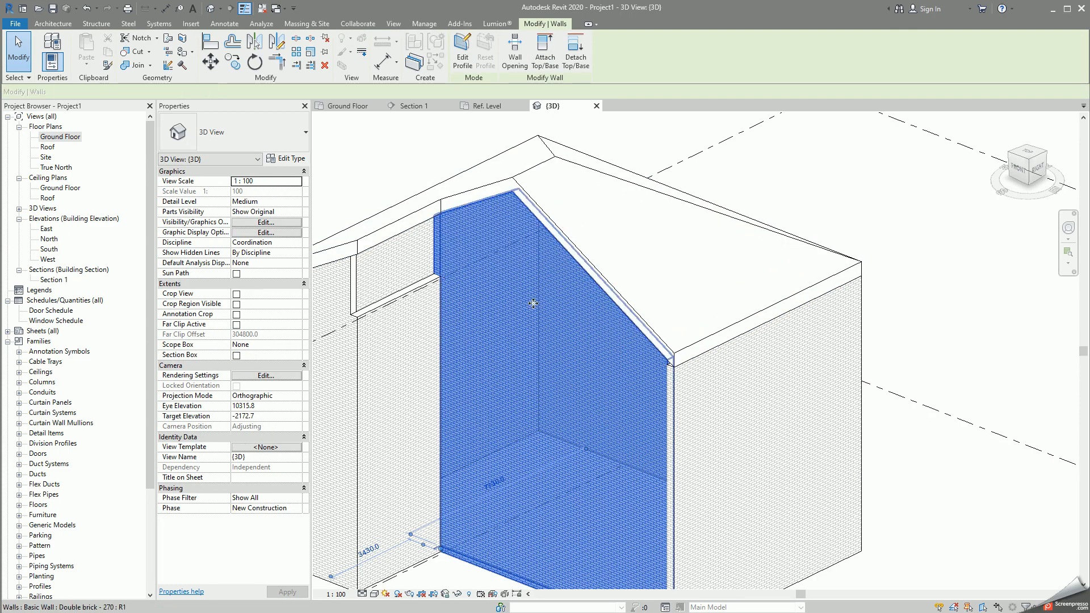
Step: Attach the wall beneath up to the reshaped roof
click(532, 189)
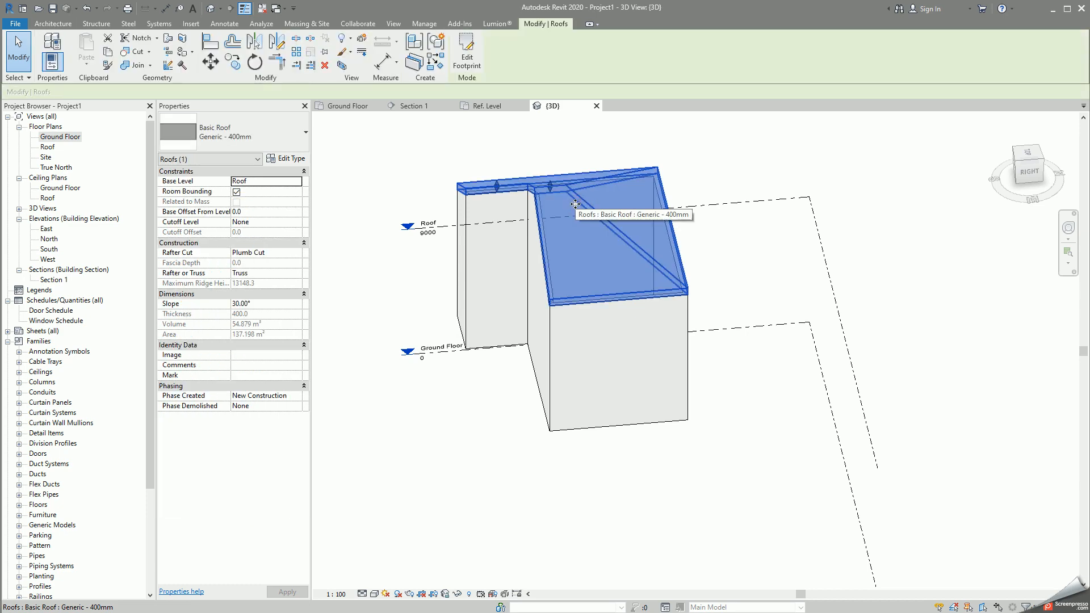
Step: Give the roof's end boundary line an overhang (600, then 1200) and finish the footprint
click(467, 52)
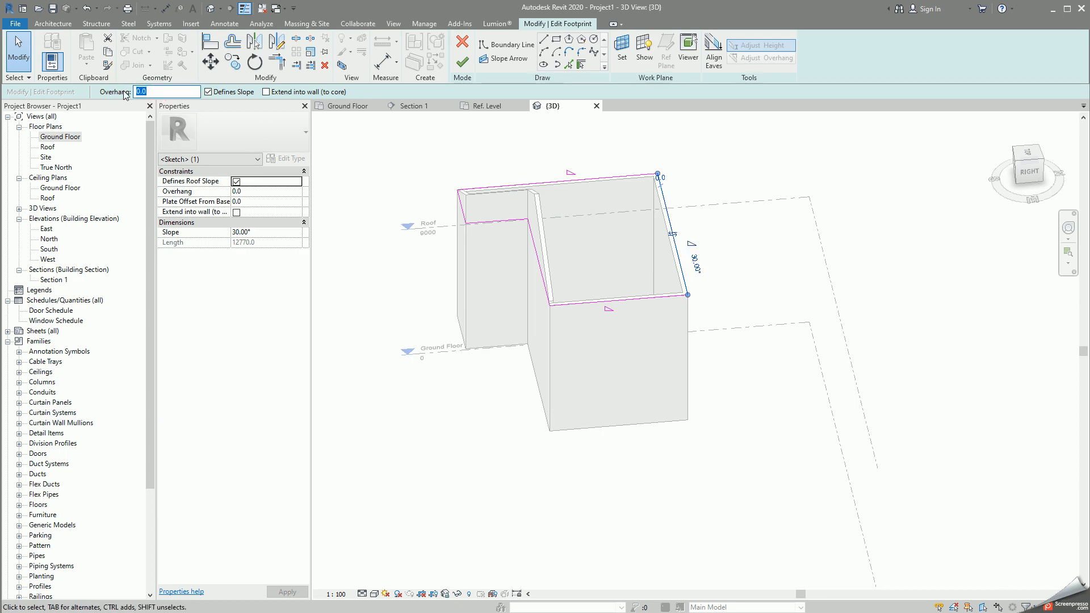
text(600)
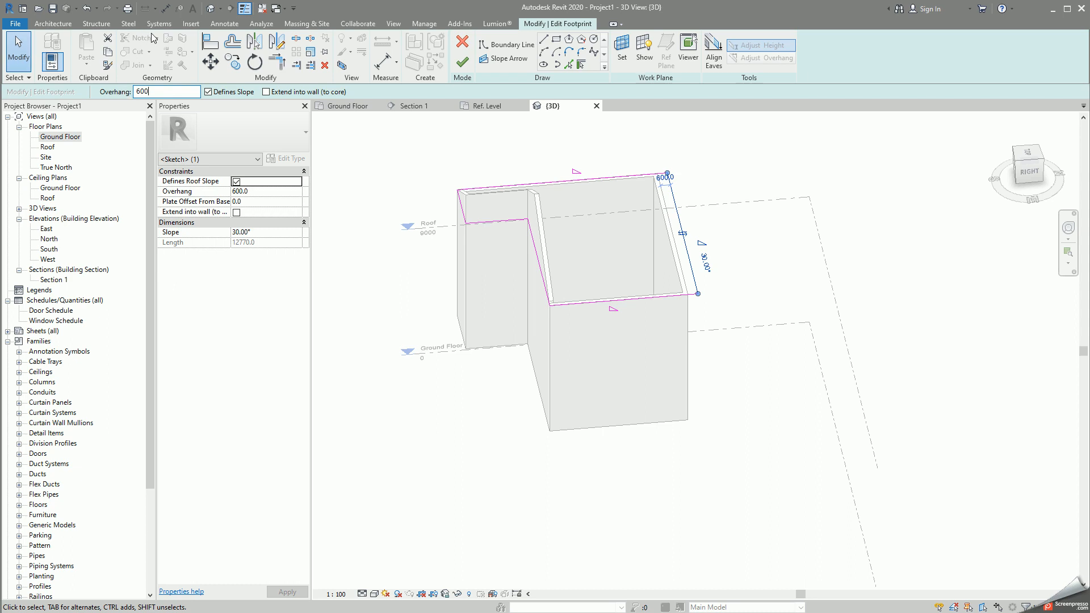
text(1200)
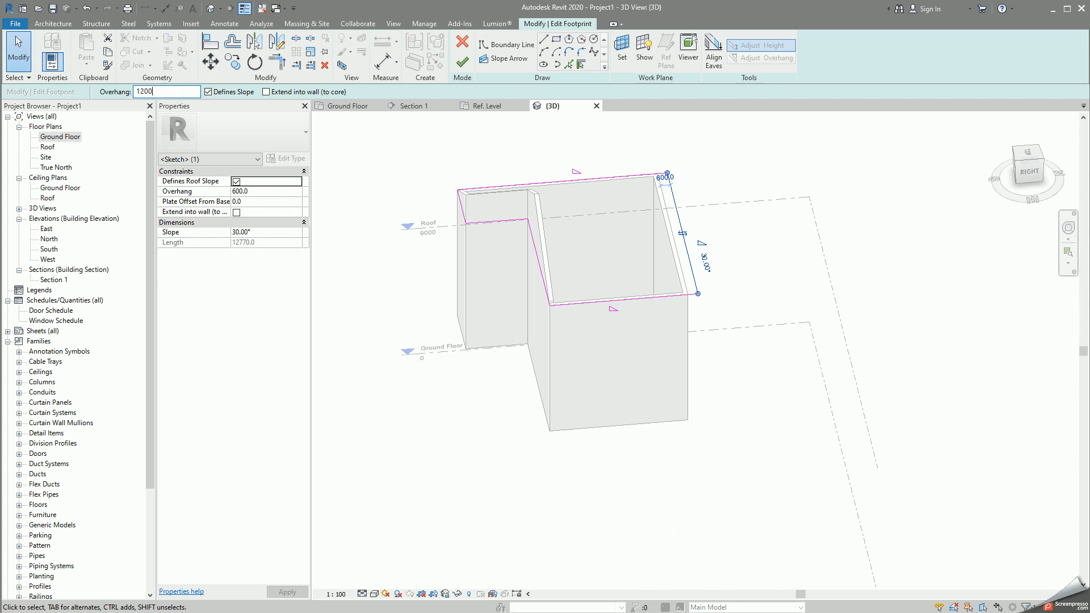
click(464, 43)
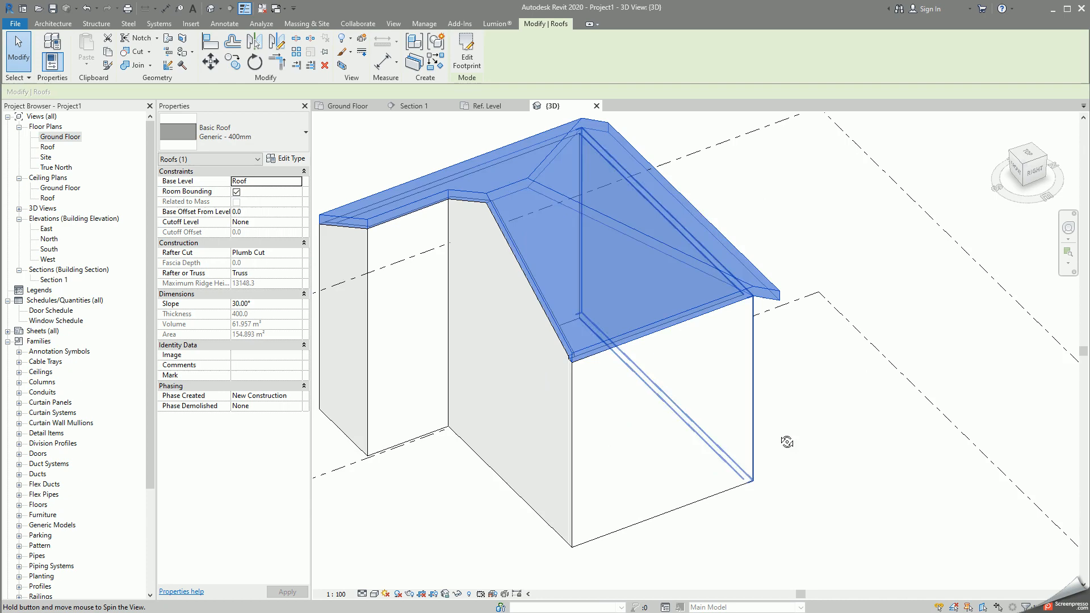
click(467, 53)
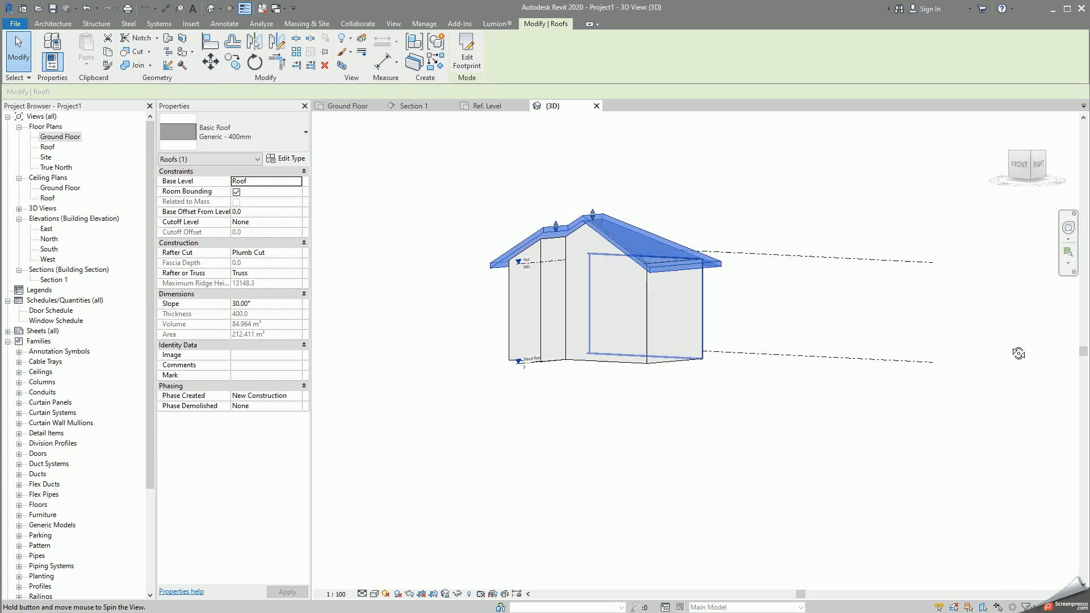
Step: View the front elevation and set the roof's Base Offset From Level to 692.8
scroll(down, 3)
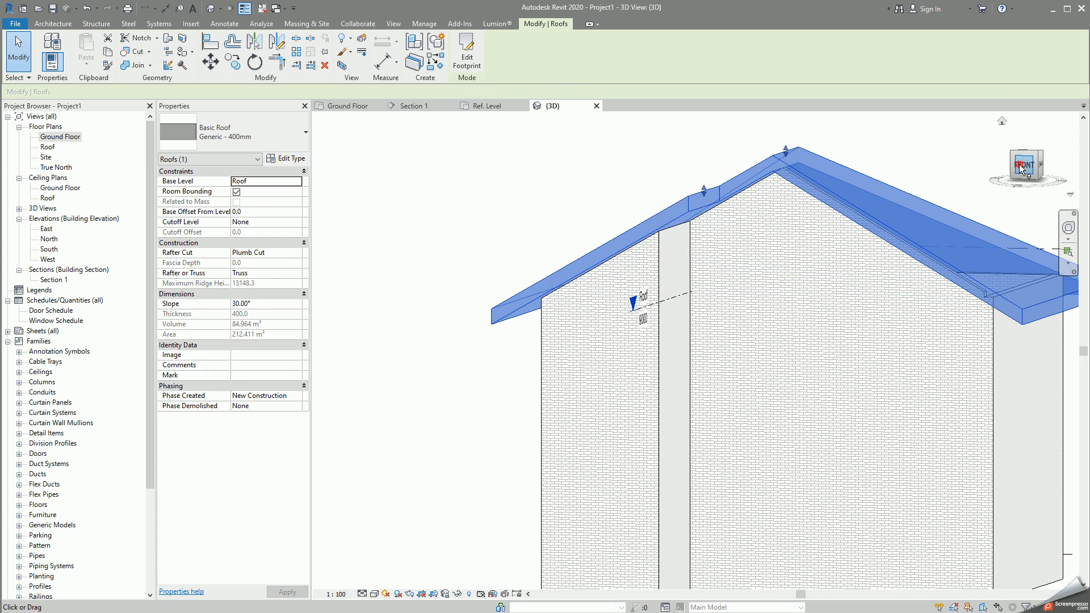
click(1028, 164)
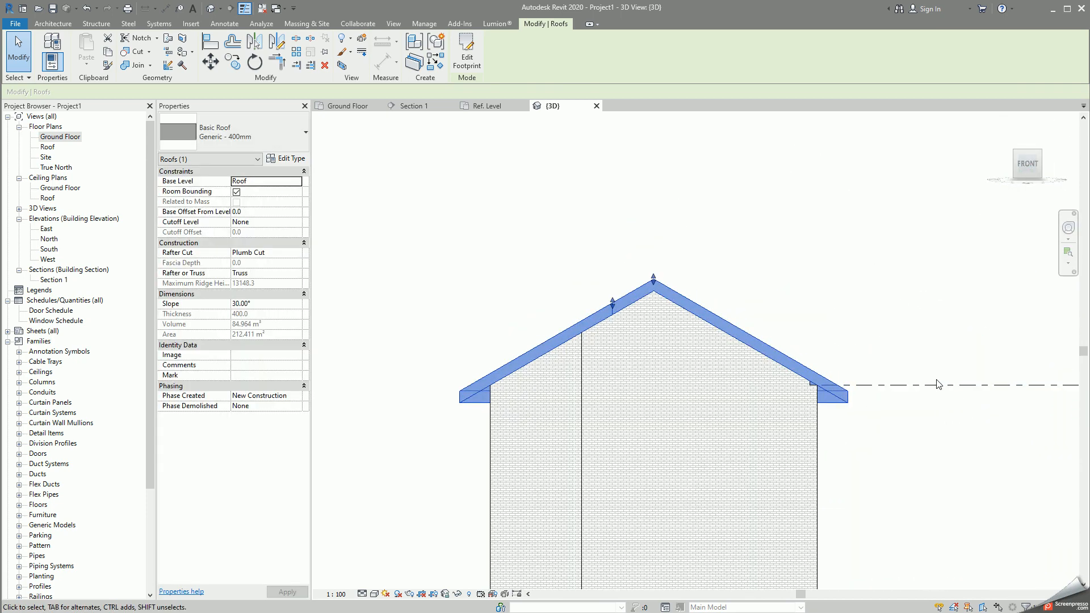
click(803, 383)
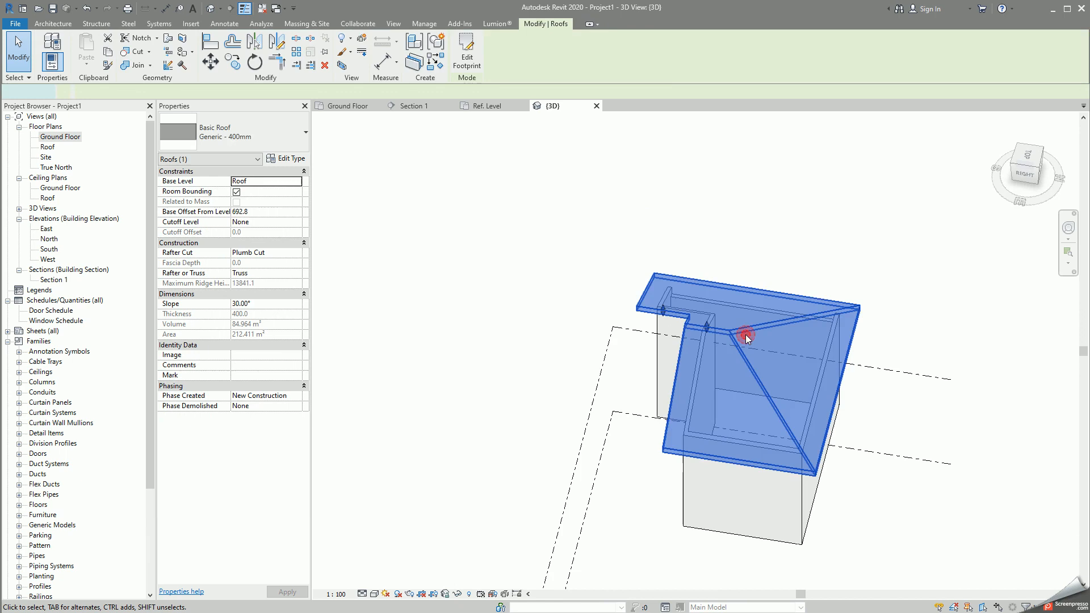
Step: Clear Defines Roof Slope on all boundary lines, then set the footprint slope to 3° and finish
click(466, 51)
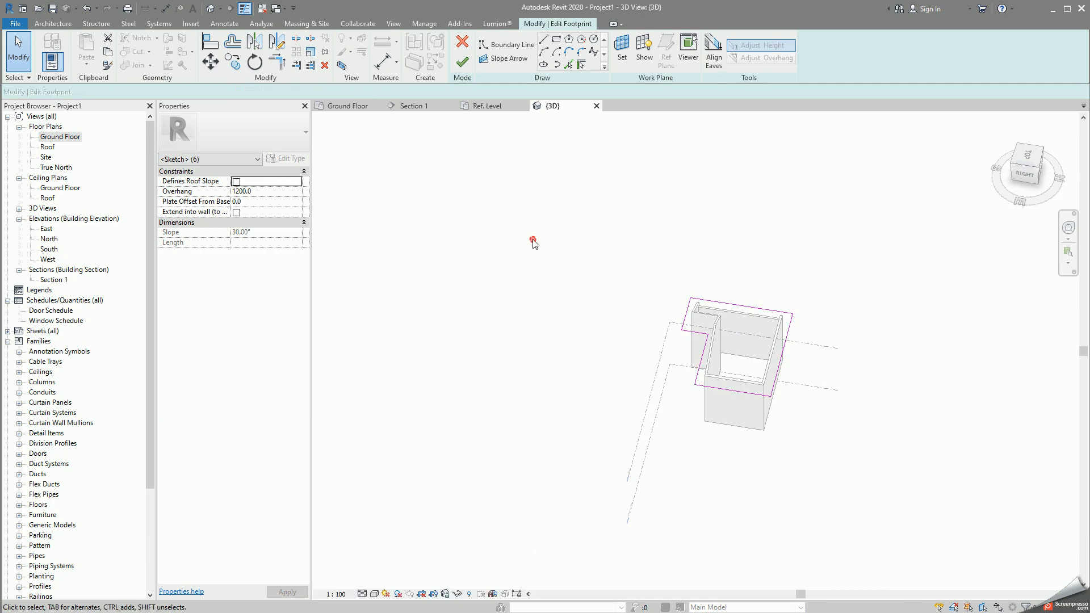
click(461, 42)
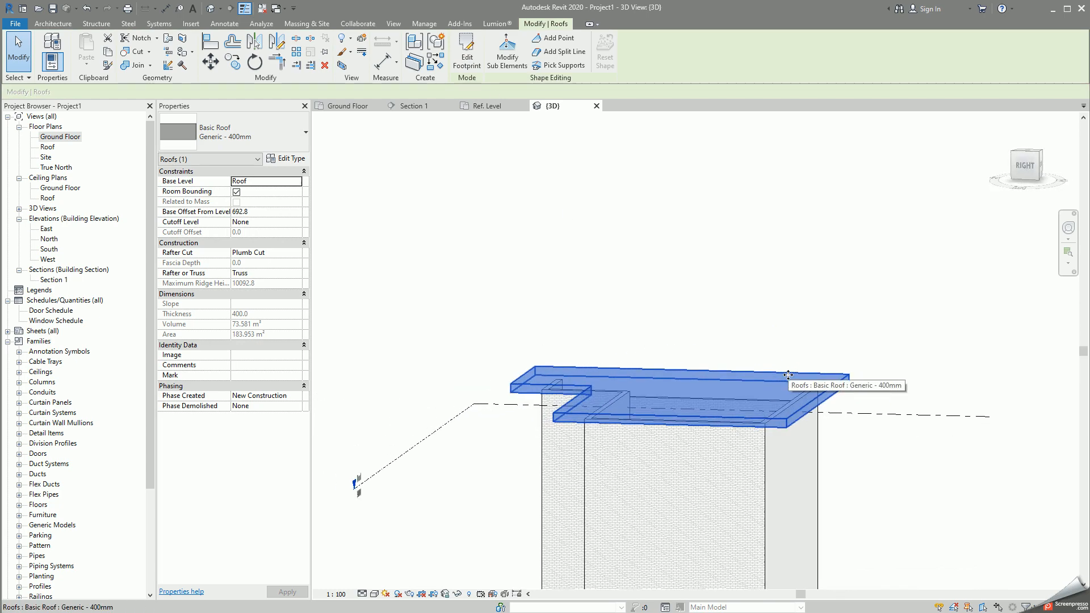
mouse_move(831, 385)
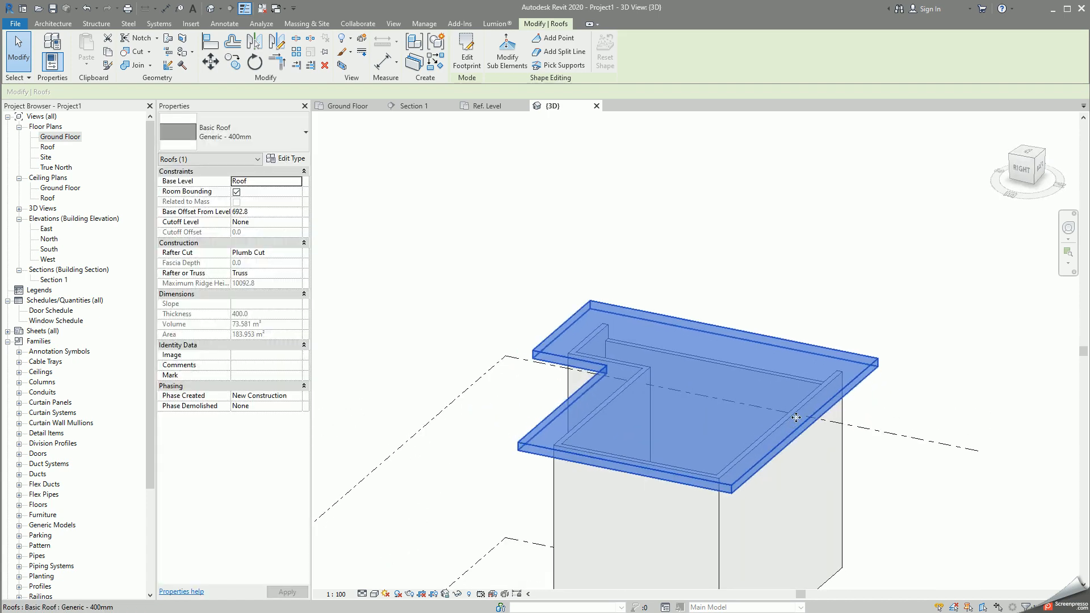
click(467, 51)
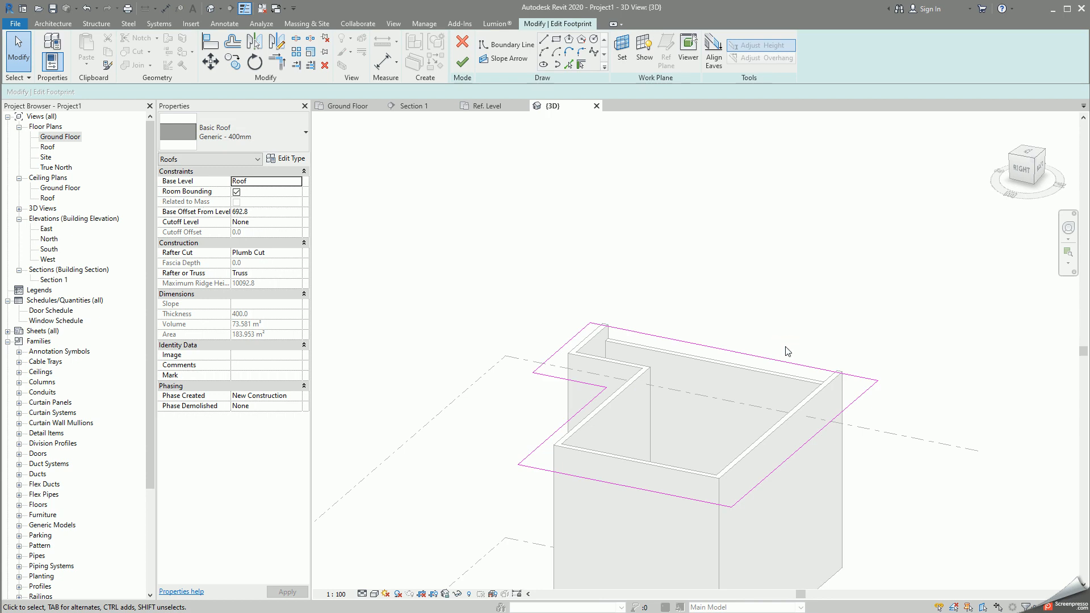
mouse_move(790, 436)
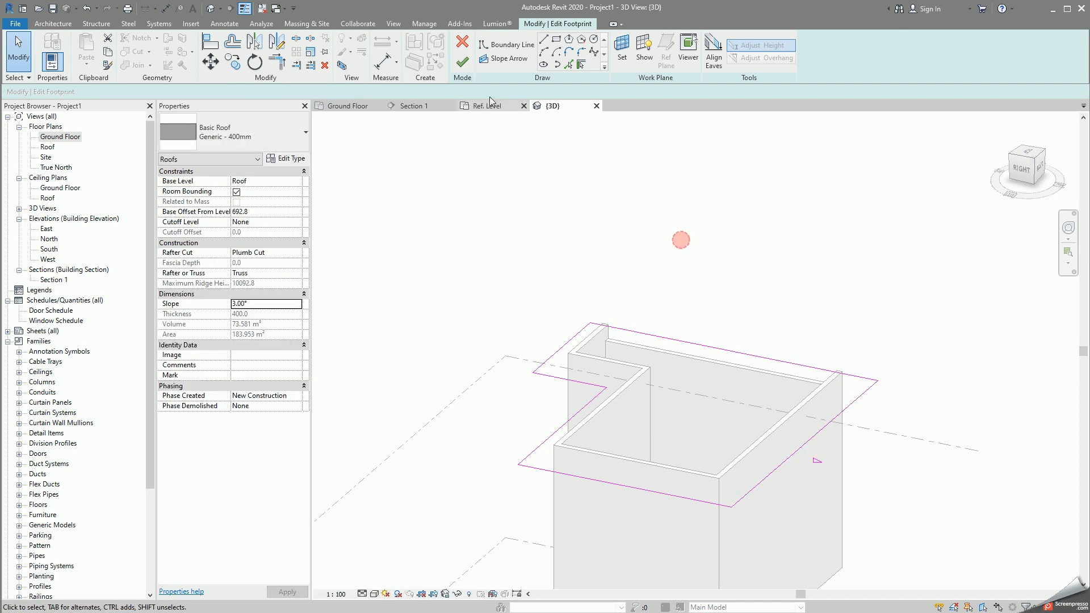
click(461, 42)
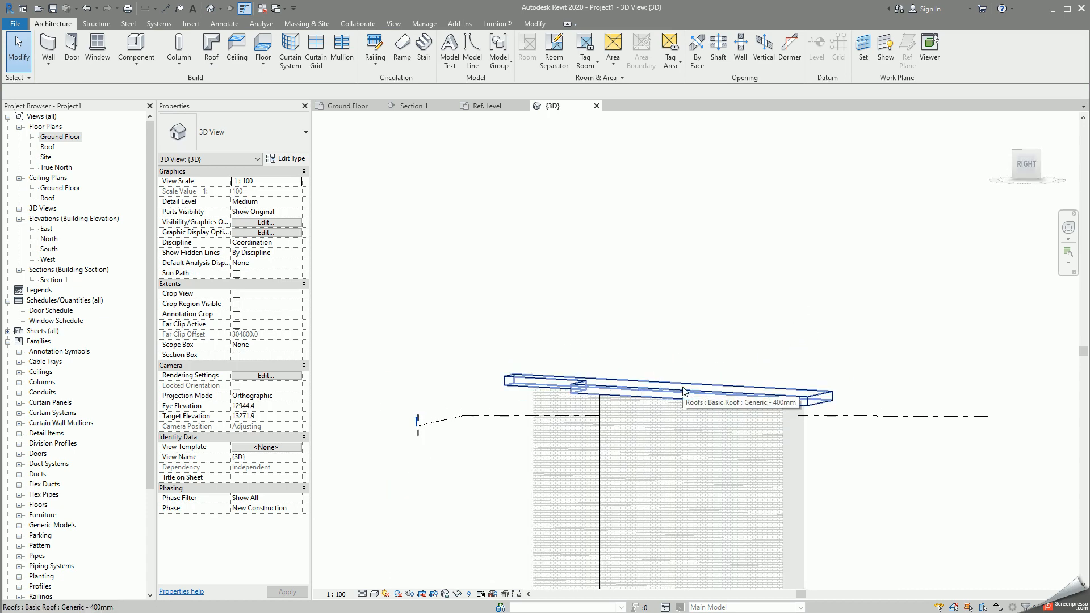
Step: Re-enable Defines Roof Slope on the footprint edges so the roof slopes at 30° again
click(681, 386)
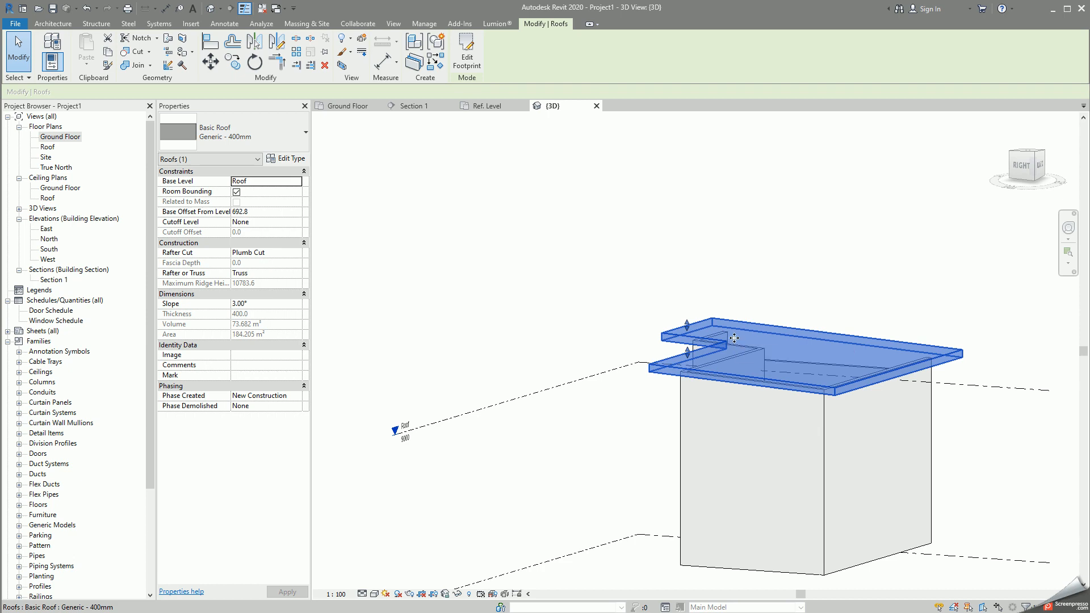
mouse_move(735, 338)
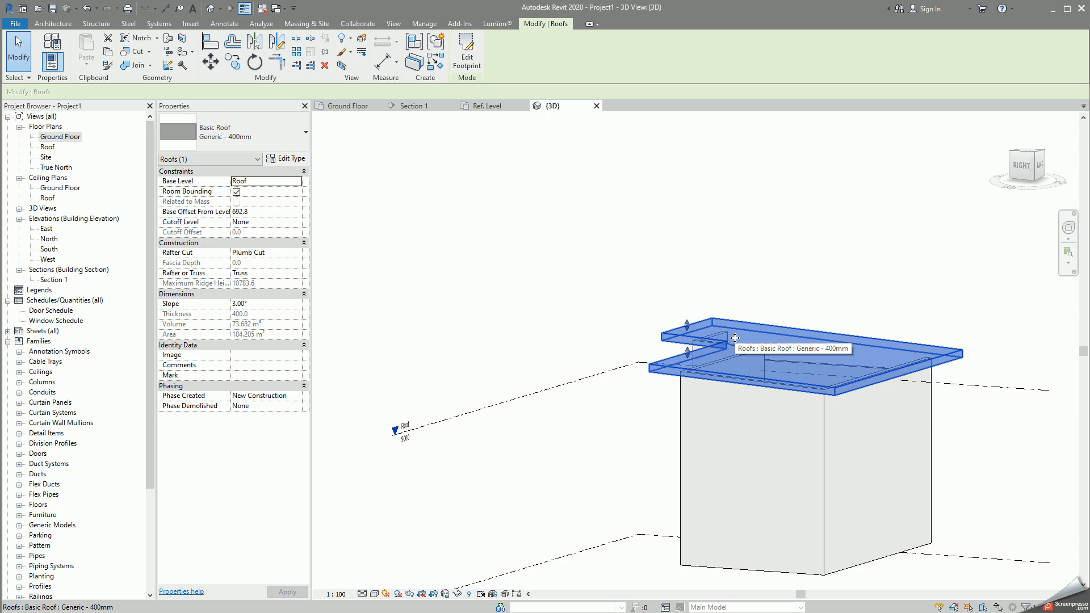
click(467, 53)
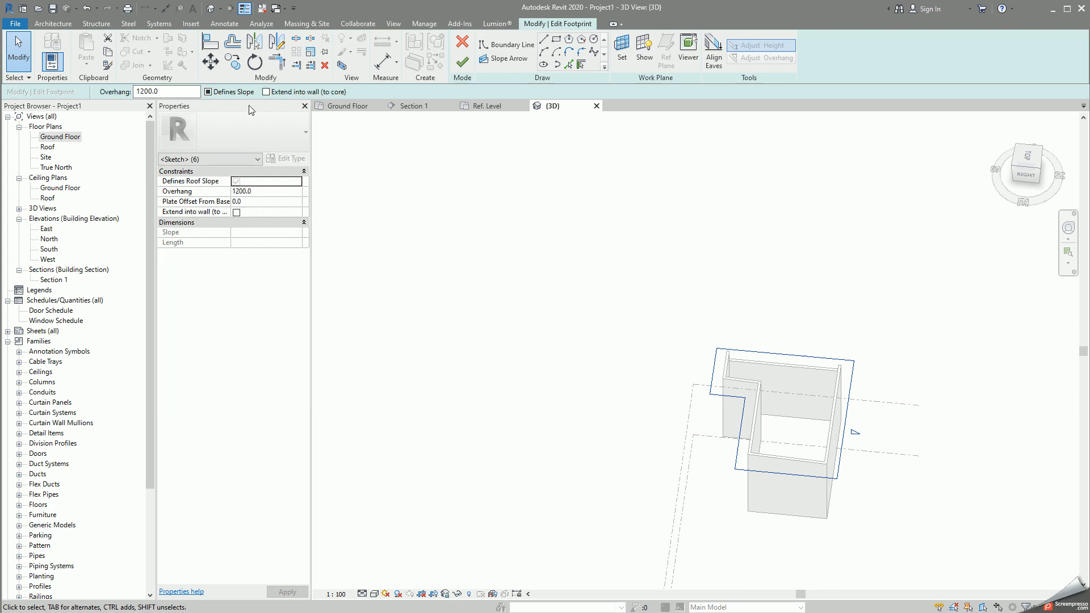
click(749, 406)
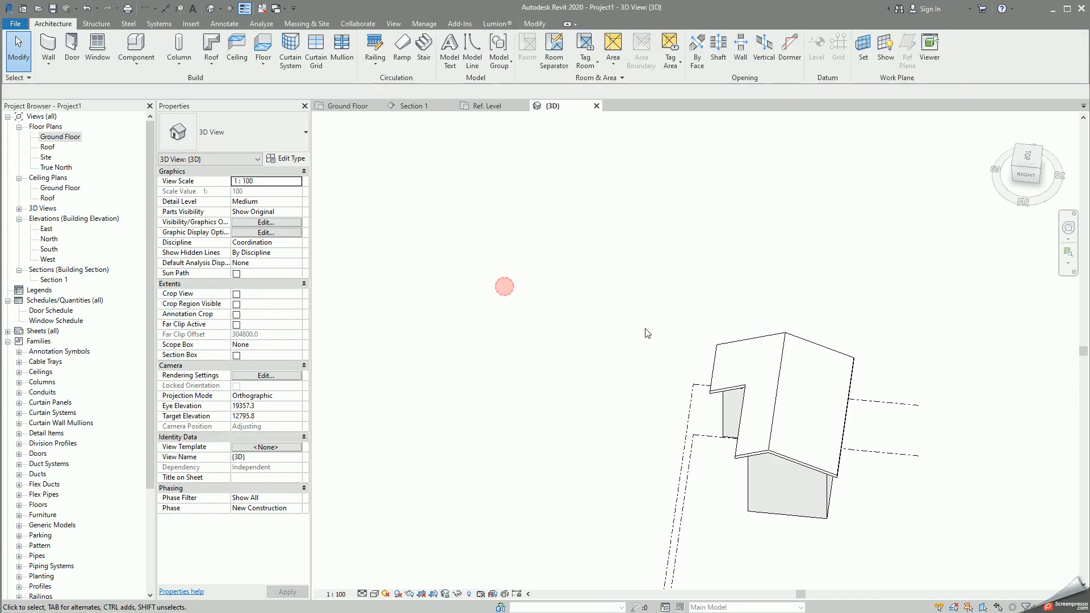
Step: Make the short end footprint edge non-sloping and finish the footprint
click(786, 390)
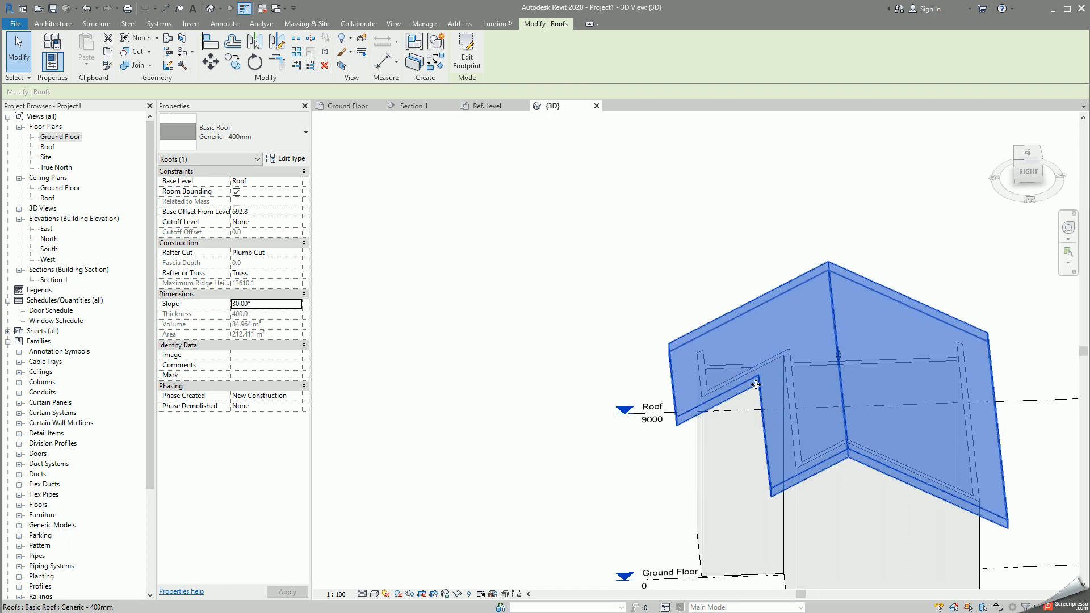
mouse_move(698, 415)
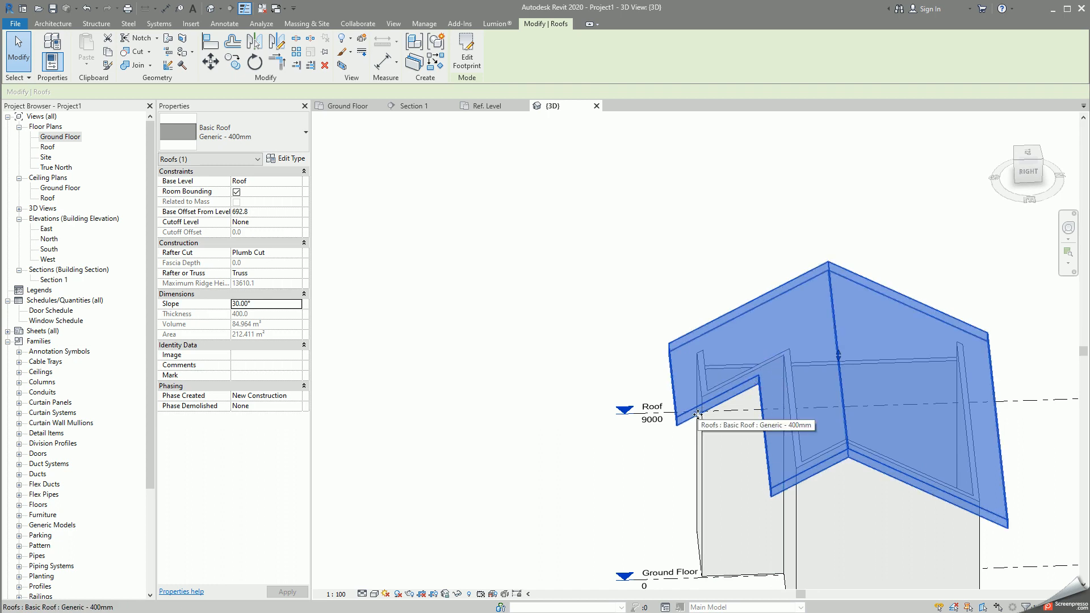
click(467, 52)
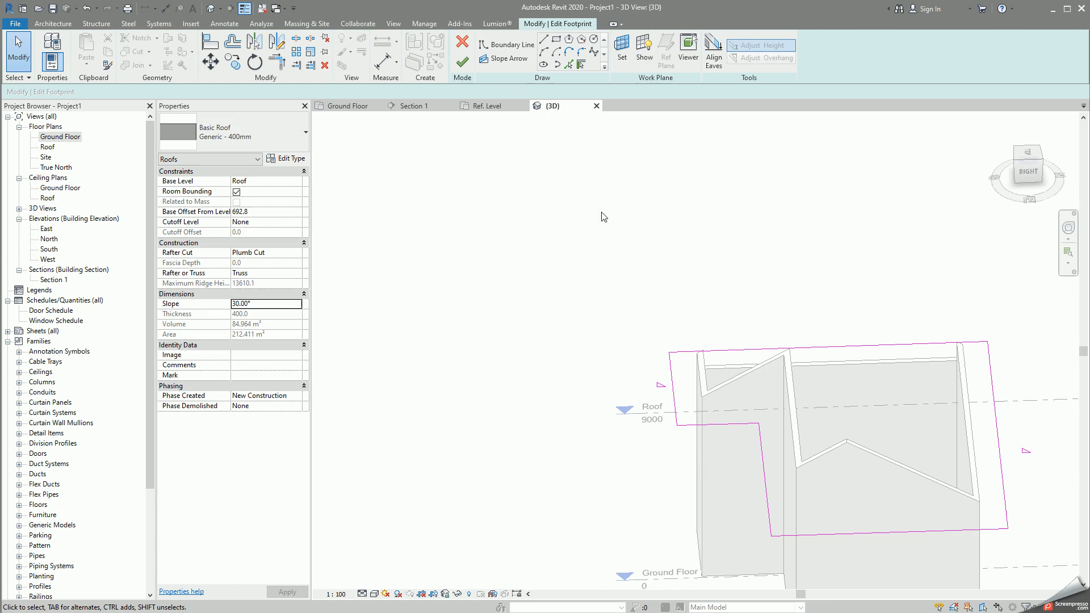
click(688, 354)
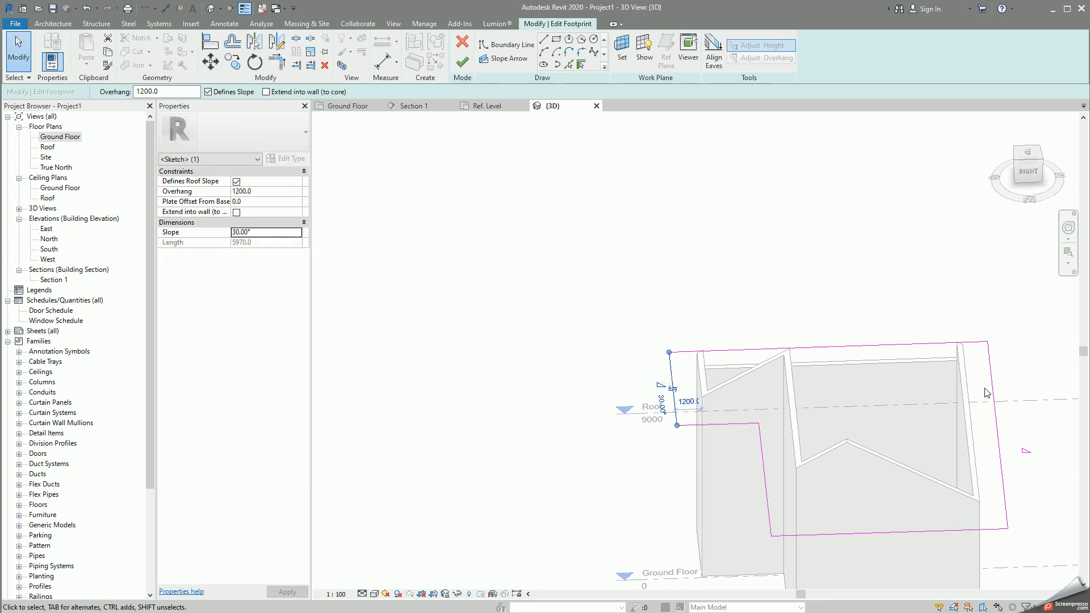
click(462, 43)
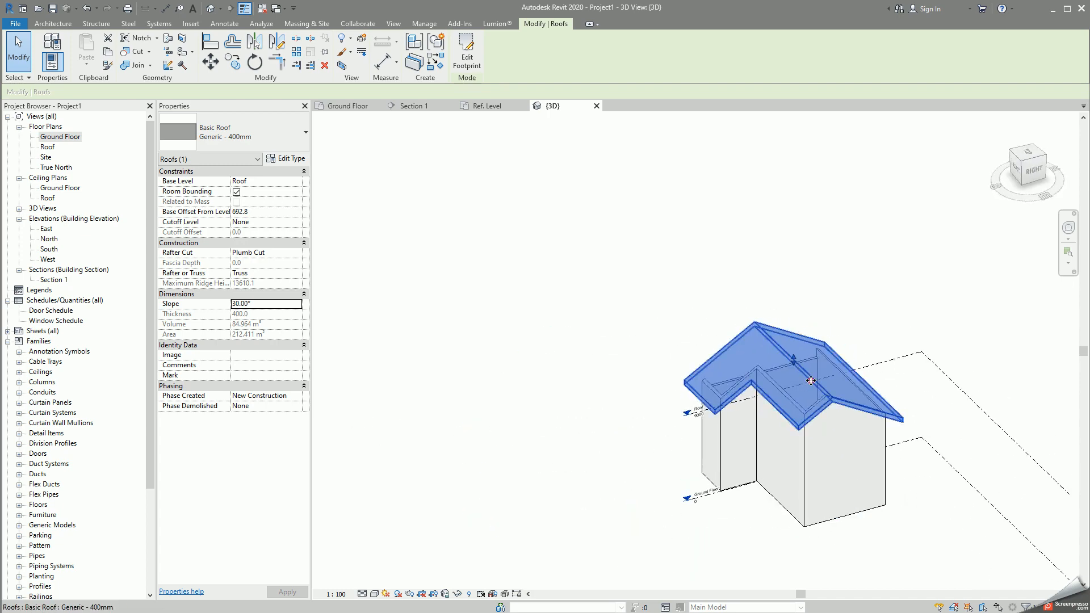
Step: Extend that footprint edge into the wall core and finish again
click(467, 54)
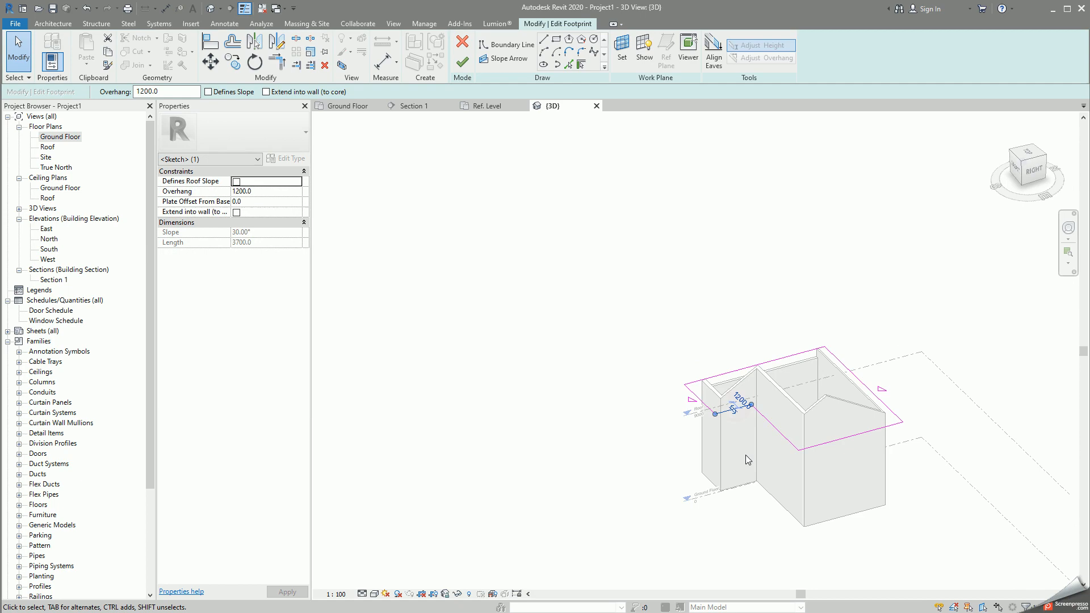
click(266, 91)
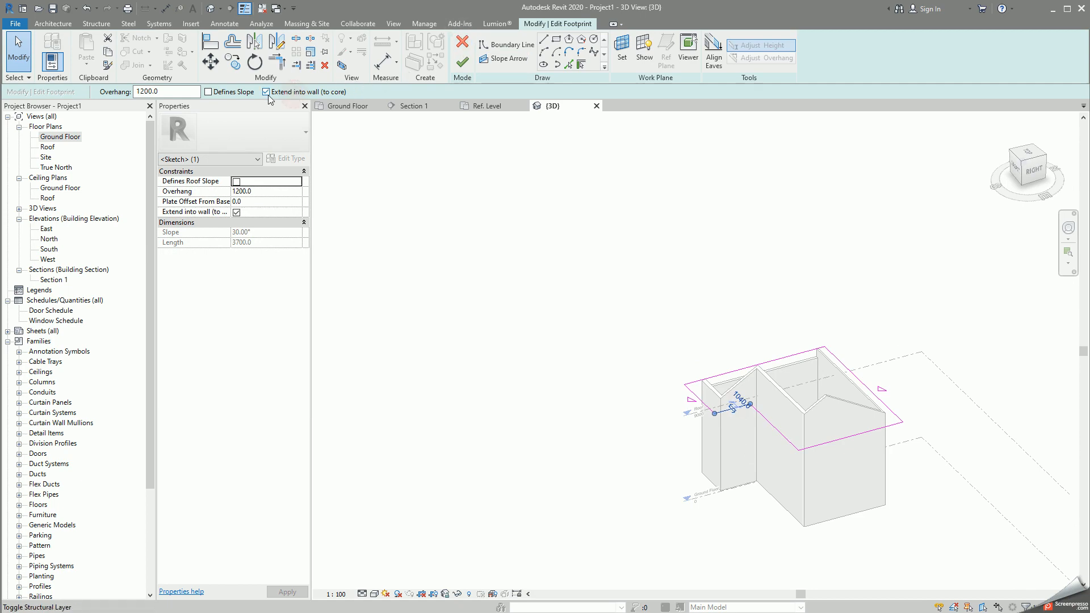
click(463, 42)
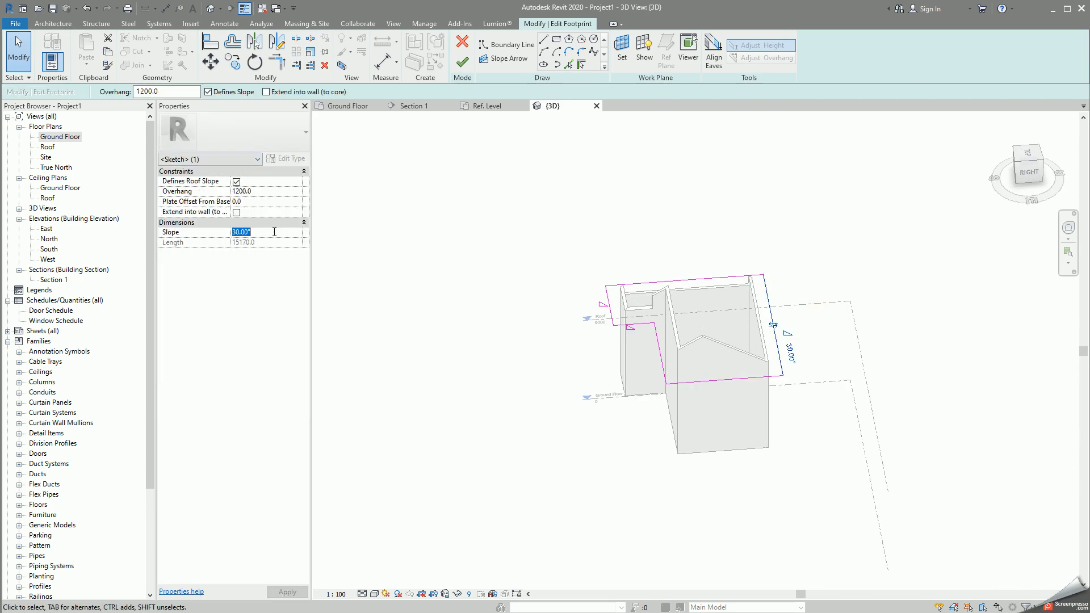
Step: Apply a -15° slope to the footprint and finish, cancelling the wall unjoin warning
text(-15)
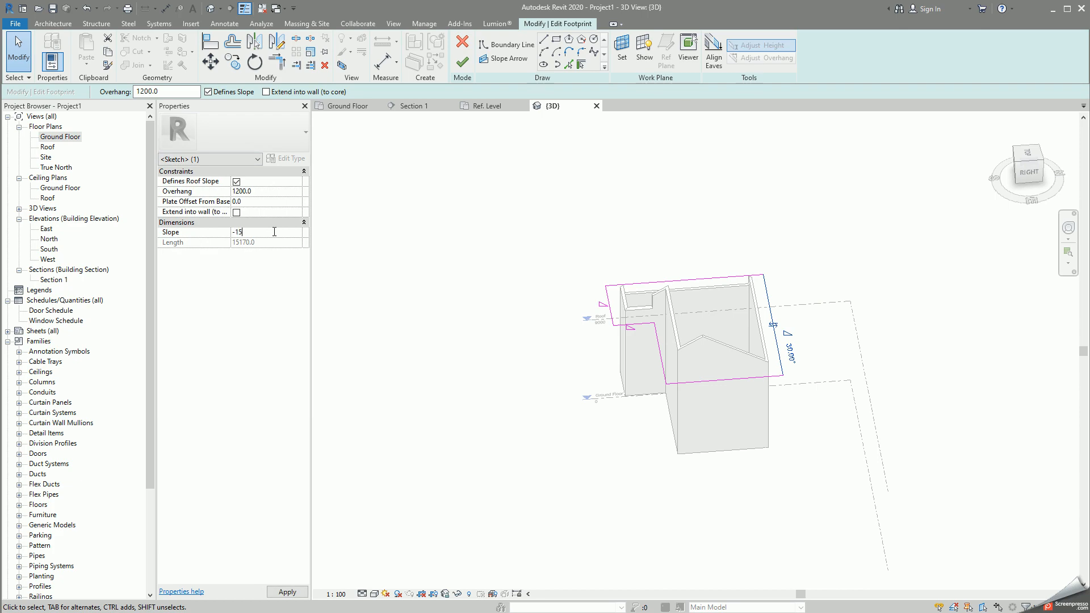
click(462, 43)
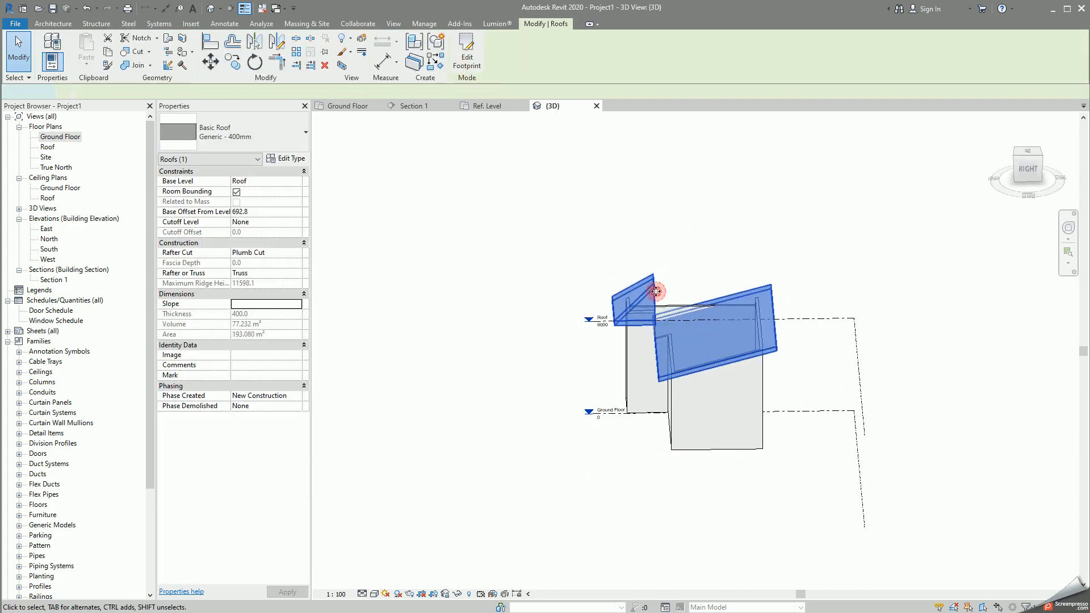
click(467, 52)
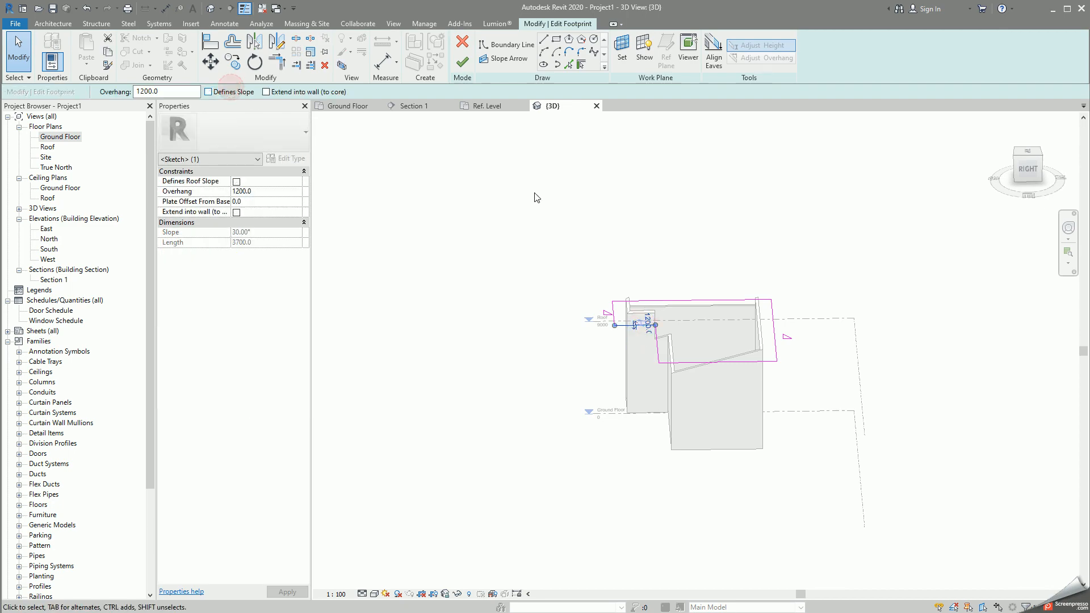
click(462, 43)
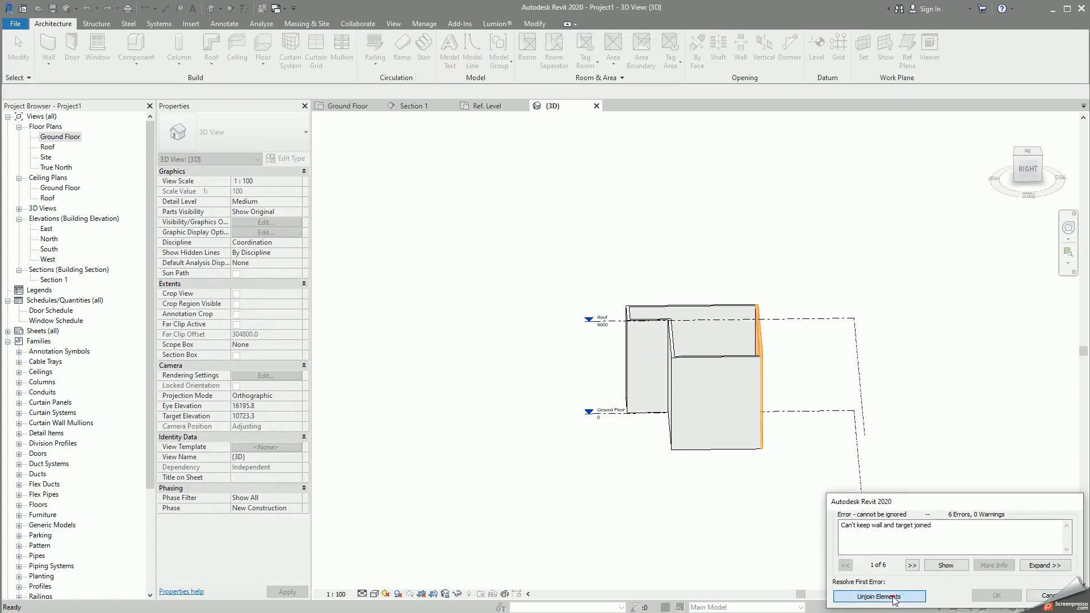
click(880, 597)
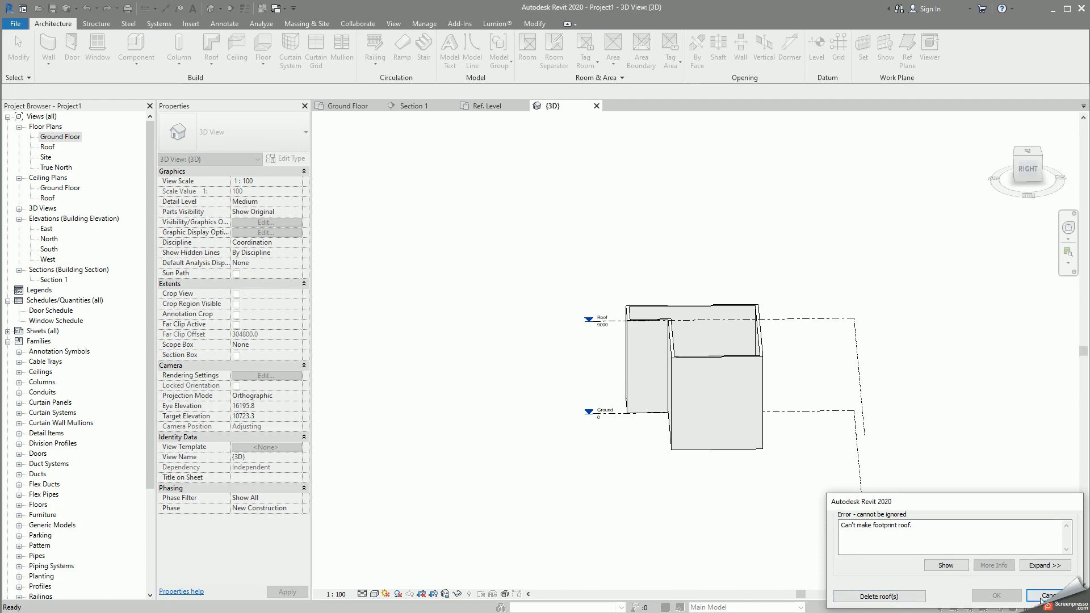
click(1061, 596)
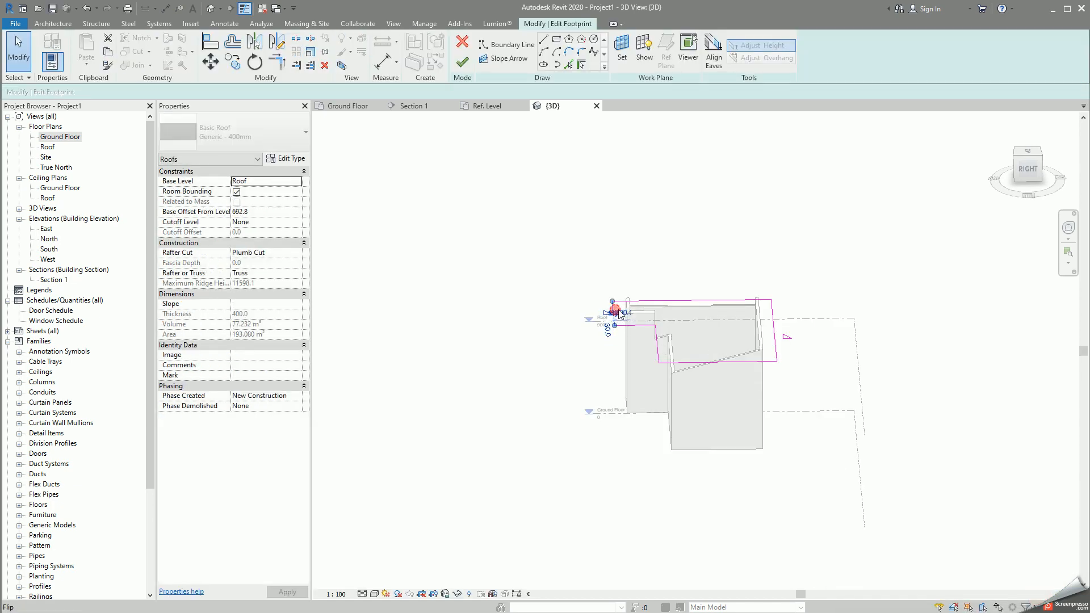
Step: Set both slope-defining edge lines to -15.00° and finish the inward-sloping roof
click(618, 308)
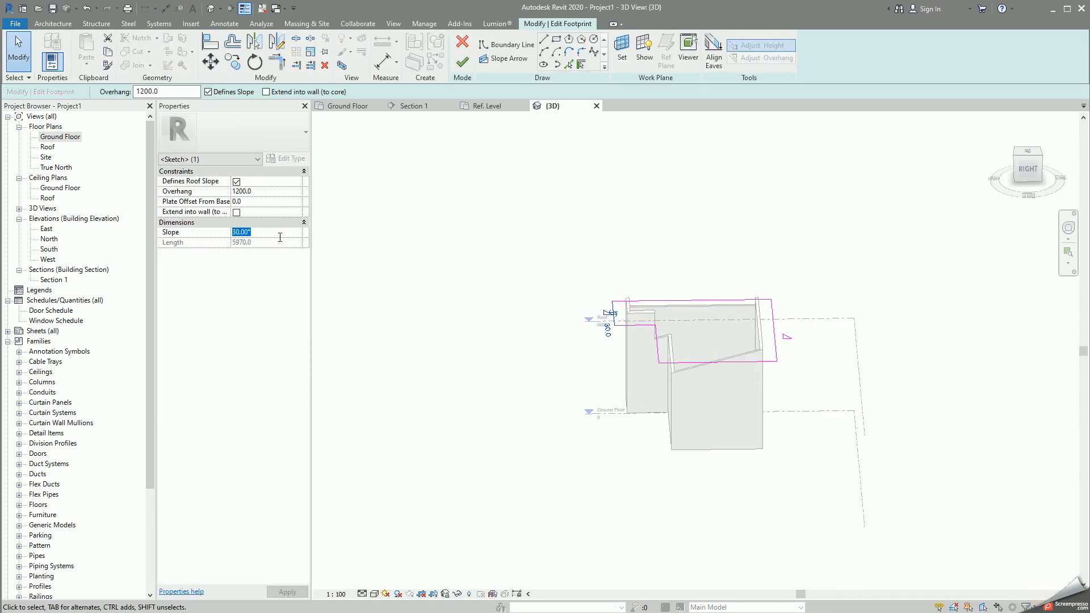
text(-15.00)
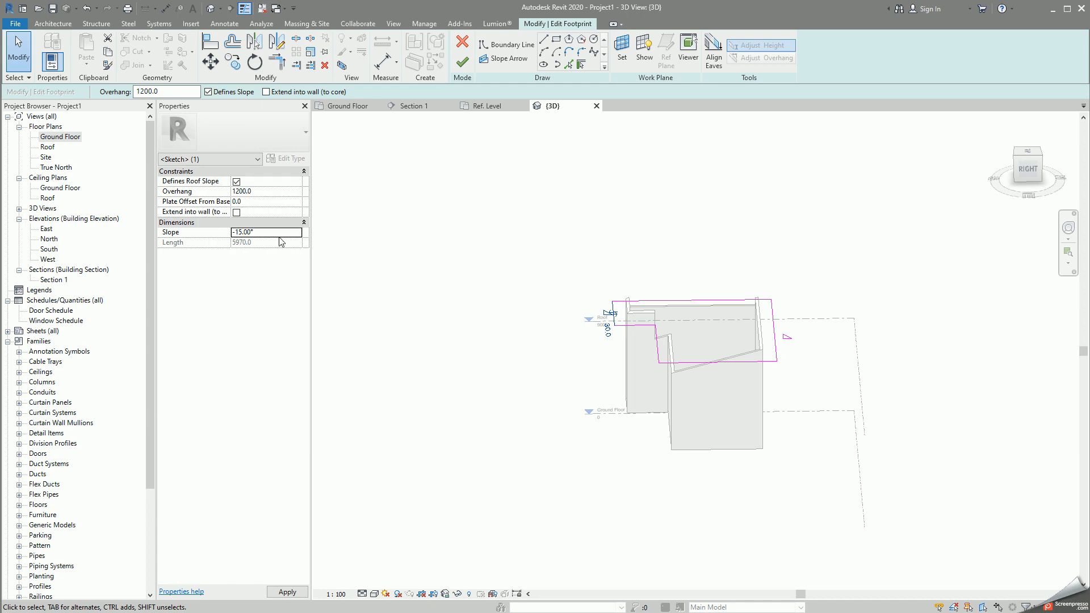
click(612, 306)
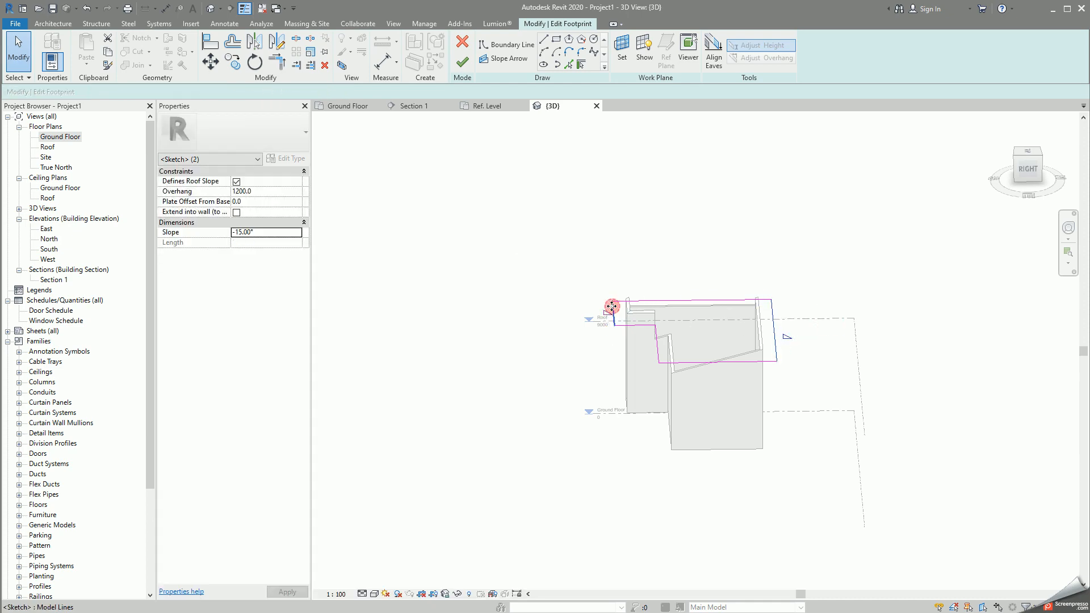
click(462, 42)
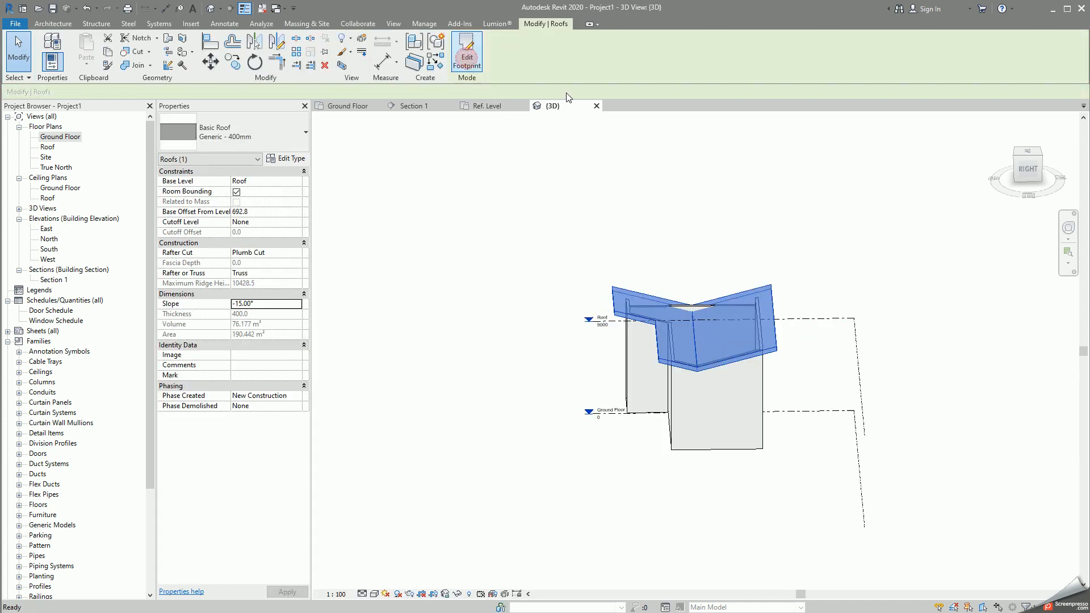
mouse_move(704, 370)
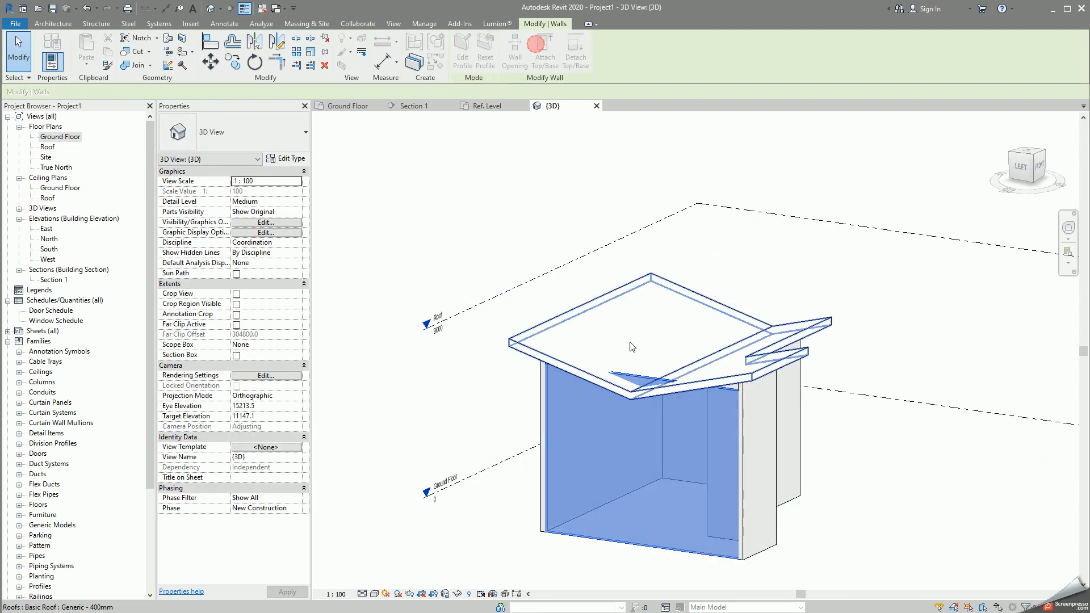
Step: Select the inverted roof and change its footprint slope to 15.00°, restoring an outward hipped roof
click(675, 399)
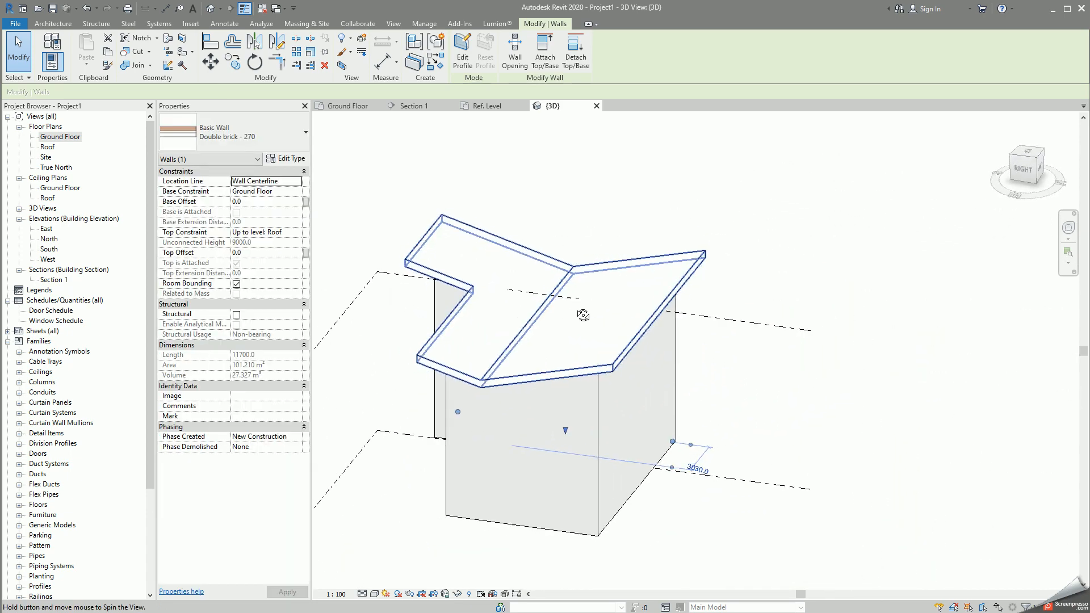
click(622, 271)
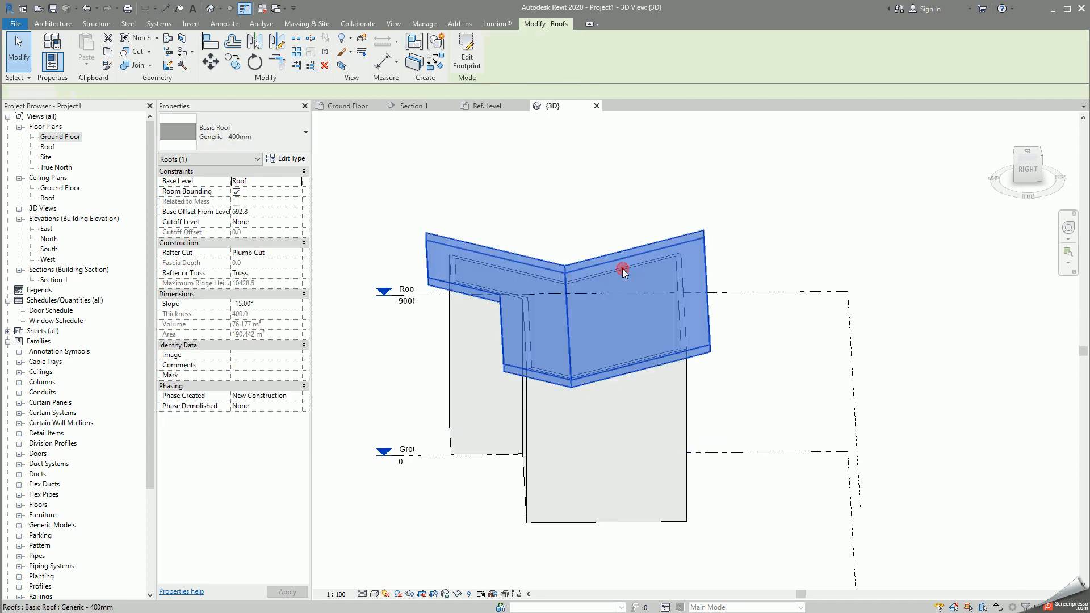
click(467, 54)
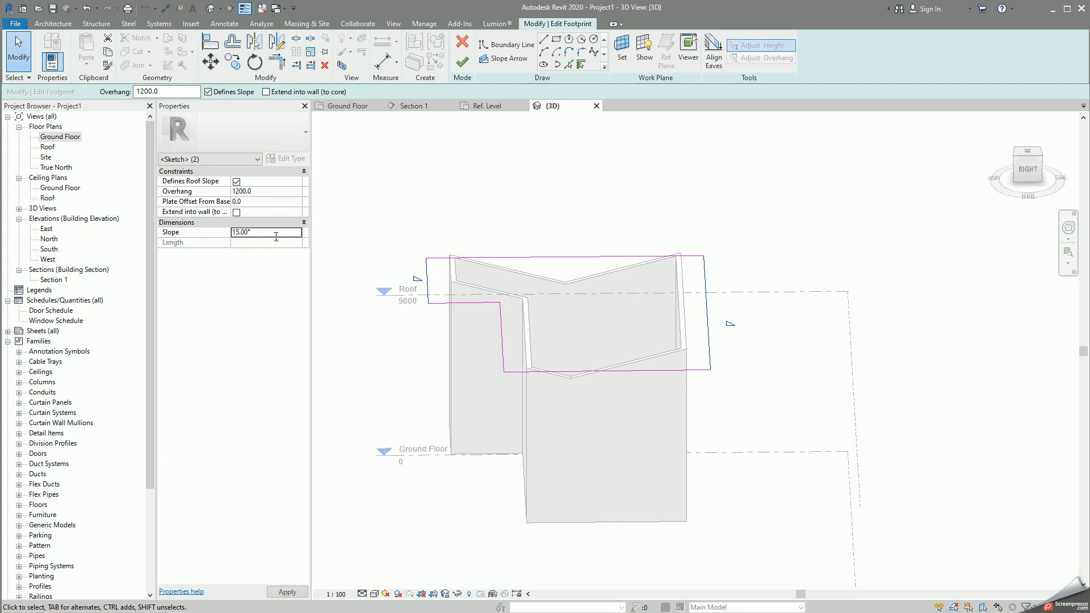
click(462, 43)
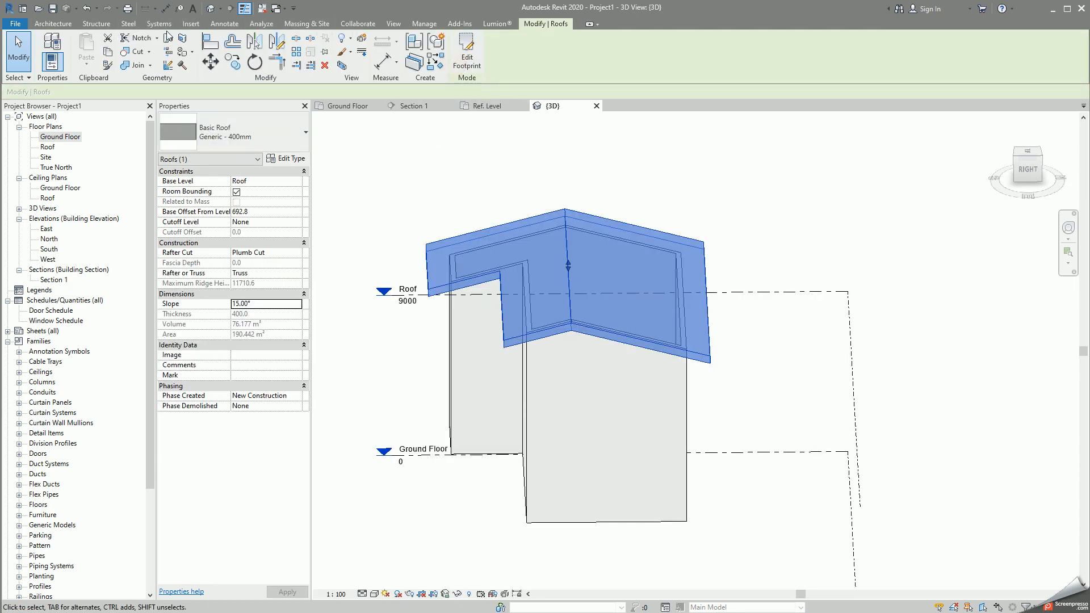
click(54, 22)
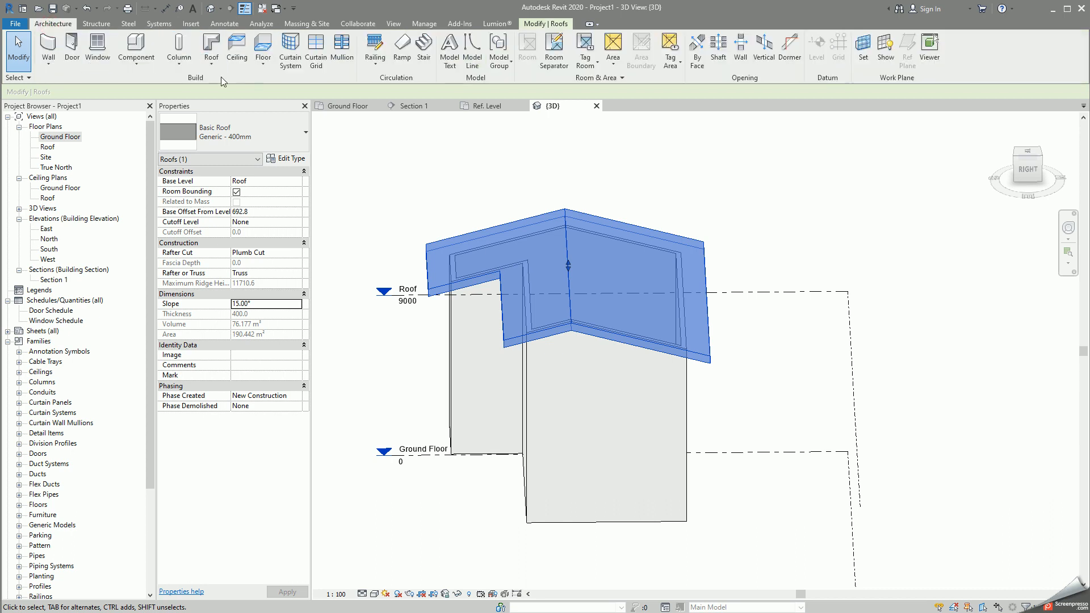
Step: Start Roof: Fascia from the Architecture roof dropdown to place fascia on the eaves
click(211, 48)
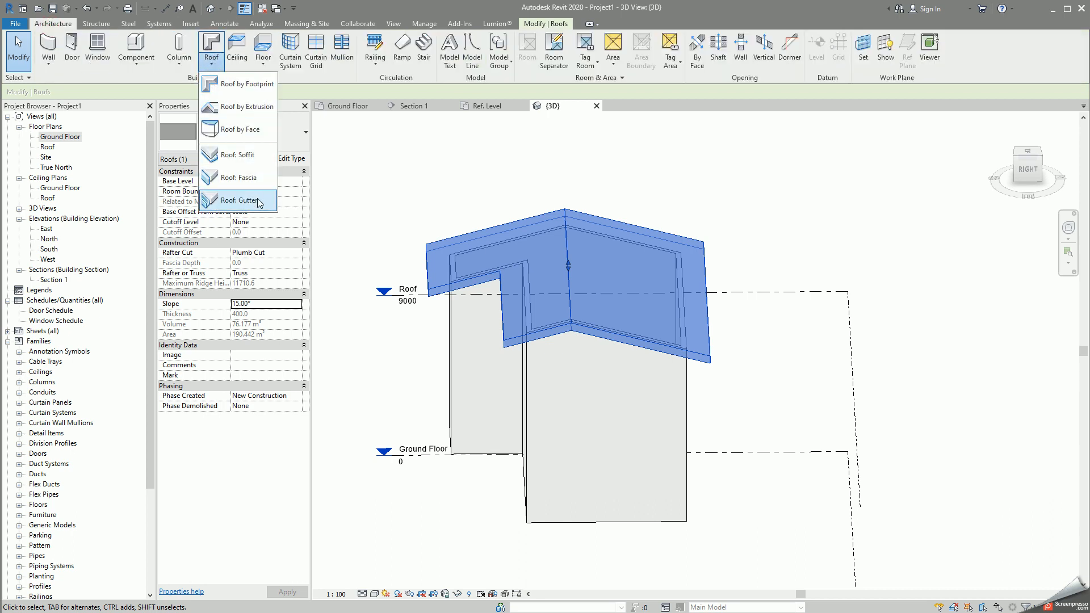
mouse_move(240, 177)
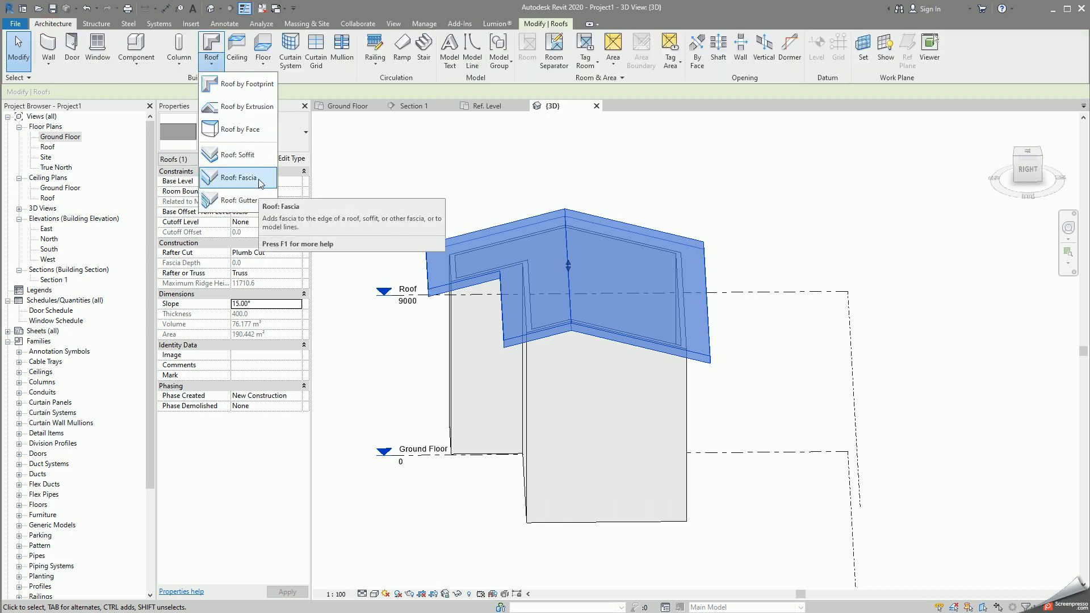
click(236, 178)
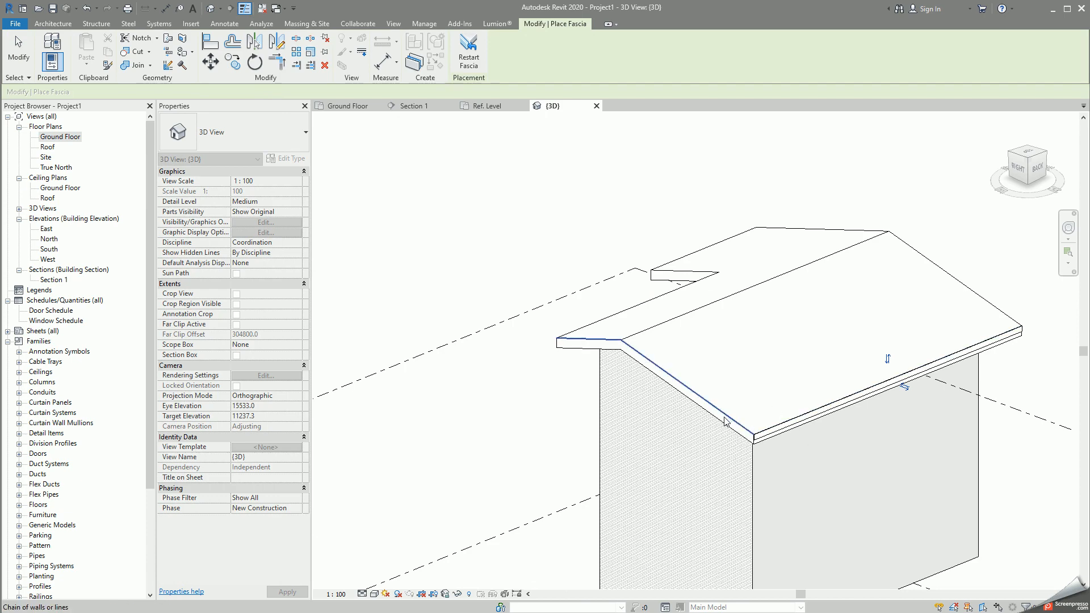
mouse_move(591, 351)
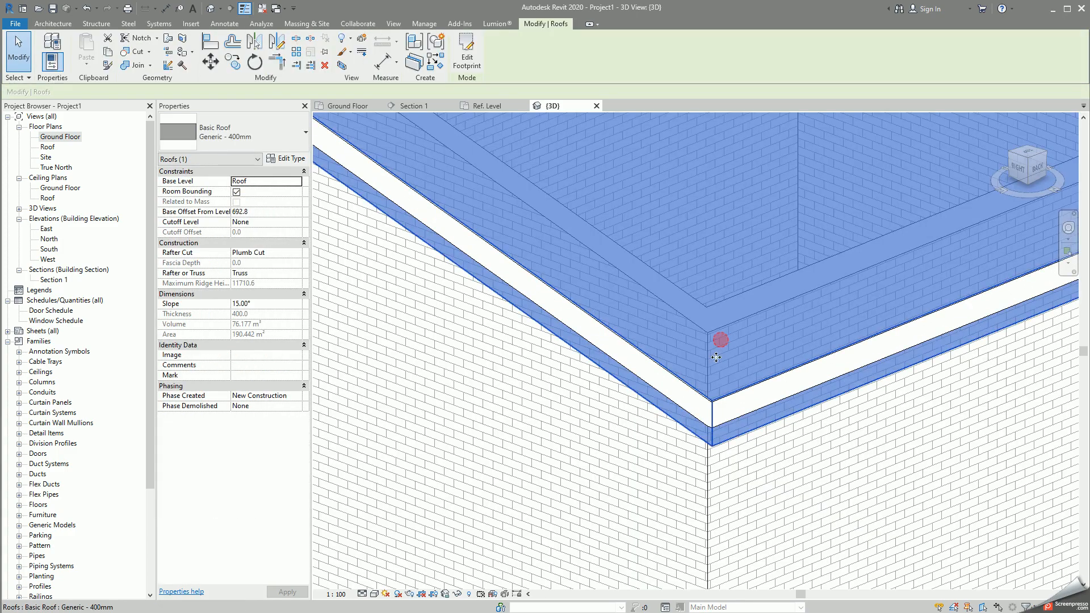
Step: Switch the roof to Basic Roof Generic - 125mm and select the eave fascia
click(292, 131)
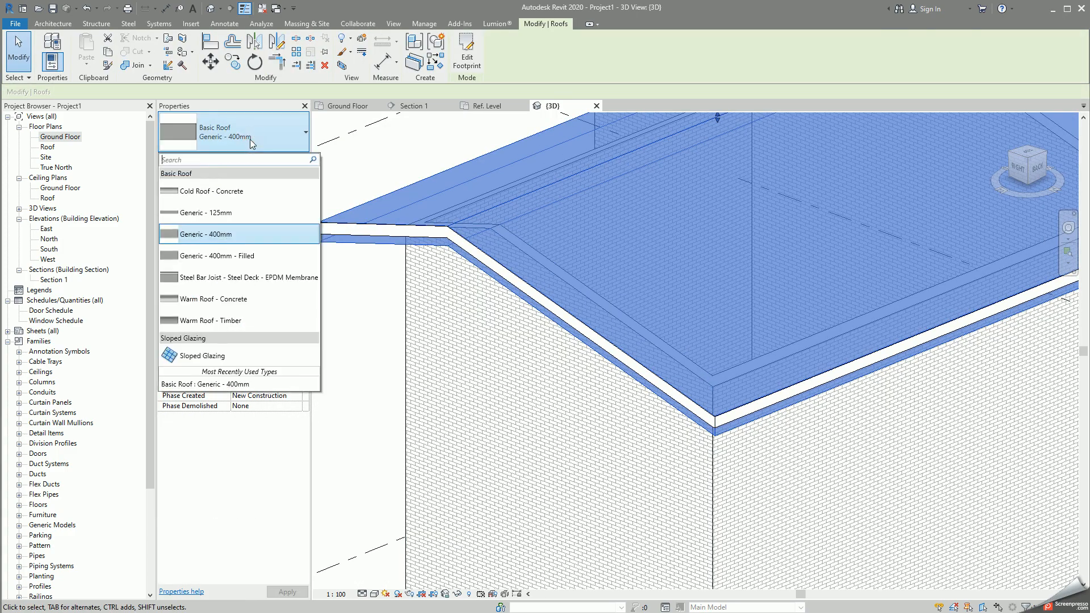
click(207, 213)
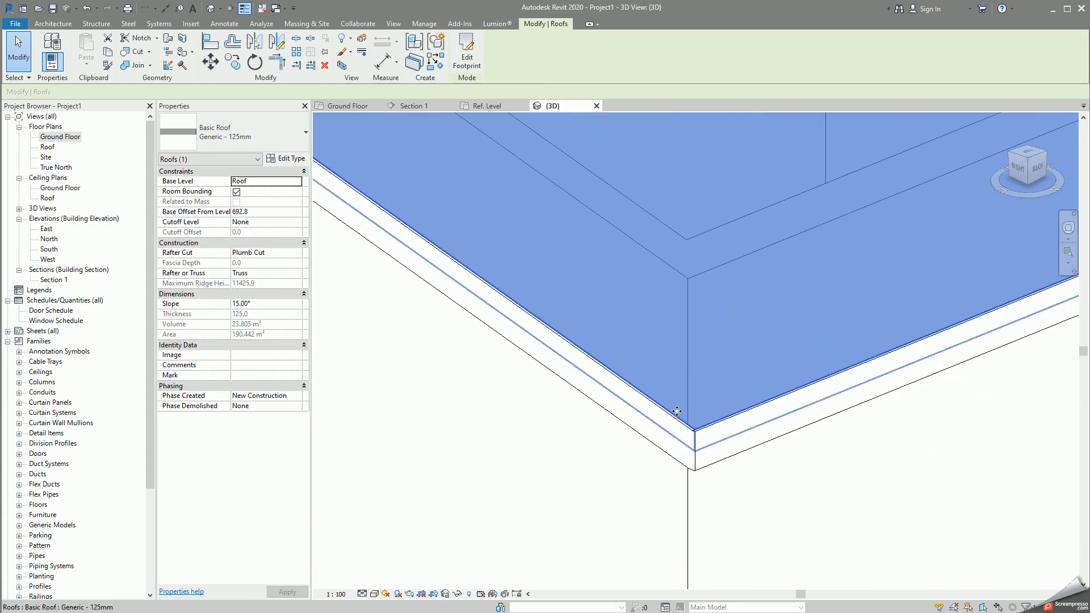
click(677, 411)
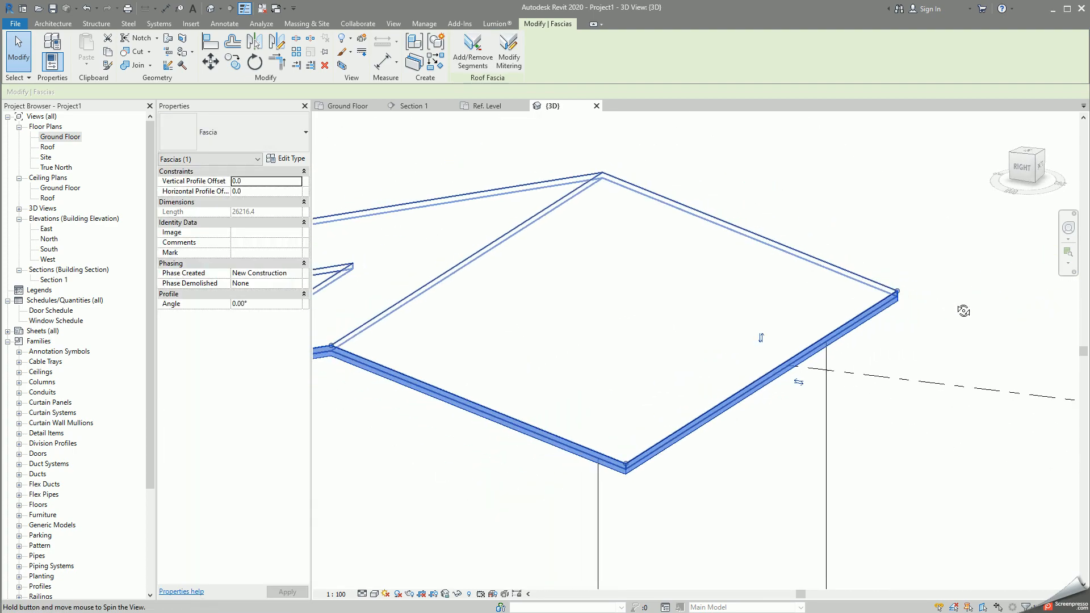
click(53, 23)
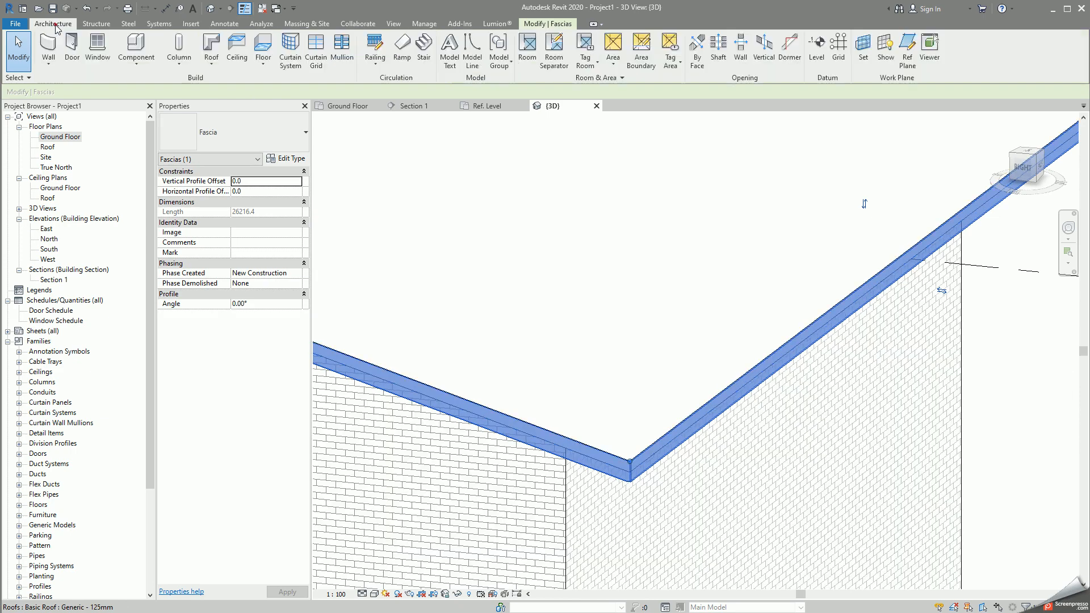
Step: Place a Roof: Gutter along the outer edge of the fascia
click(212, 49)
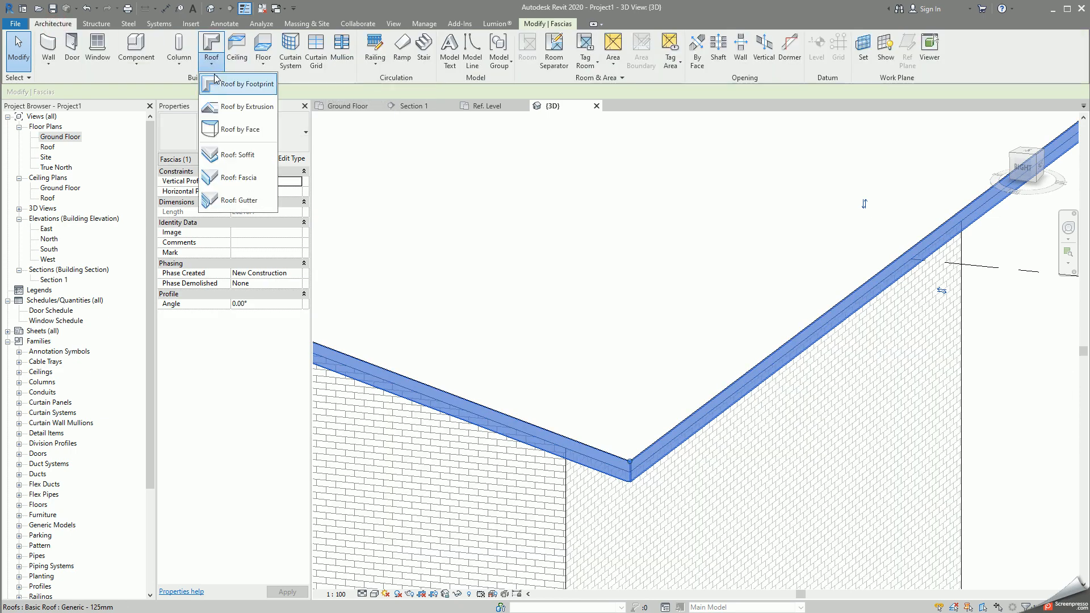
mouse_move(237, 154)
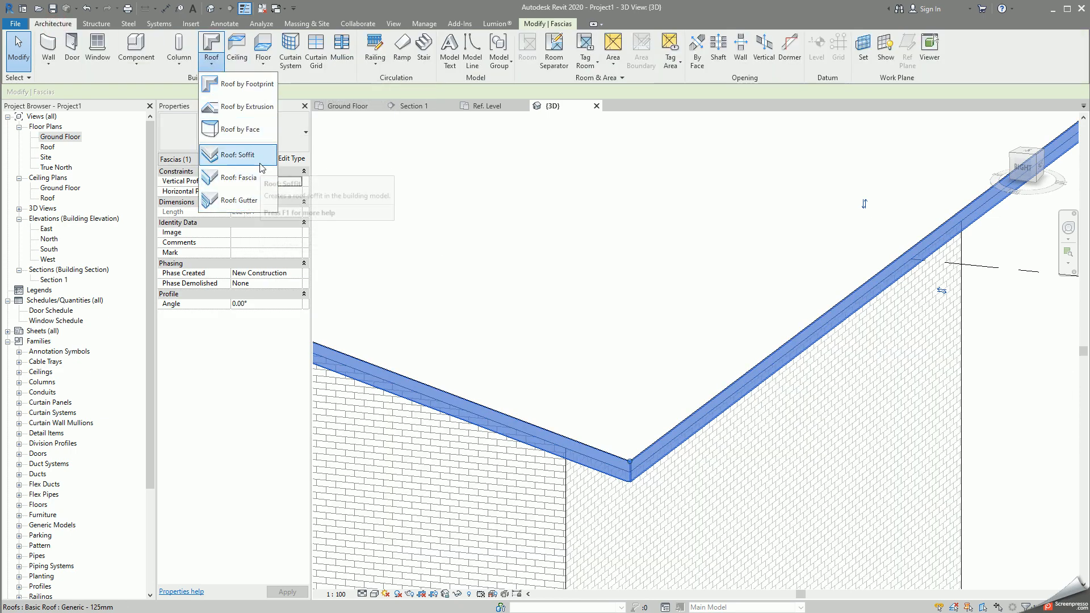
click(238, 200)
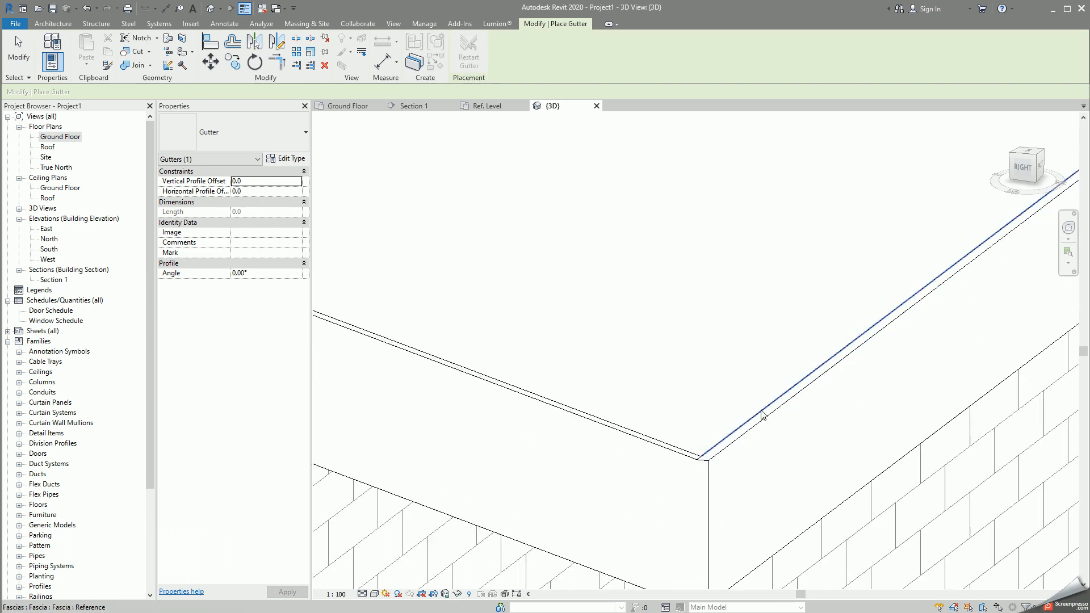
mouse_move(740, 438)
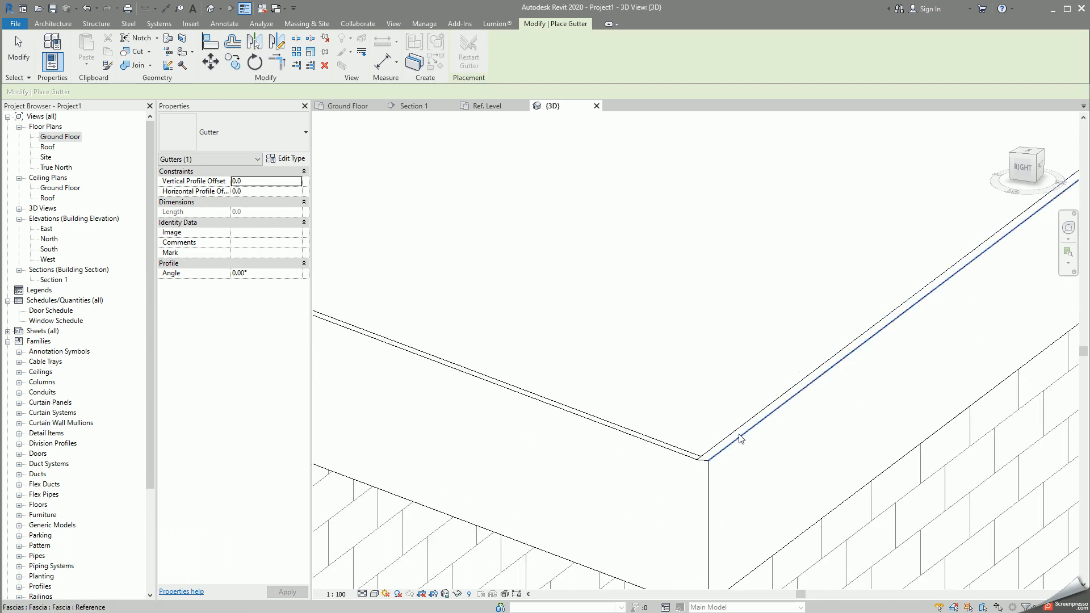
mouse_move(743, 446)
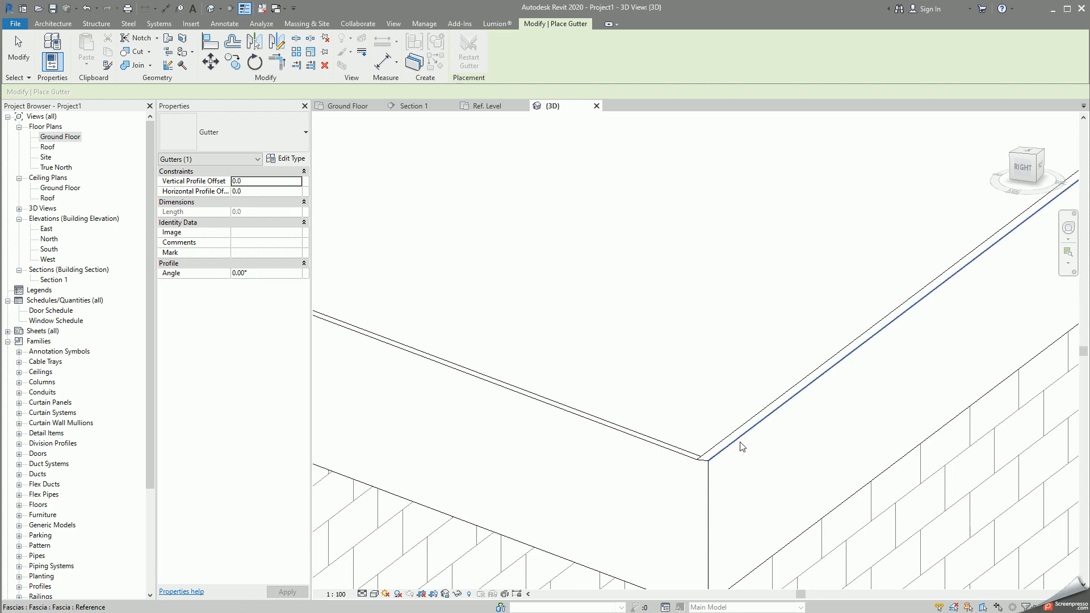
click(740, 446)
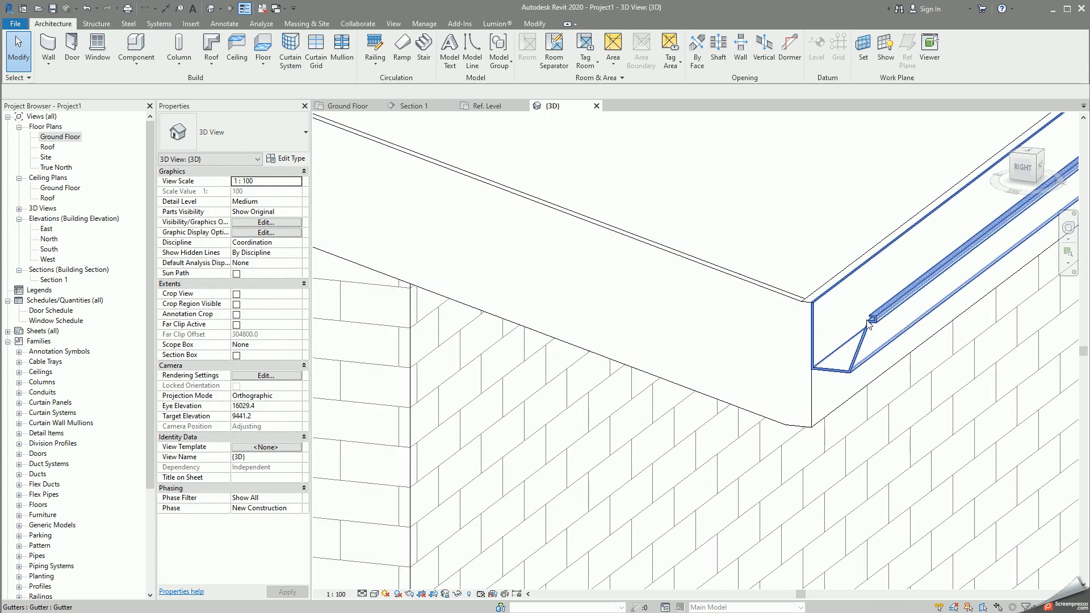
click(863, 327)
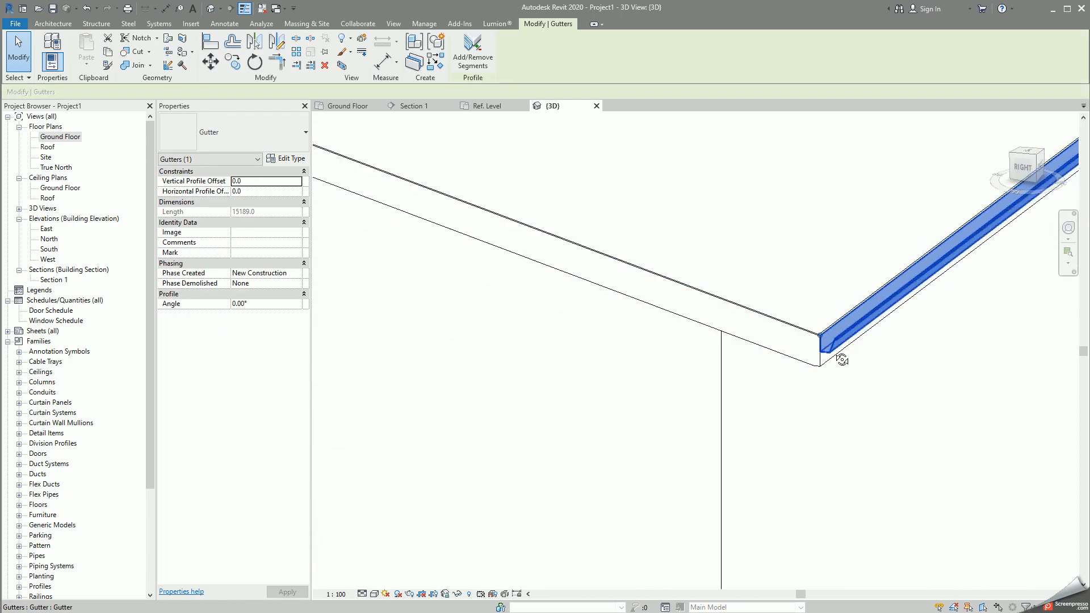
click(53, 23)
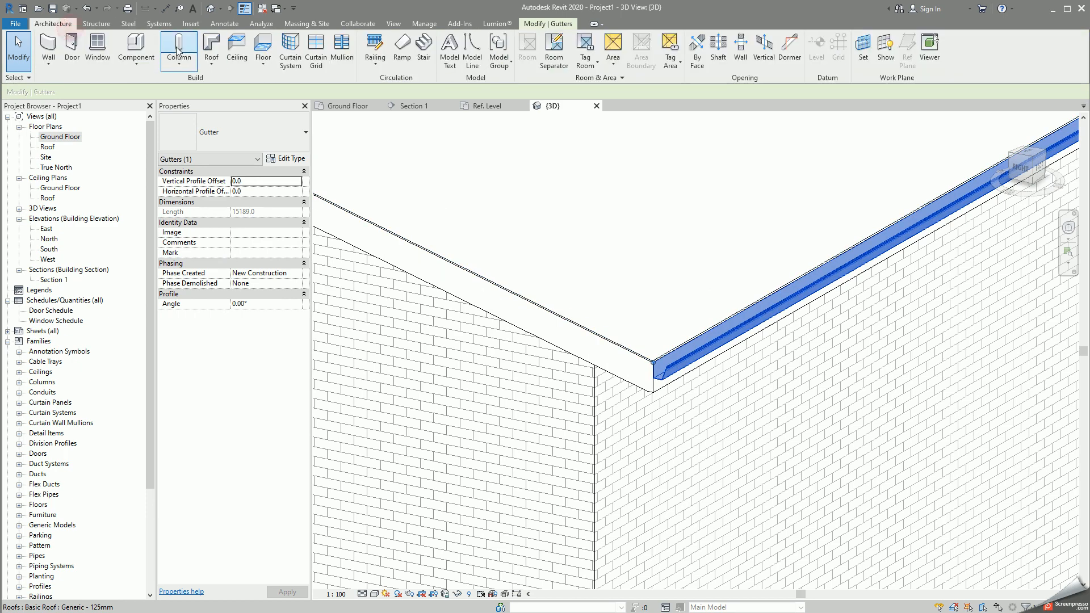
click(136, 49)
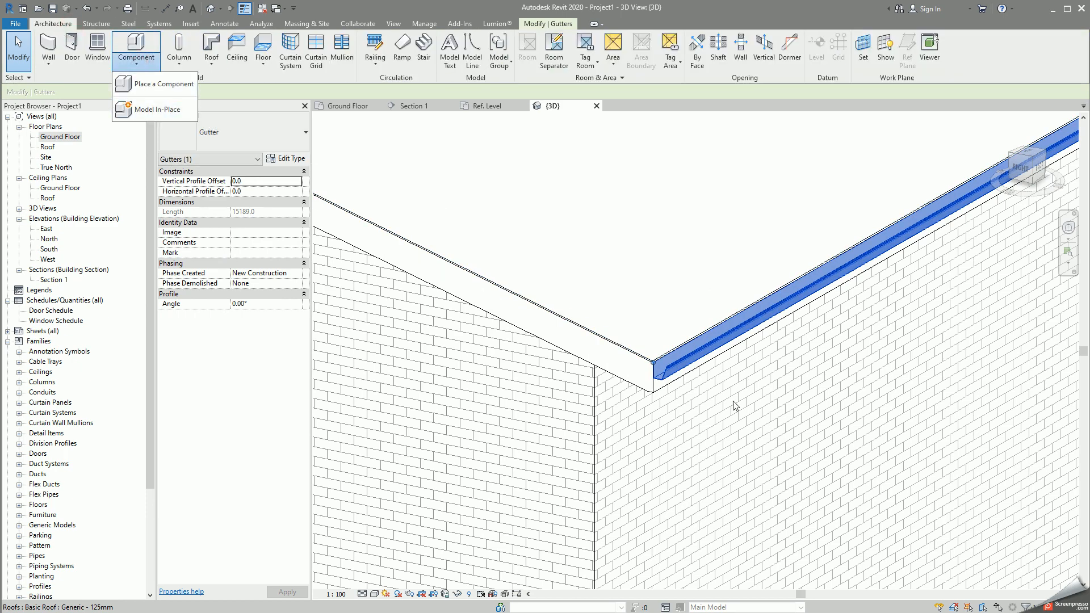